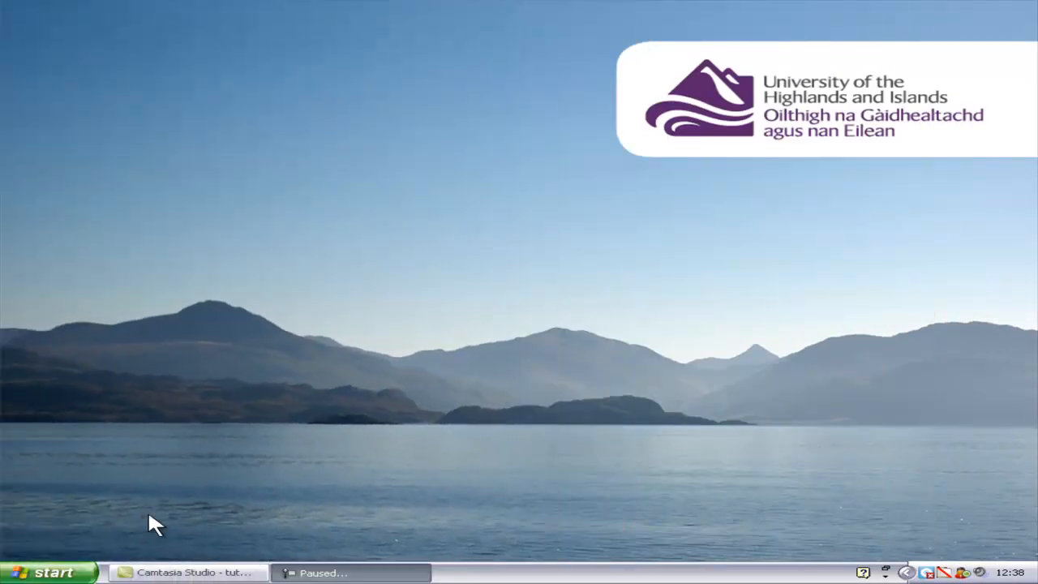
# - Launch SMART Notebook 10 from the Start menu's All Programs list
pyautogui.click(44, 572)
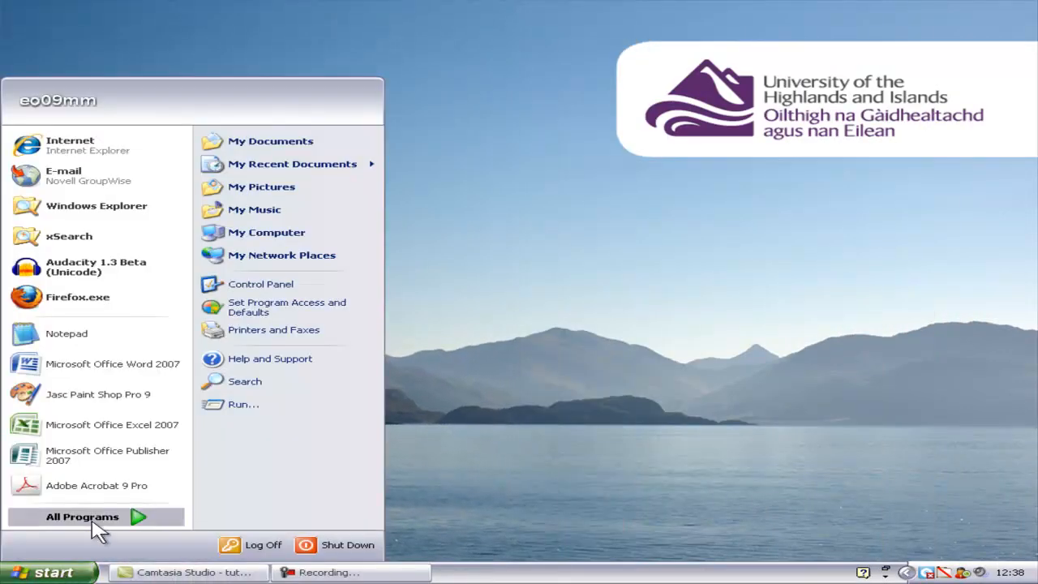
pyautogui.click(82, 517)
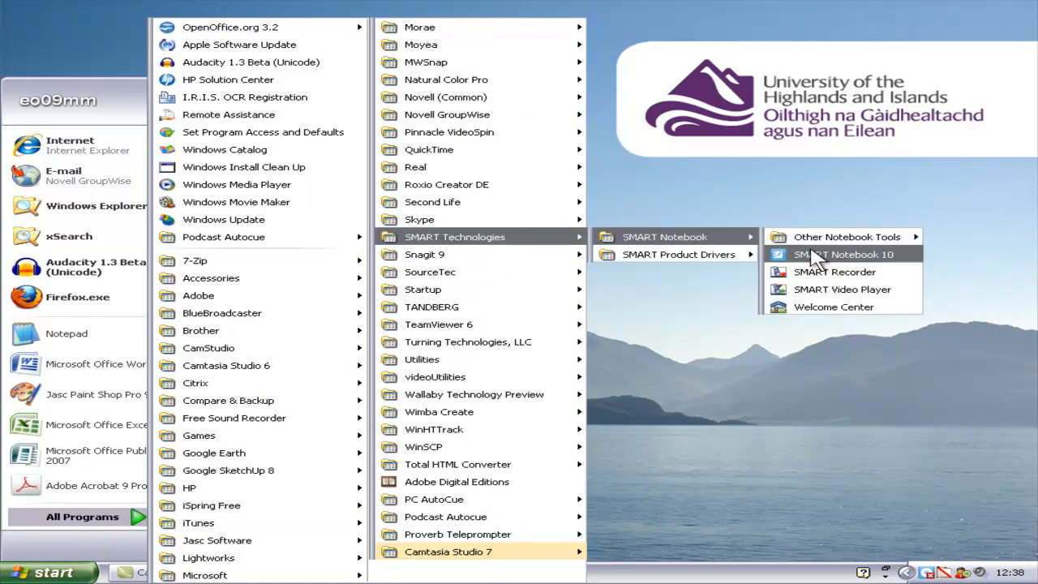
pyautogui.click(847, 253)
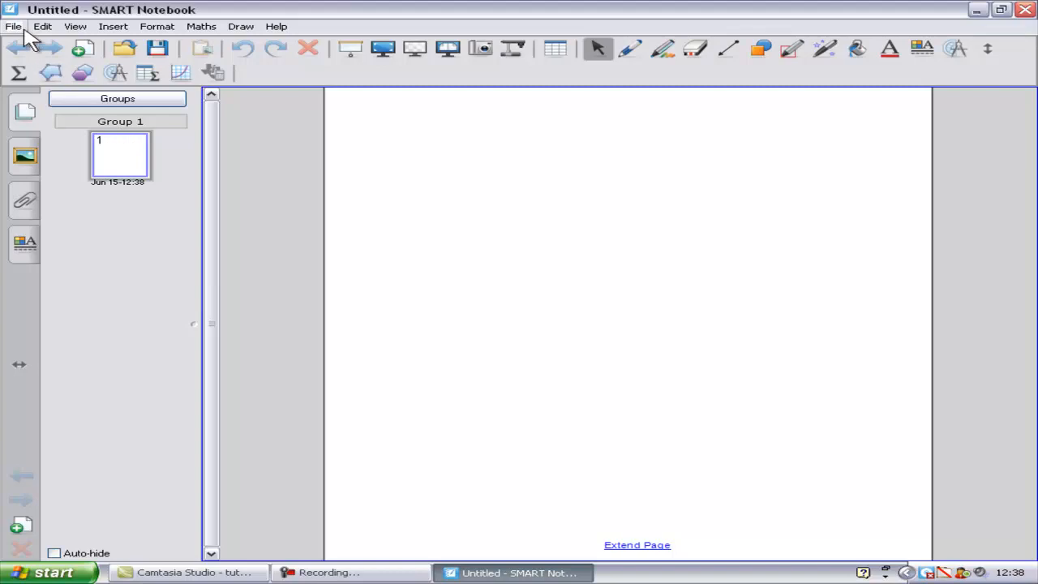
pyautogui.click(75, 26)
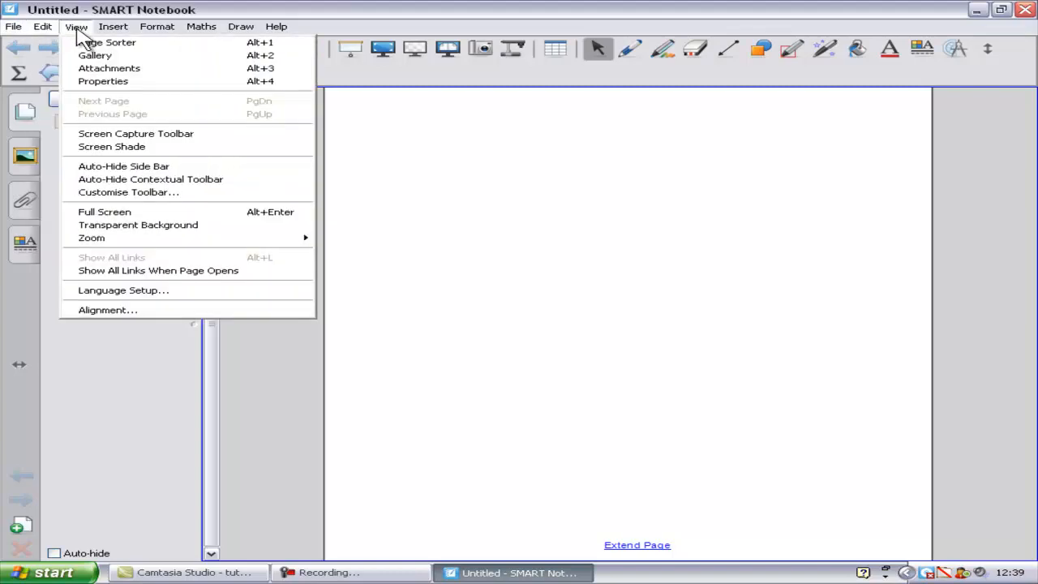
pyautogui.click(158, 26)
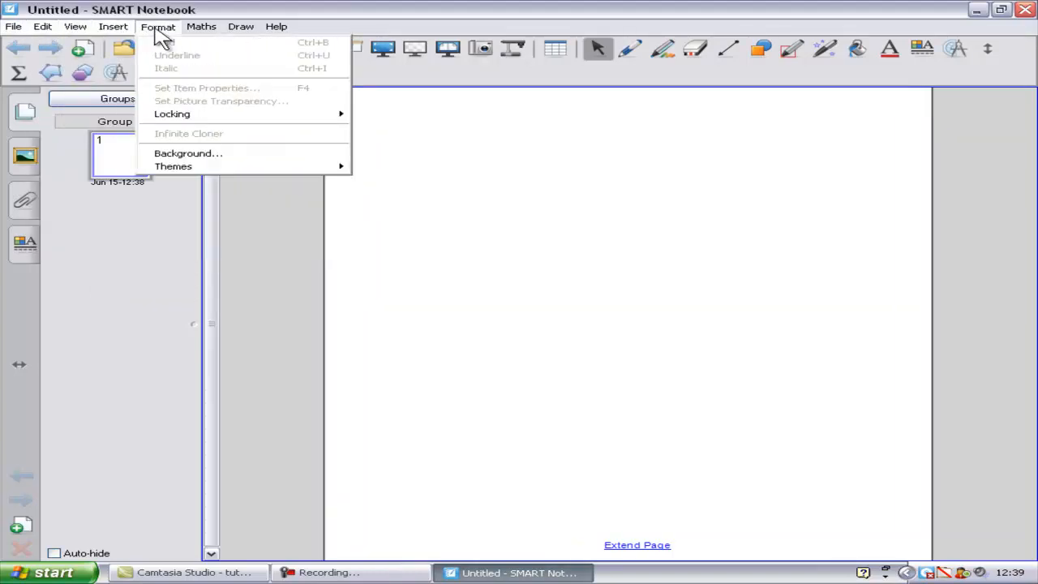
pyautogui.click(241, 26)
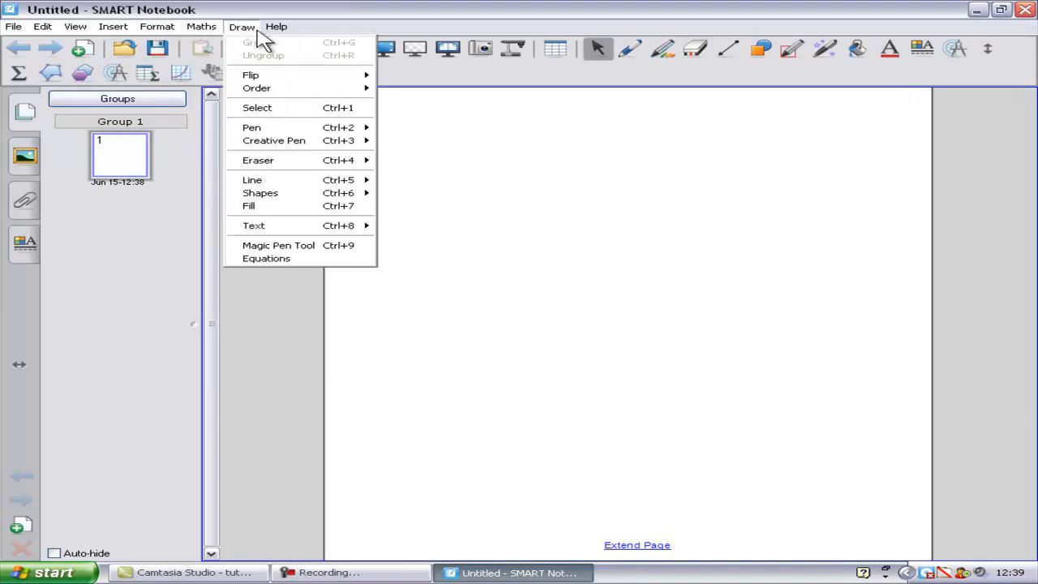
pyautogui.click(361, 162)
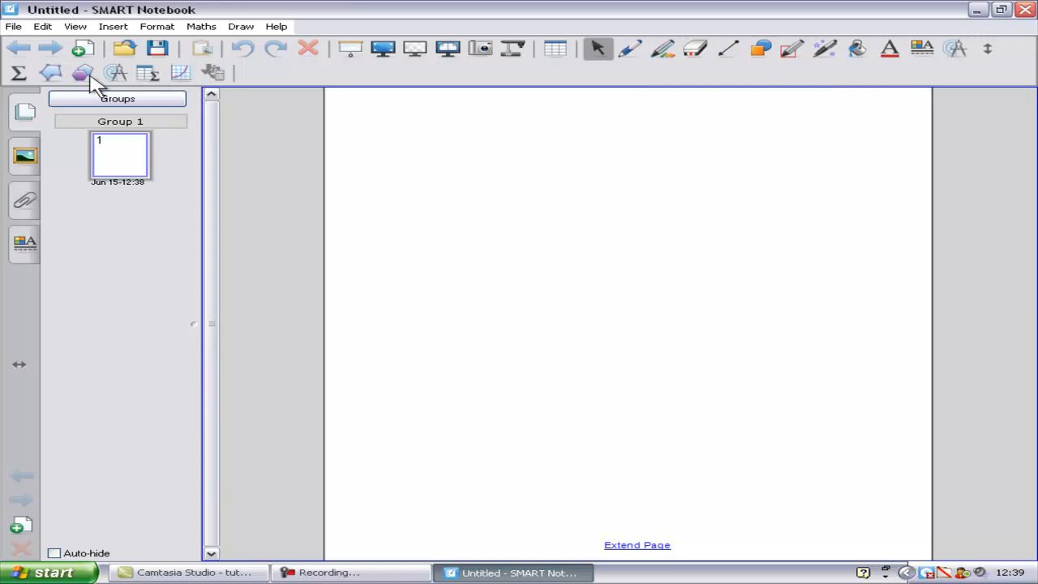
pyautogui.moveTo(730, 108)
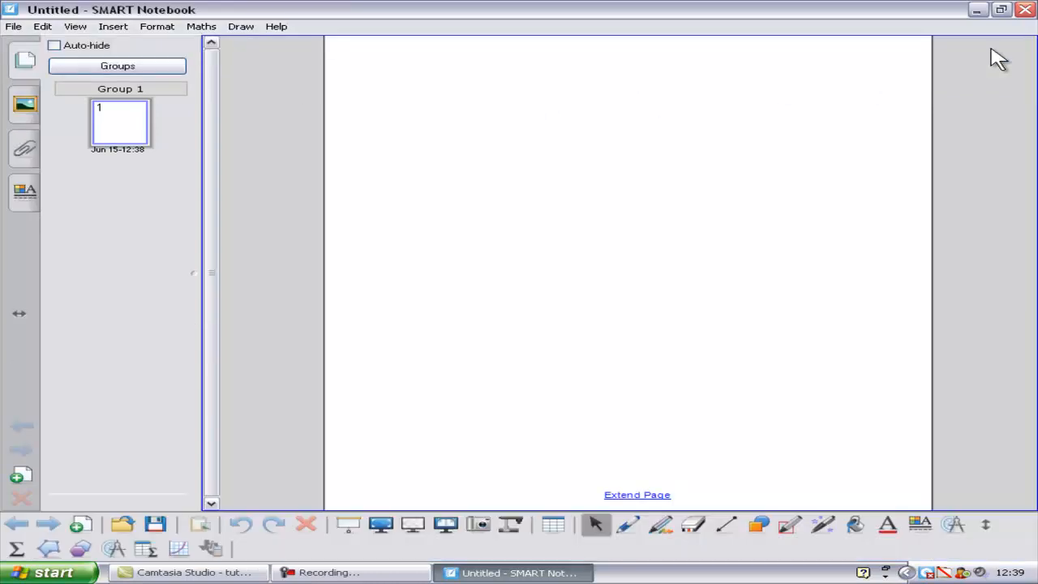
pyautogui.moveTo(994, 535)
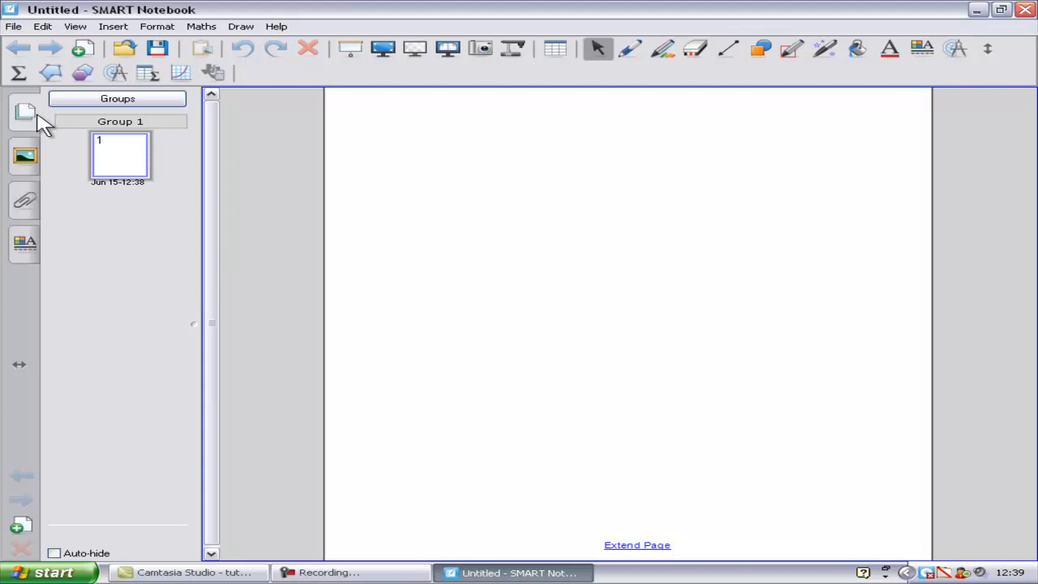
pyautogui.moveTo(125, 125)
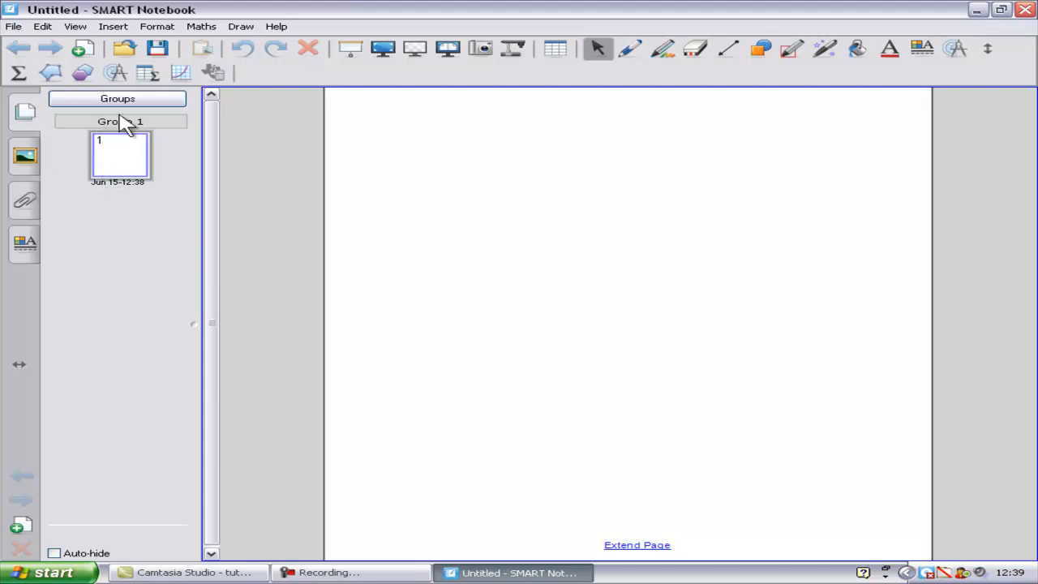
# - Insert a second blank page from the Insert menu
pyautogui.click(113, 26)
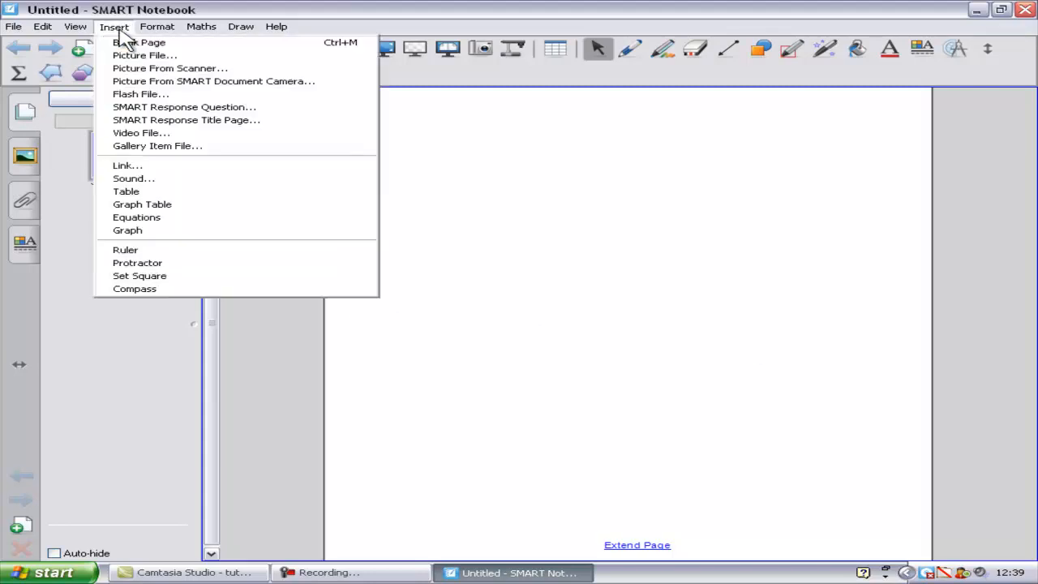
pyautogui.click(140, 42)
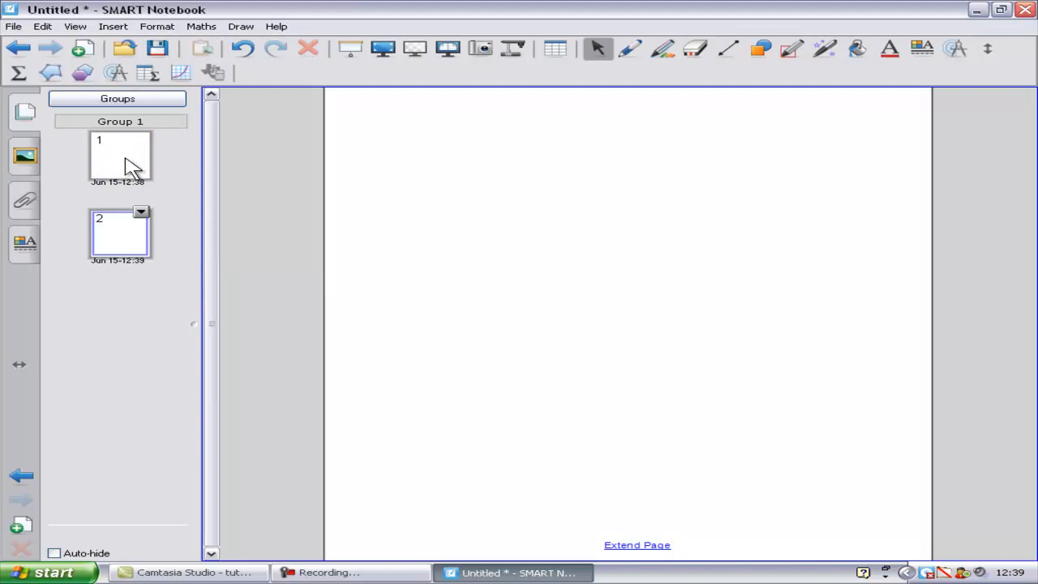
pyautogui.moveTo(106, 207)
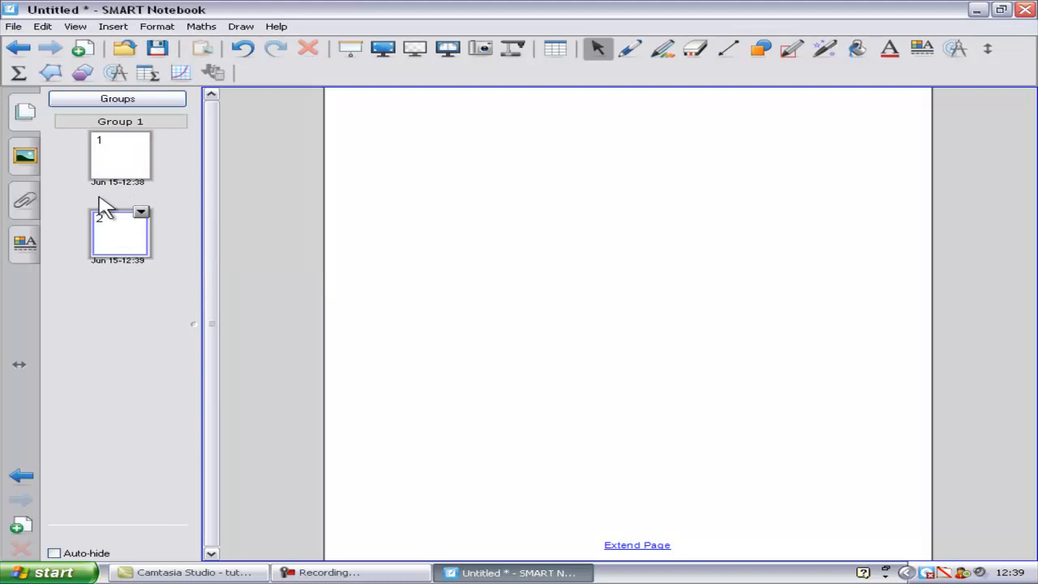
pyautogui.moveTo(71, 206)
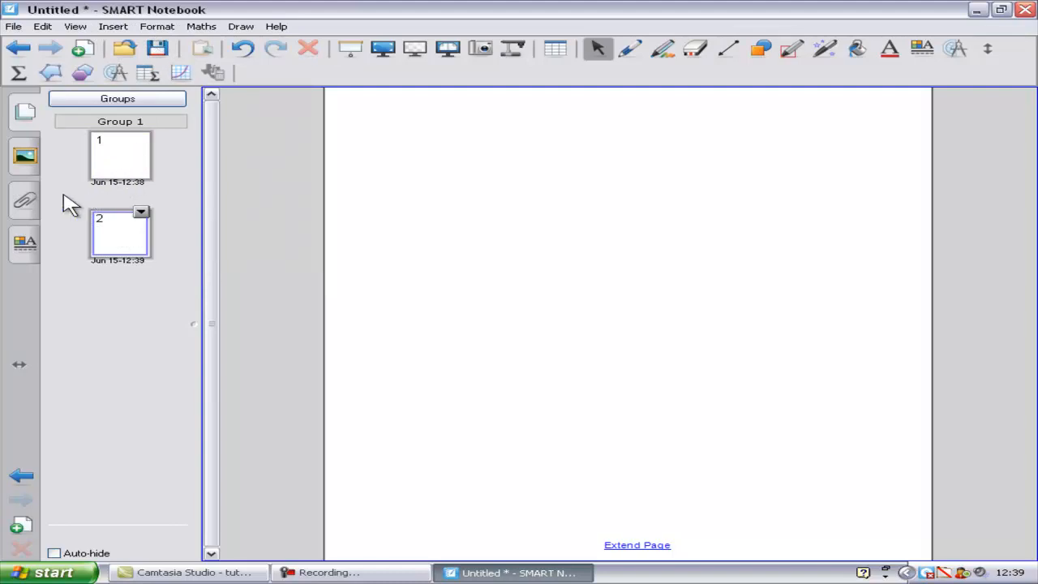
pyautogui.moveTo(25, 244)
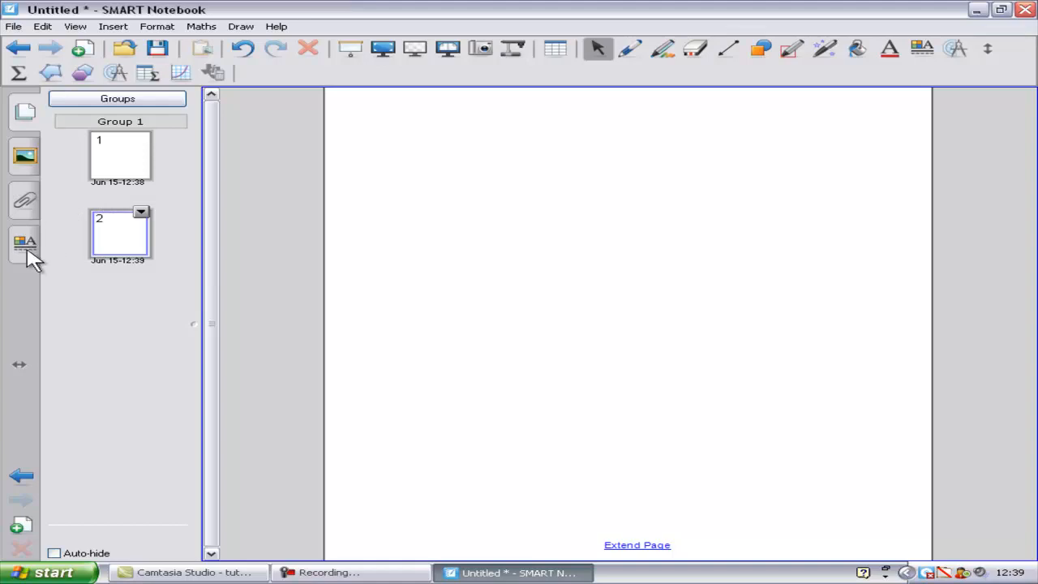
# - View the Properties panel, then the Gallery's My Content collection
pyautogui.click(24, 243)
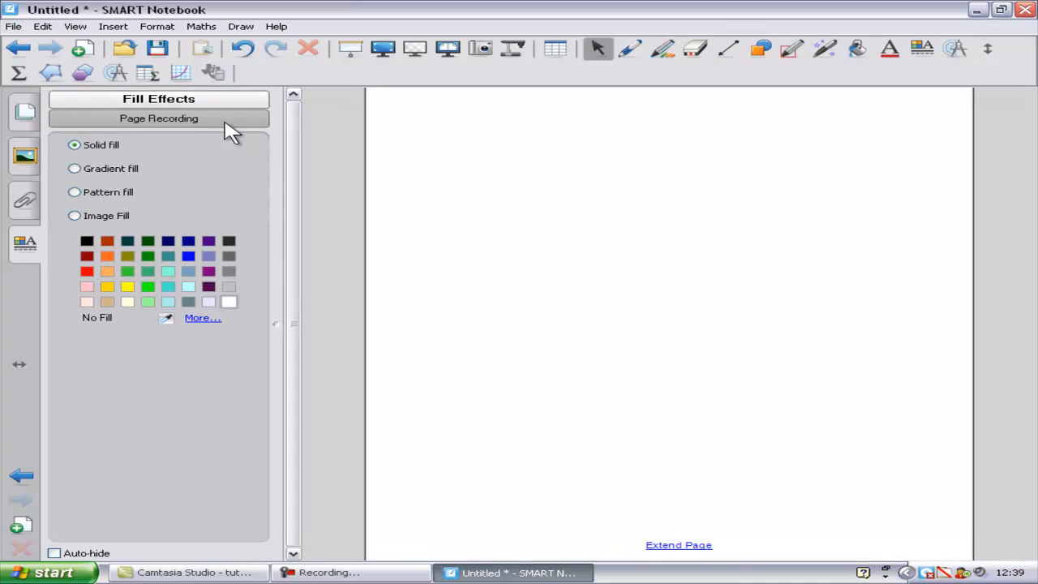
pyautogui.moveTo(233, 105)
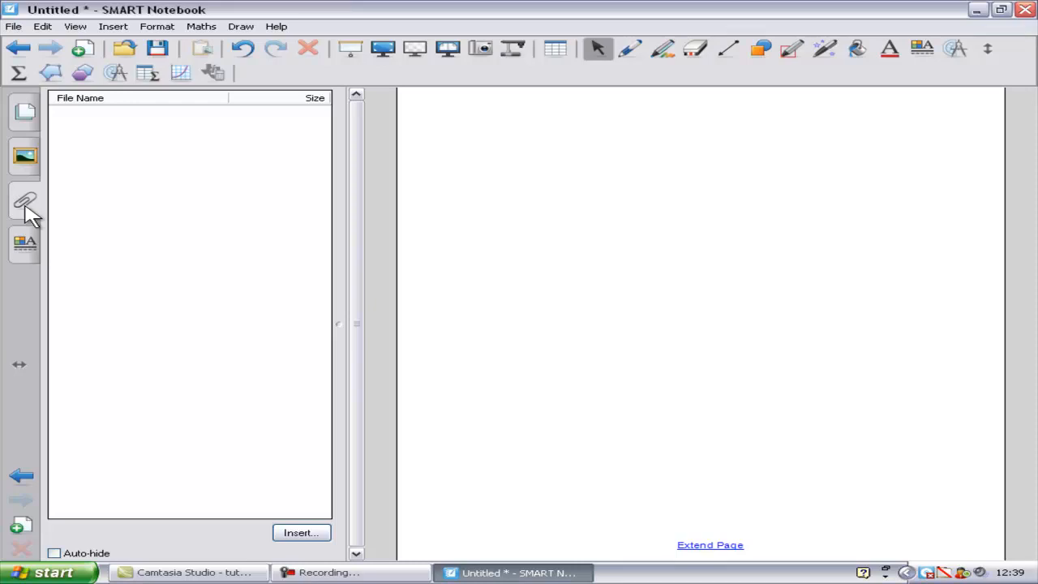
pyautogui.moveTo(25, 156)
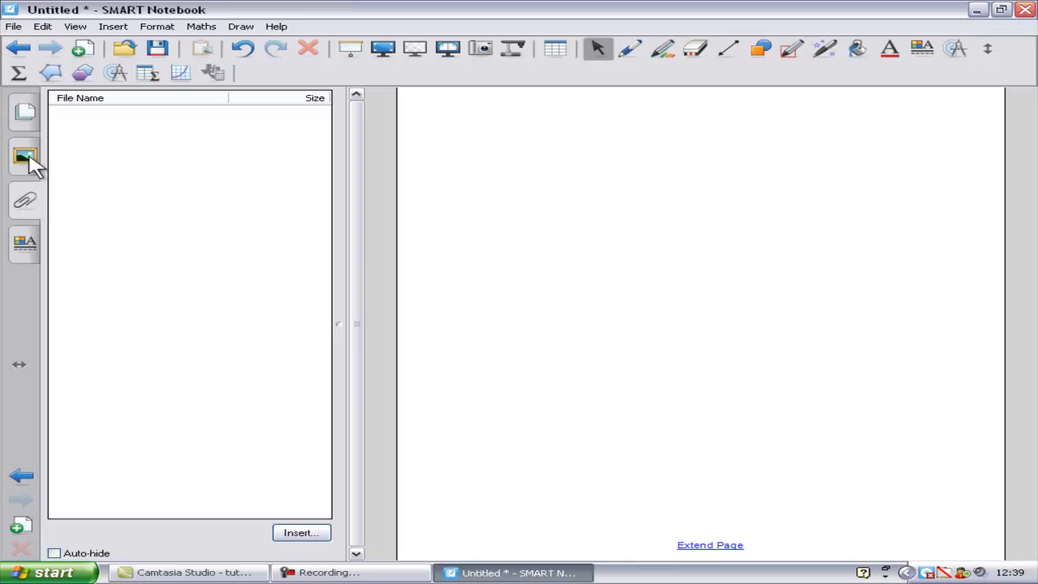
pyautogui.click(25, 157)
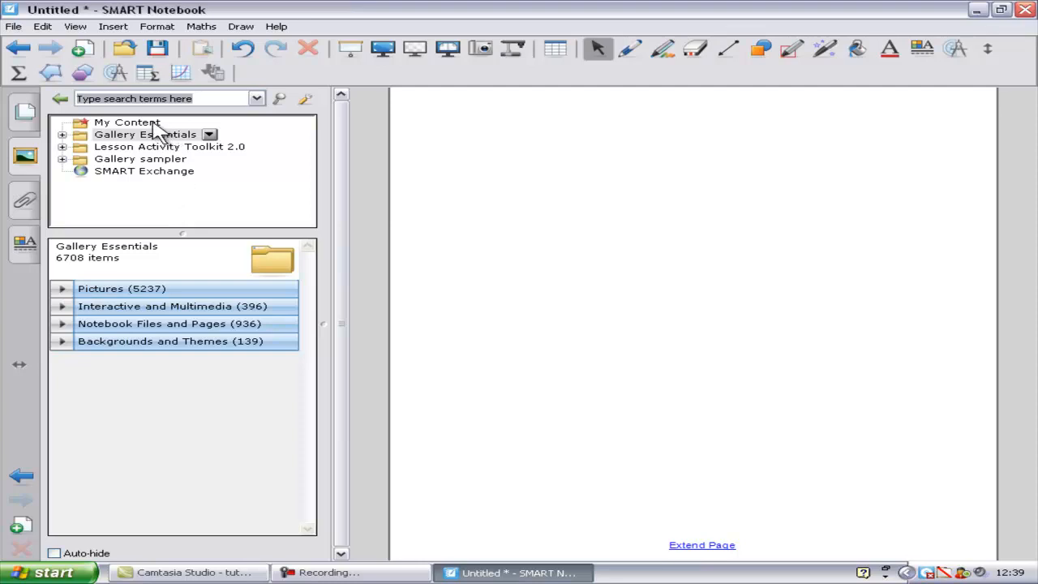
pyautogui.click(127, 122)
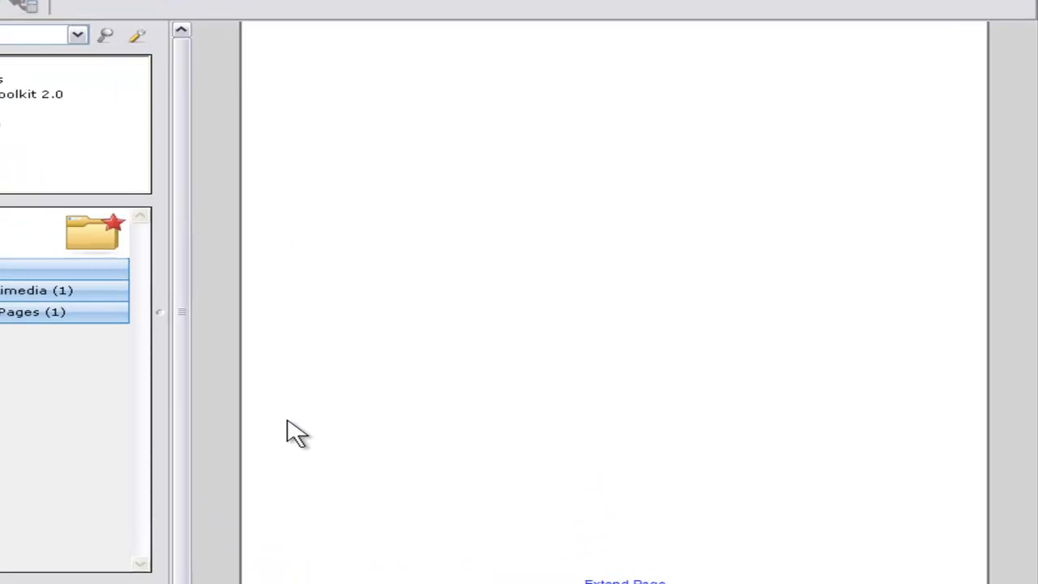
pyautogui.moveTo(657, 548)
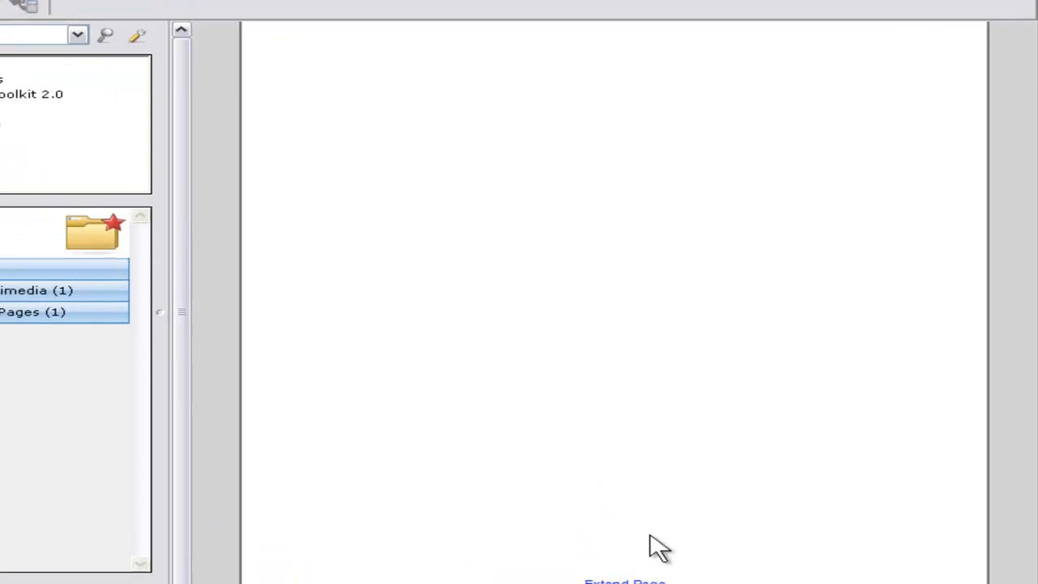
pyautogui.moveTo(278, 551)
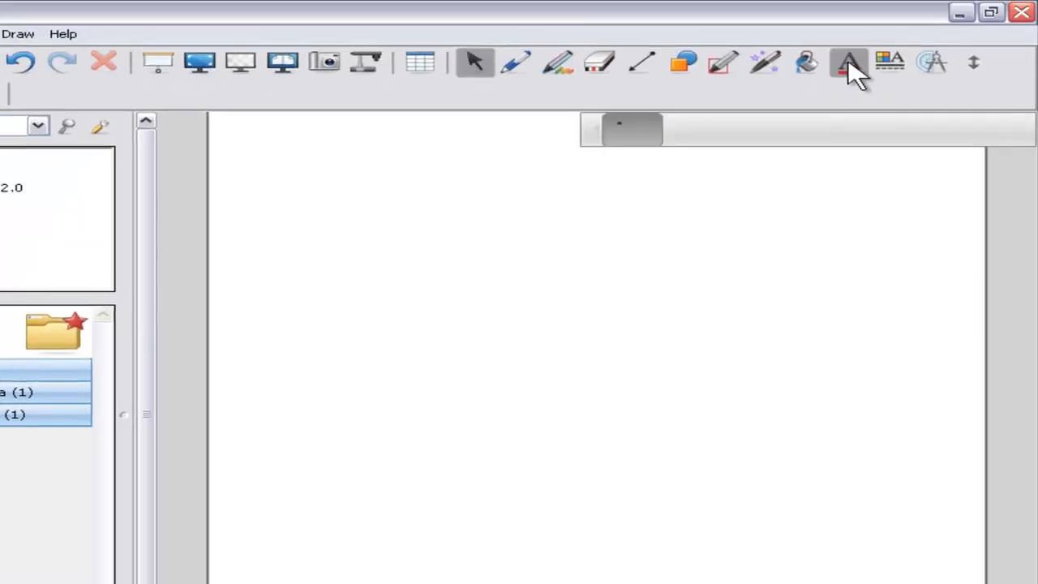
# - Type 'Once upon a time there were three bears.' in the large blue Comic Sans style
pyautogui.click(848, 63)
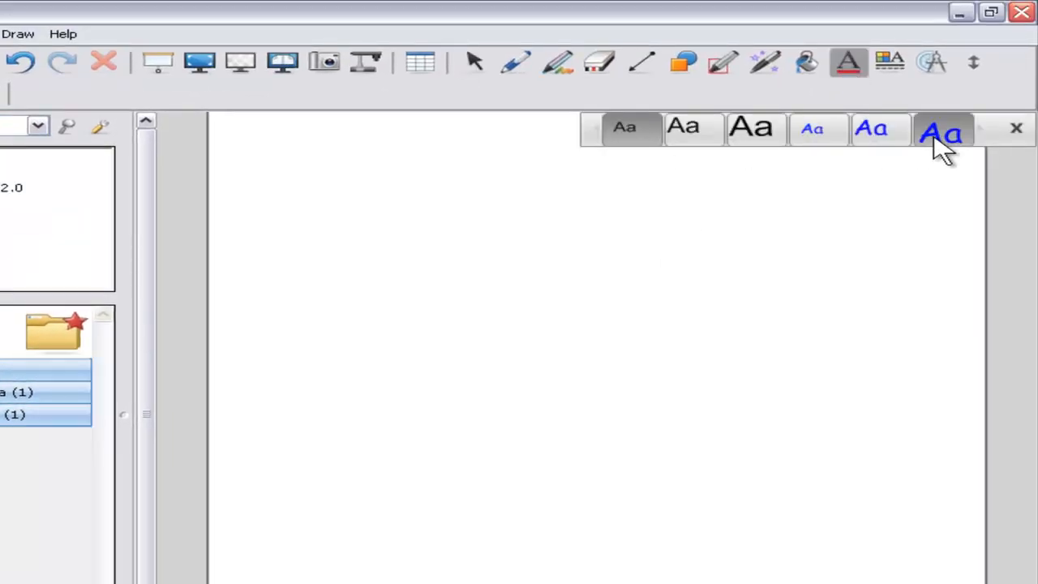
pyautogui.click(941, 130)
pyautogui.write('Once upon')
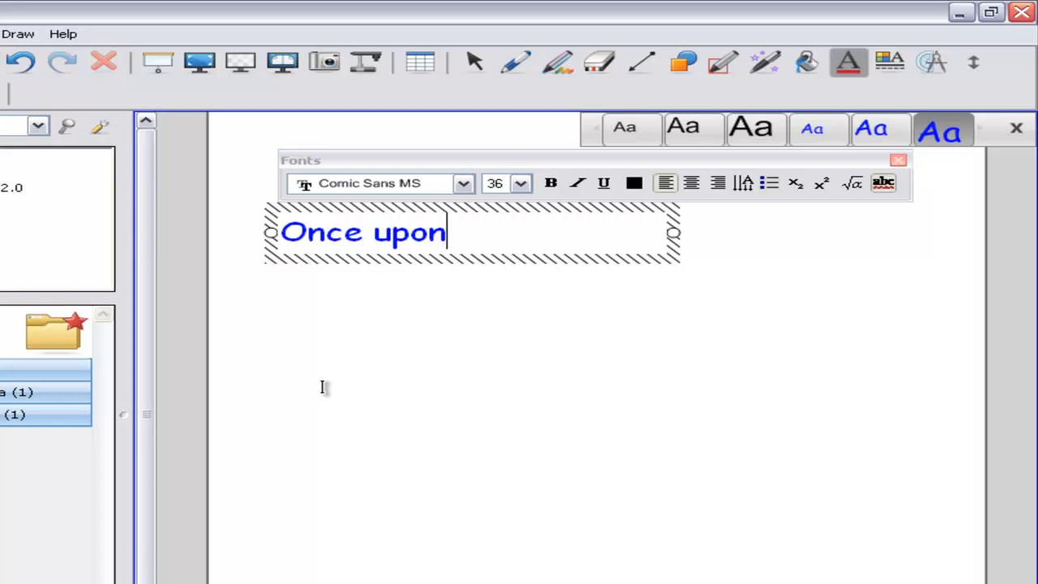
pyautogui.write('a time')
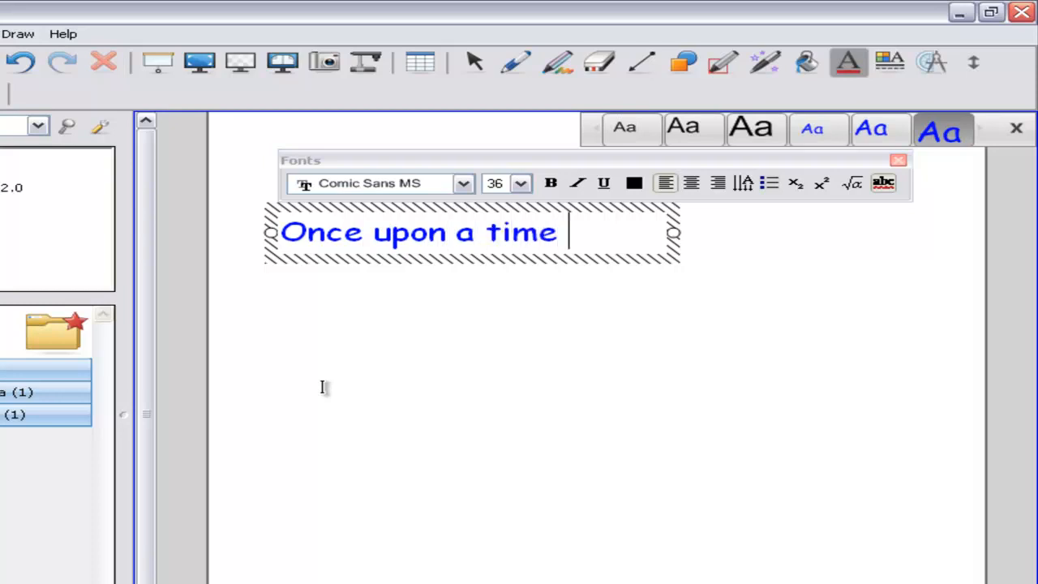
pyautogui.write('there were')
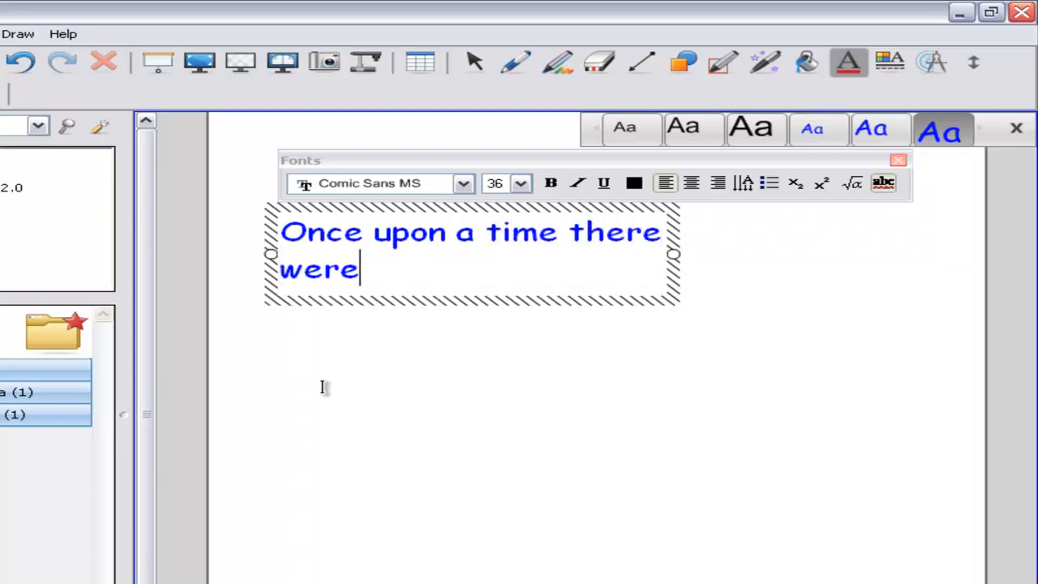
pyautogui.write('three be')
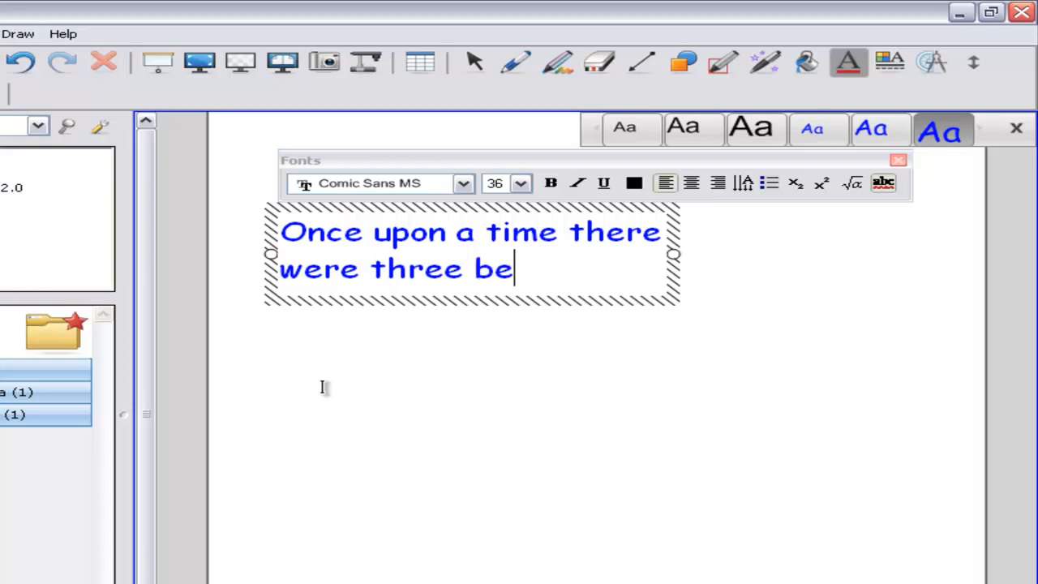
pyautogui.write('ars.')
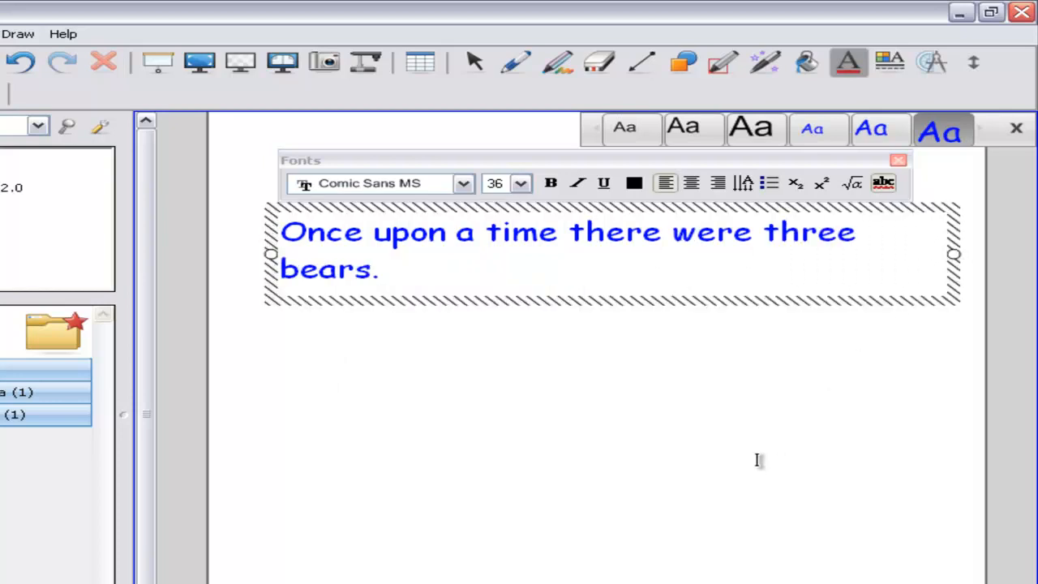
pyautogui.doubleClick(326, 269)
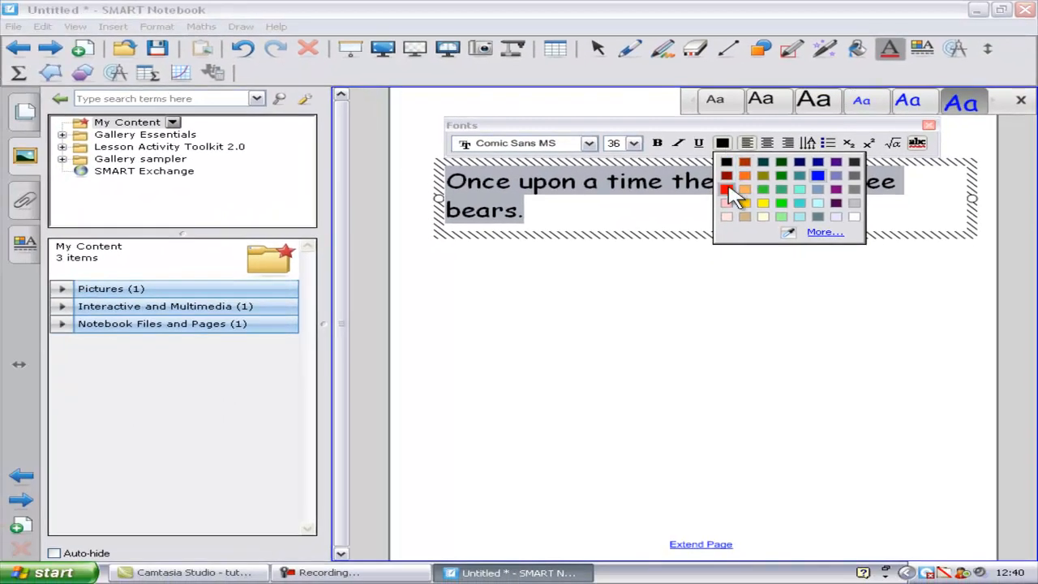
# - Make the sentence red and try the Connecticut font at size 72
pyautogui.click(726, 190)
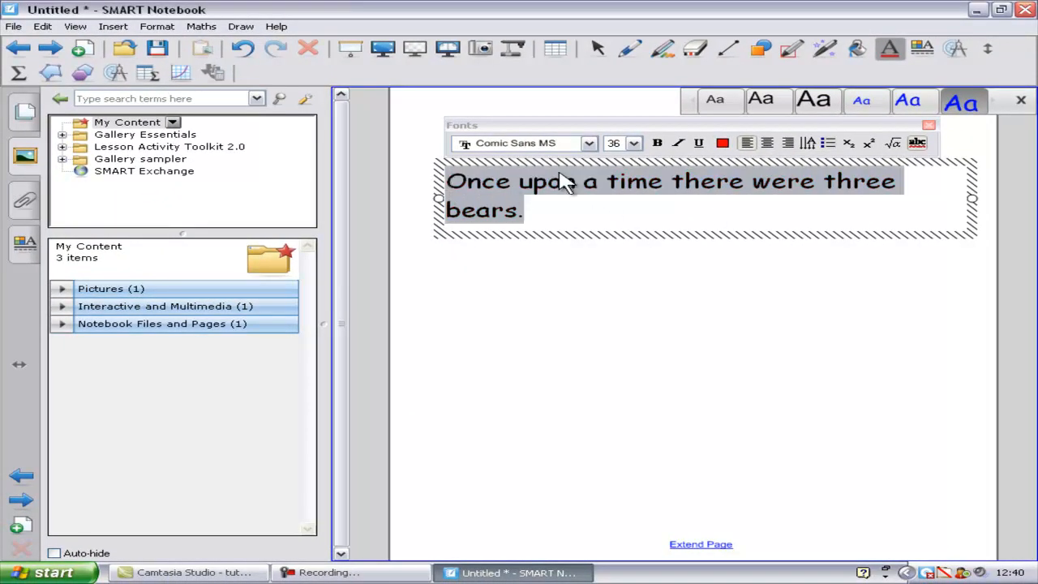
pyautogui.click(588, 143)
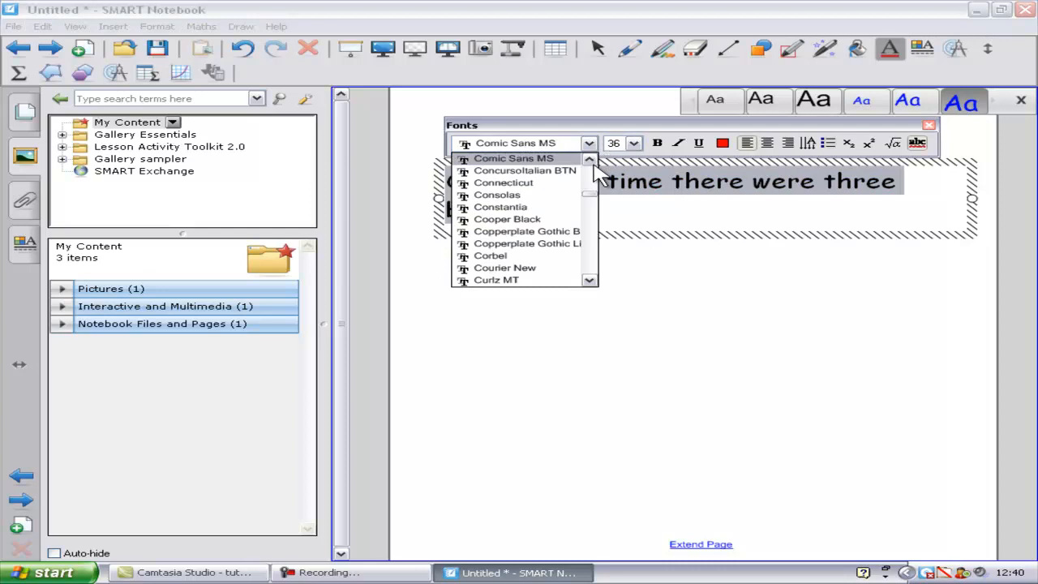
pyautogui.click(503, 170)
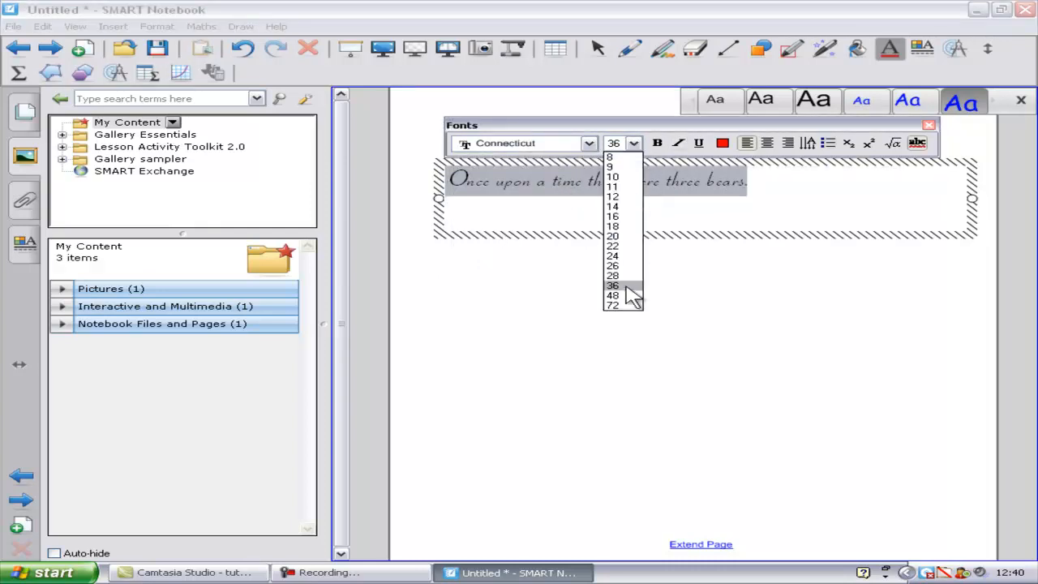
pyautogui.click(612, 304)
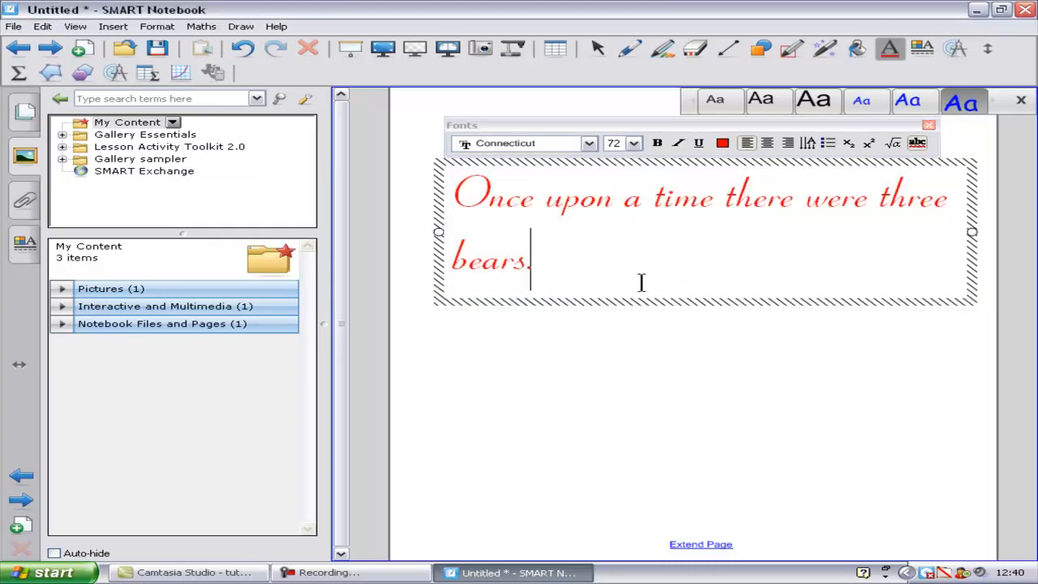
# - Switch the sentence to Arial size 18 and finish editing it
pyautogui.click(588, 143)
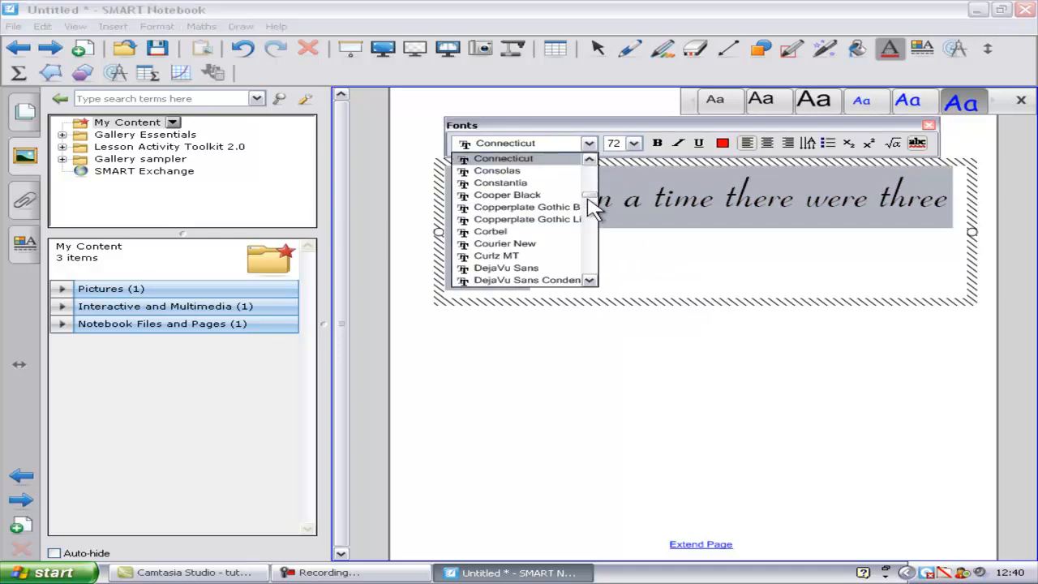
pyautogui.click(487, 142)
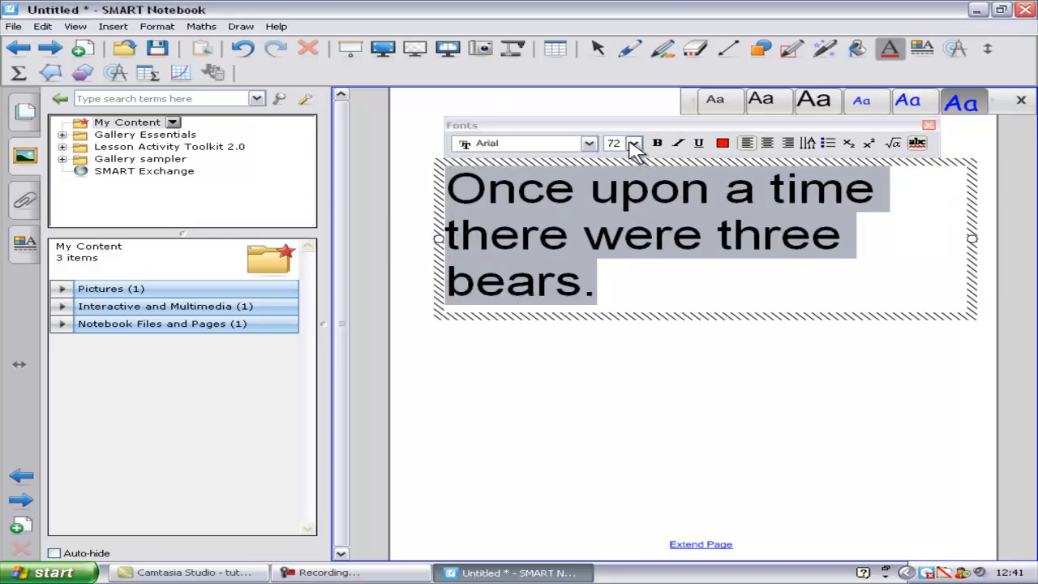
pyautogui.click(634, 142)
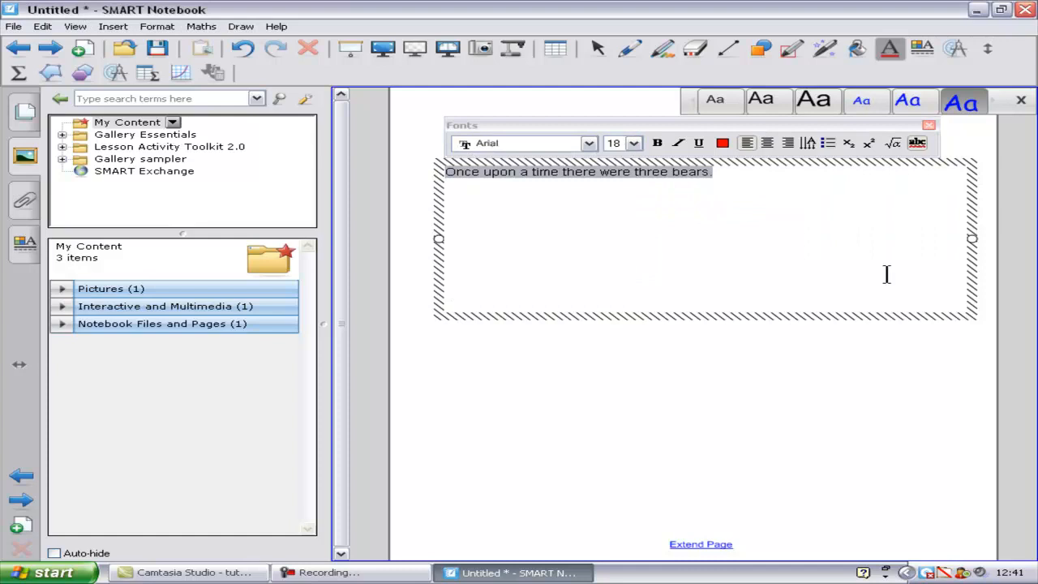
pyautogui.click(722, 143)
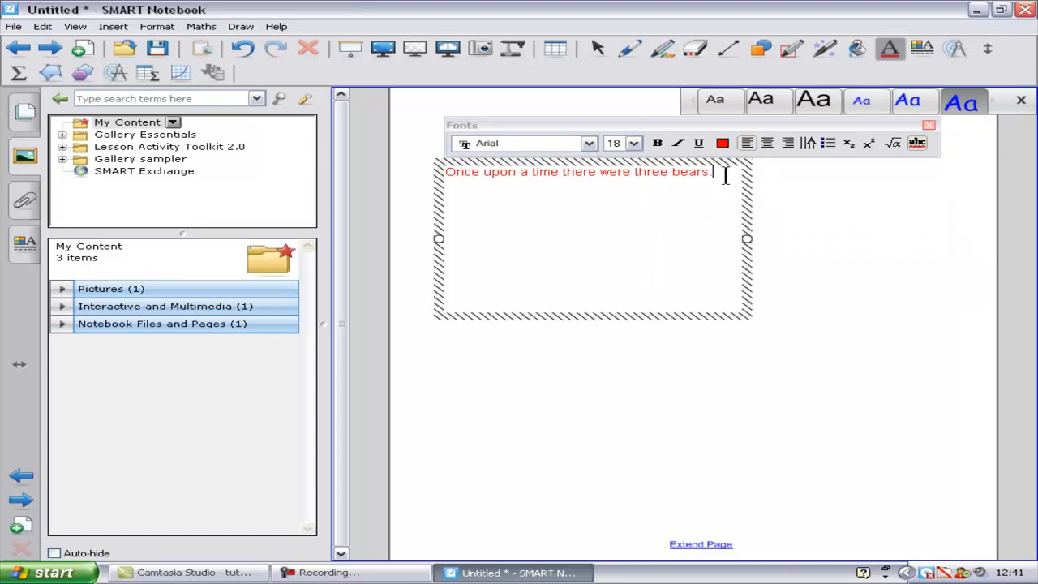
pyautogui.click(769, 299)
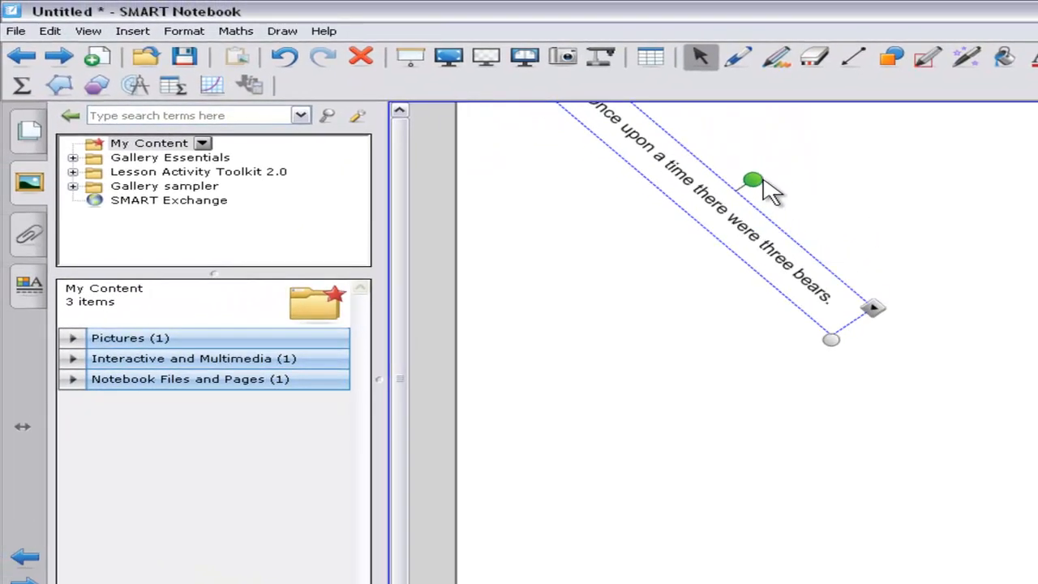
# - Rotate the three-bears sentence upside down, then place it level at the top centre
pyautogui.moveTo(752, 180); pyautogui.dragTo(756, 230)
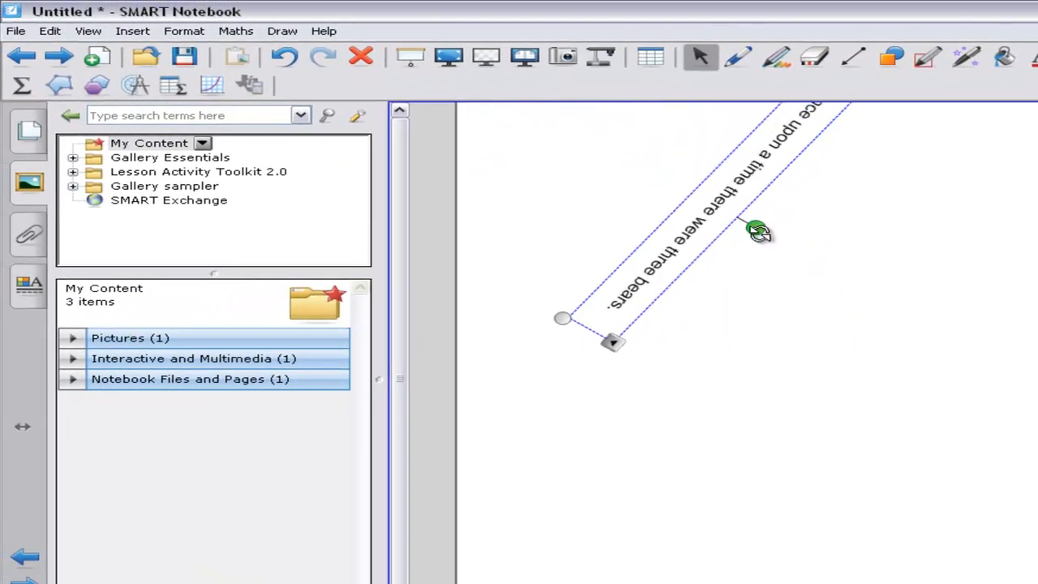
pyautogui.moveTo(755, 231); pyautogui.dragTo(709, 243)
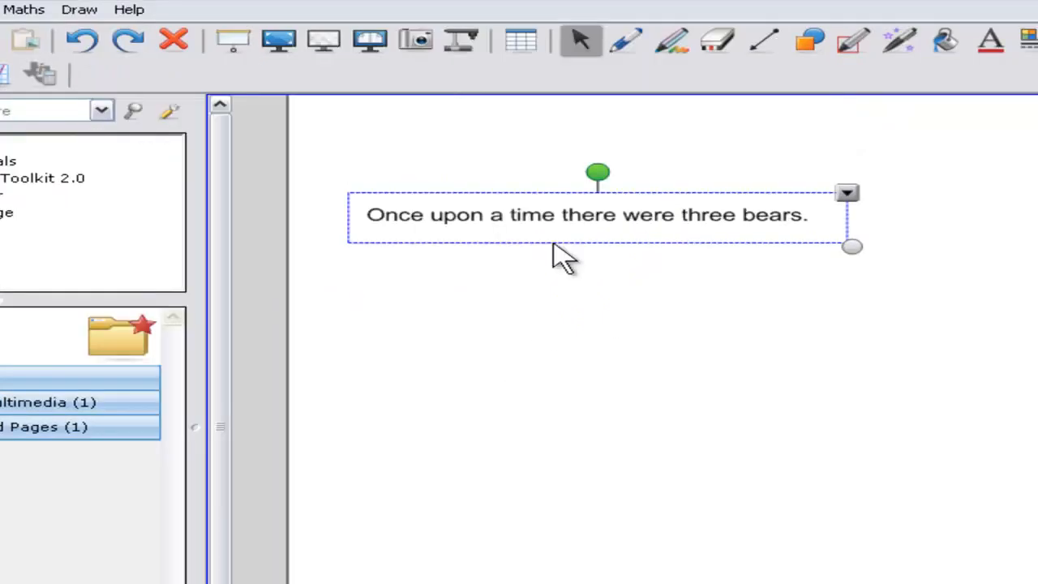
pyautogui.moveTo(584, 215); pyautogui.dragTo(711, 288)
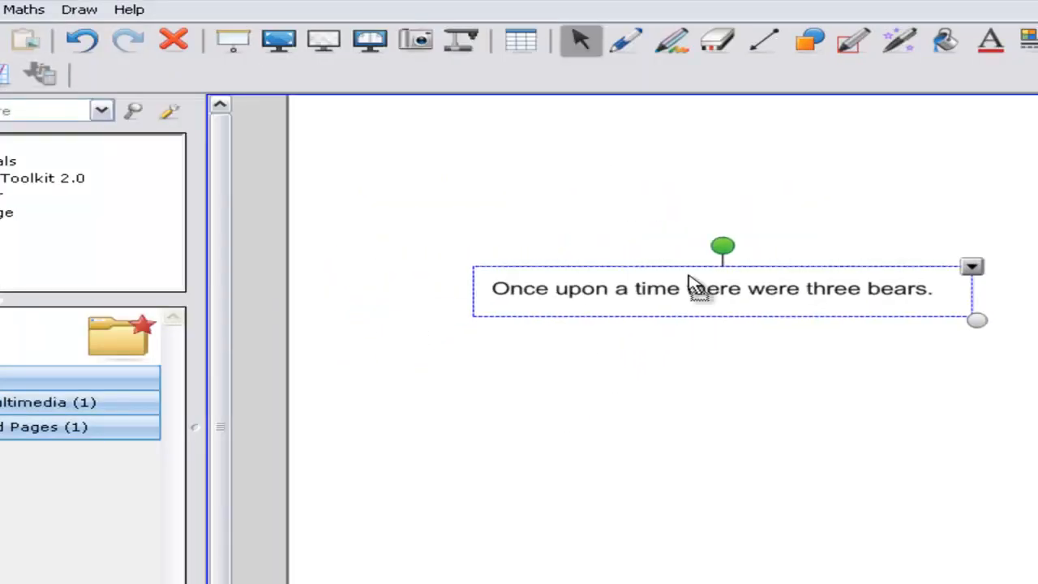
pyautogui.moveTo(701, 288); pyautogui.dragTo(677, 142)
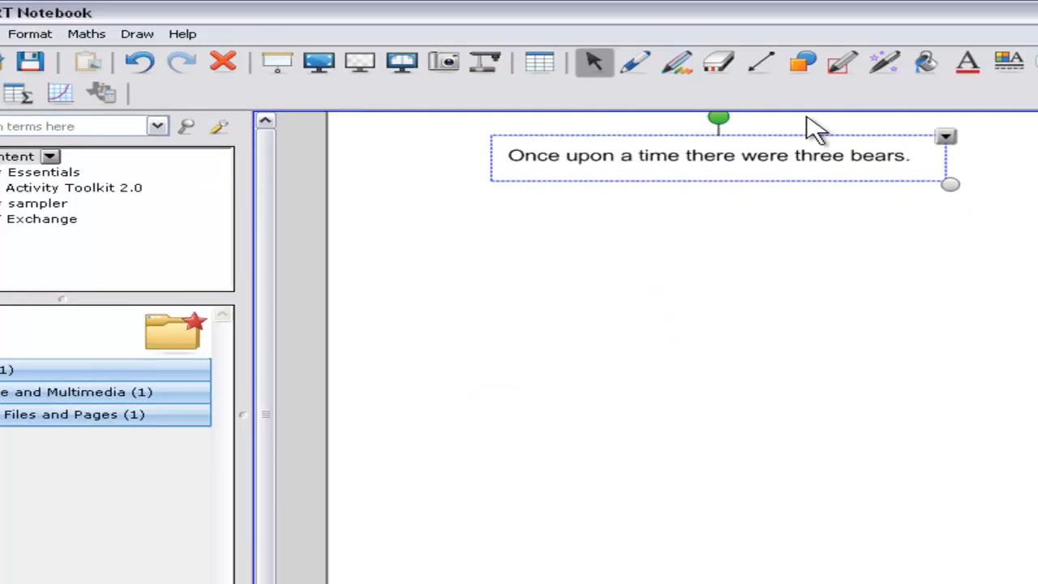
pyautogui.click(636, 62)
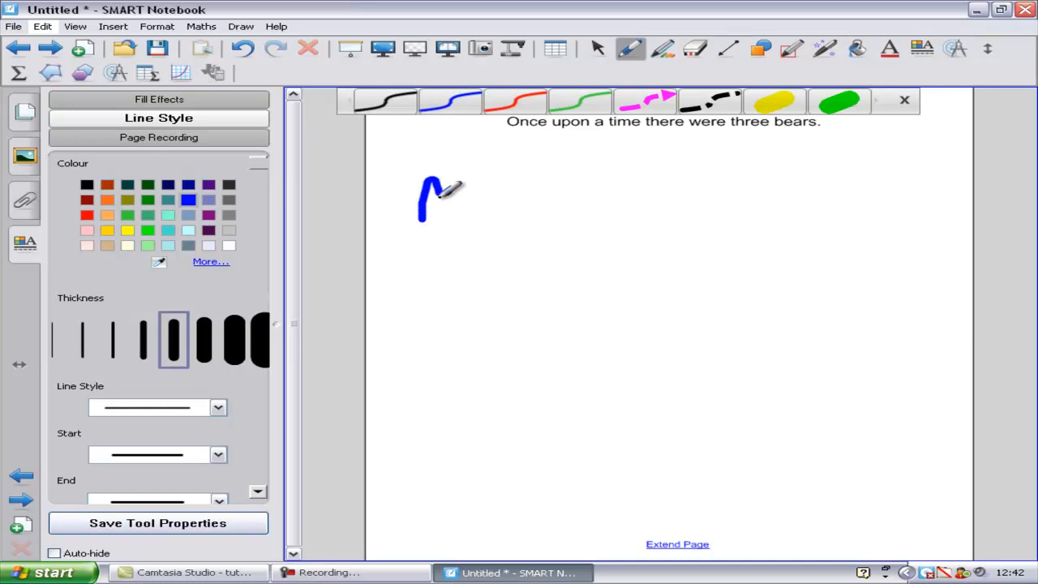
# - Handwrite 'My name is' in blue pen ink
pyautogui.moveTo(438, 186); pyautogui.dragTo(515, 244)
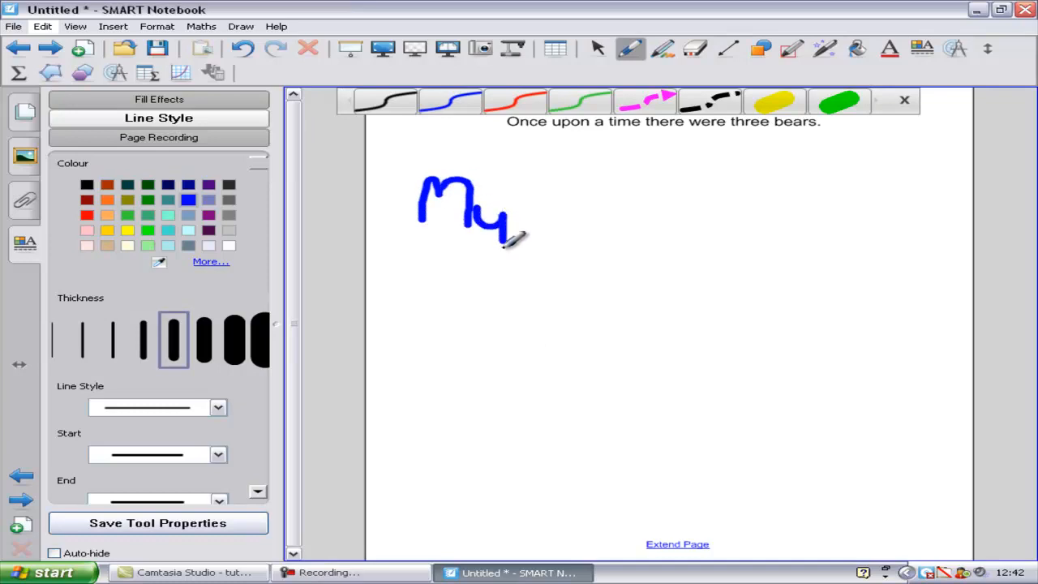
pyautogui.moveTo(527, 235); pyautogui.dragTo(617, 211)
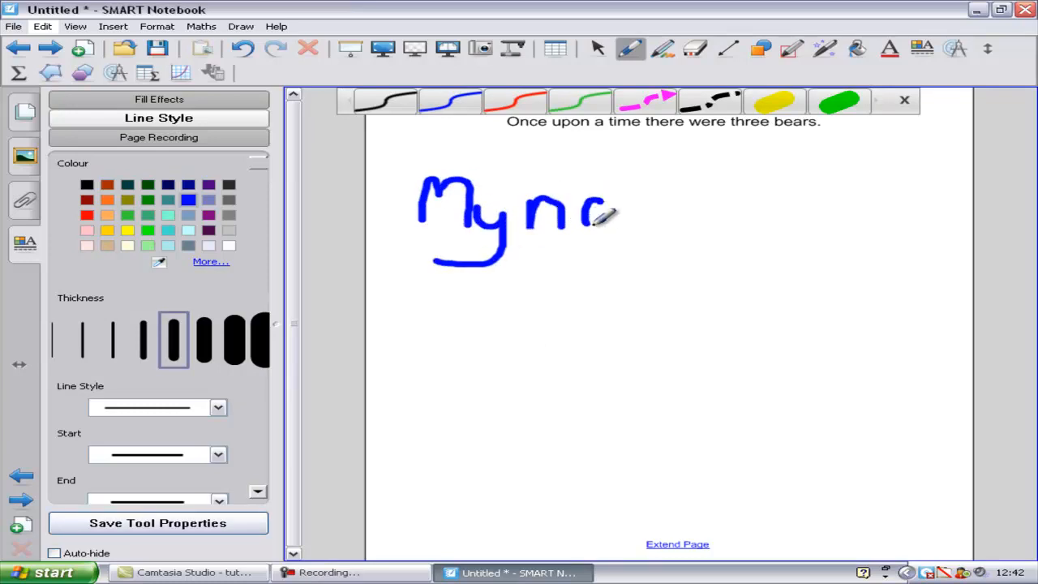
pyautogui.moveTo(600, 211); pyautogui.dragTo(649, 202)
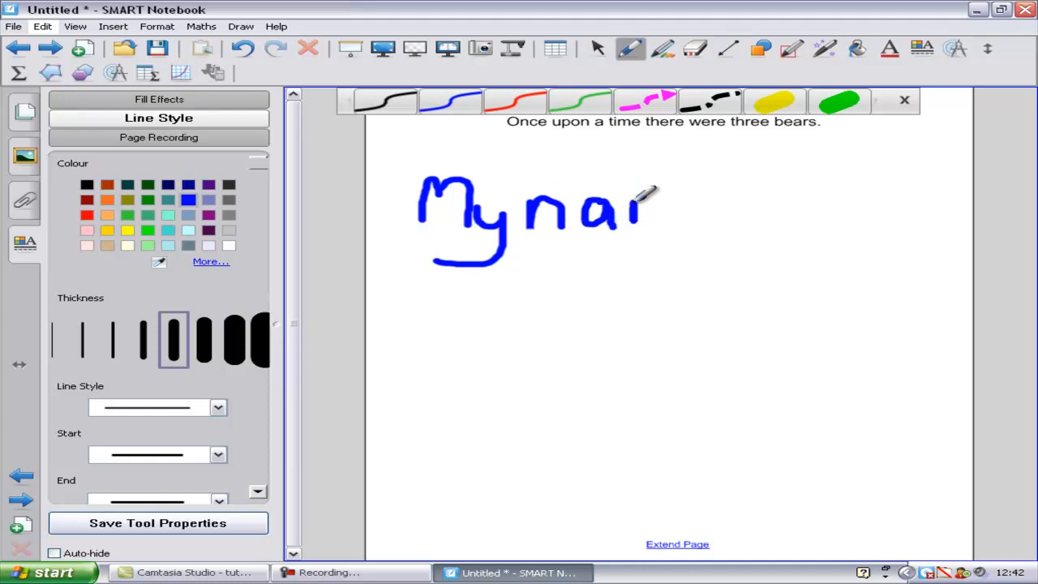
pyautogui.moveTo(657, 203); pyautogui.dragTo(778, 219)
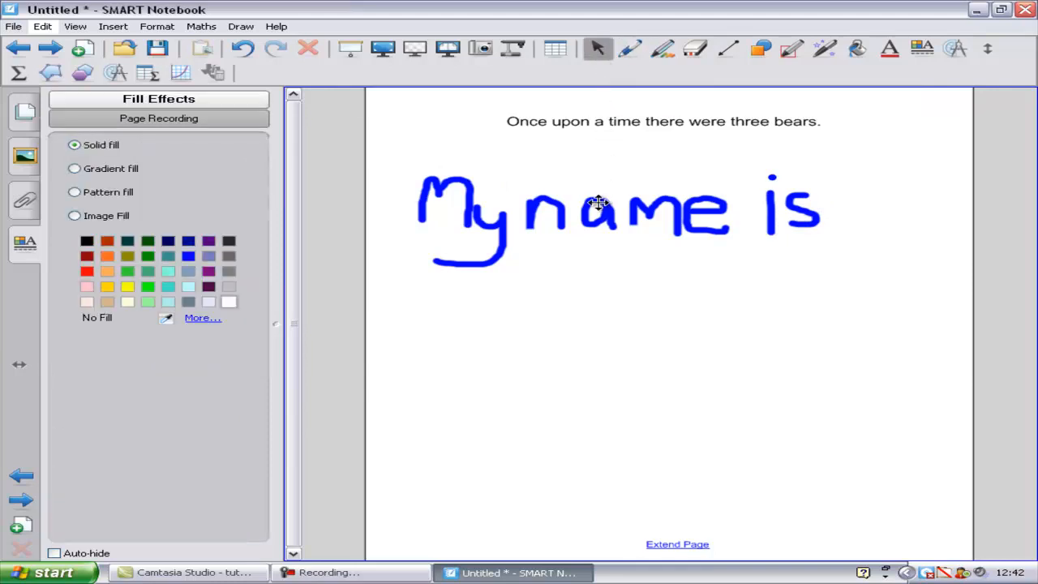
# - Convert the handwriting to typed text with Recognise 'My name is'
pyautogui.click(616, 211)
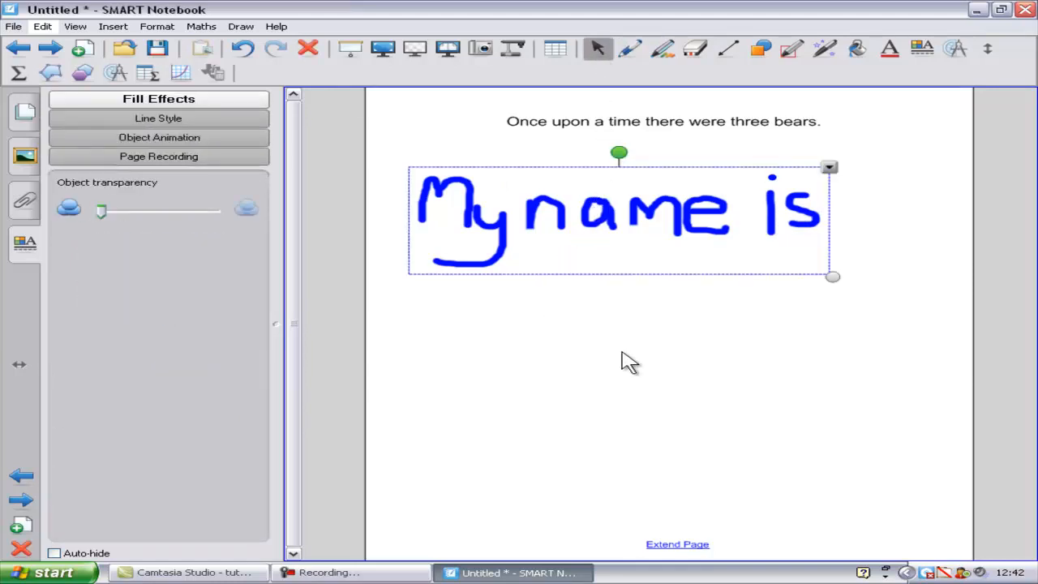
pyautogui.moveTo(822, 404)
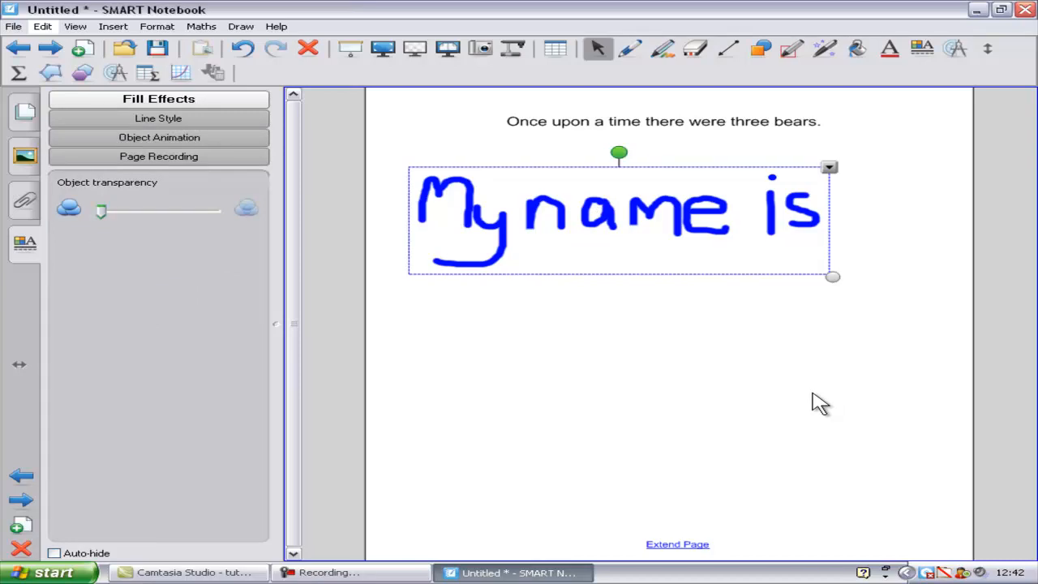
pyautogui.click(829, 168)
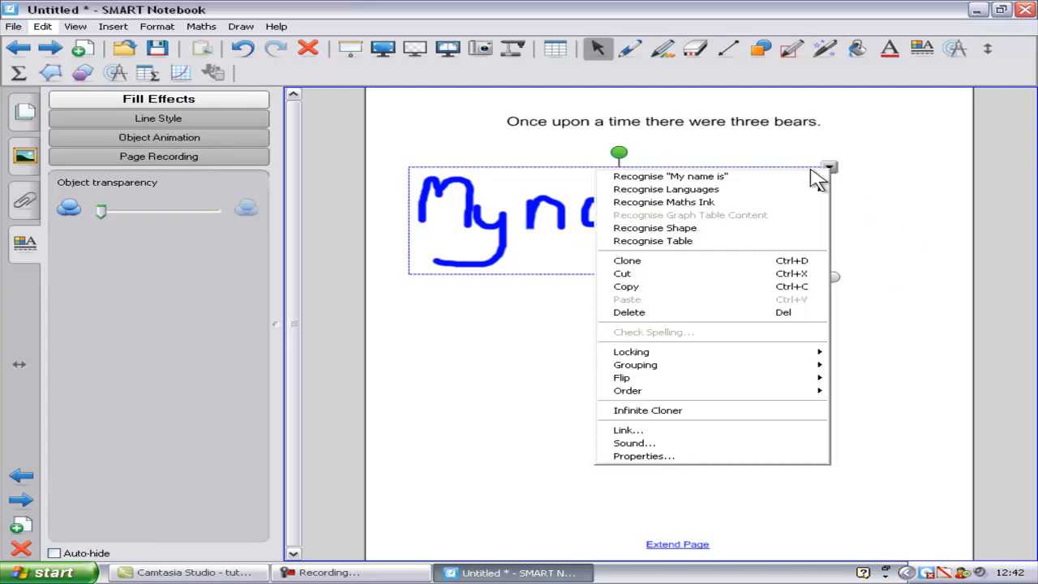
pyautogui.click(670, 176)
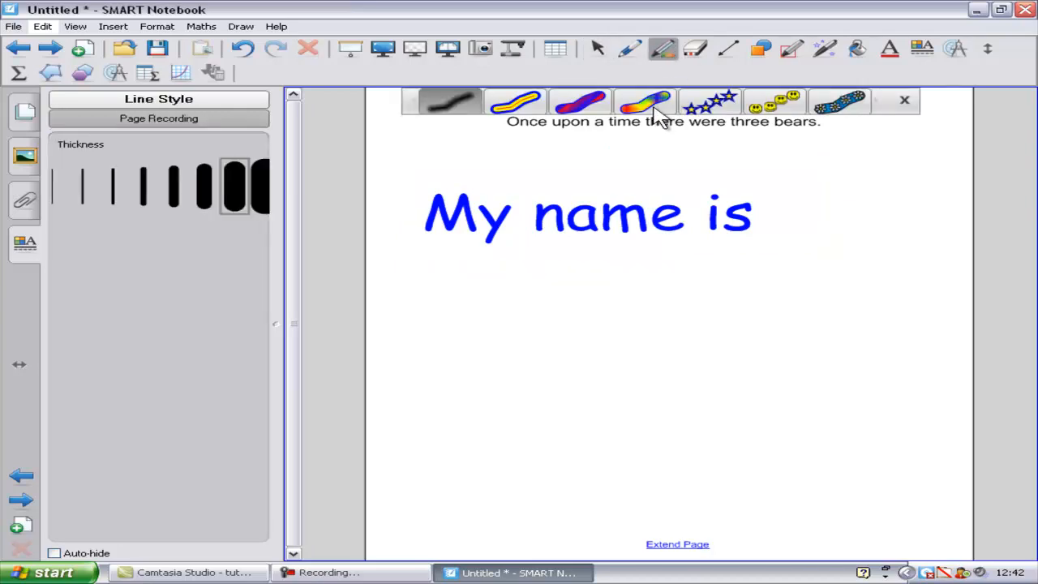
# - Draw a star-pen underline, then write dash-dot 'I can write' and recognise it
pyautogui.click(709, 101)
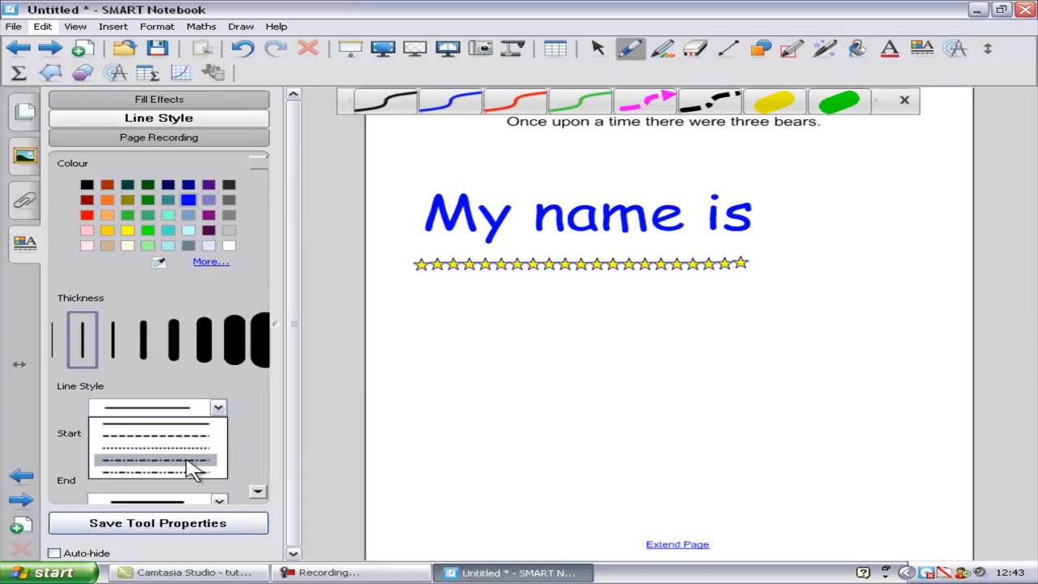
pyautogui.click(157, 460)
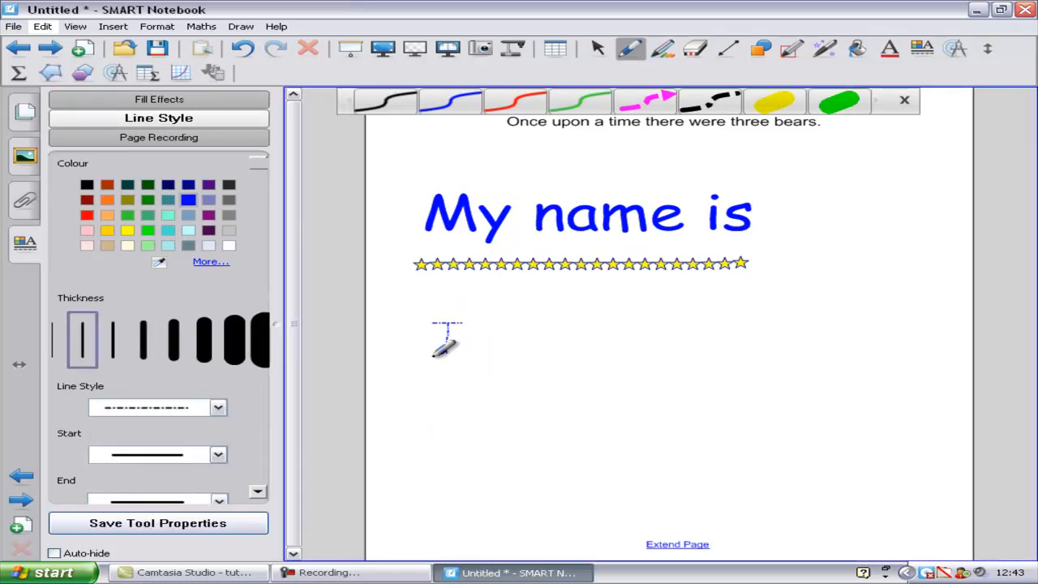
pyautogui.moveTo(438, 340); pyautogui.dragTo(617, 349)
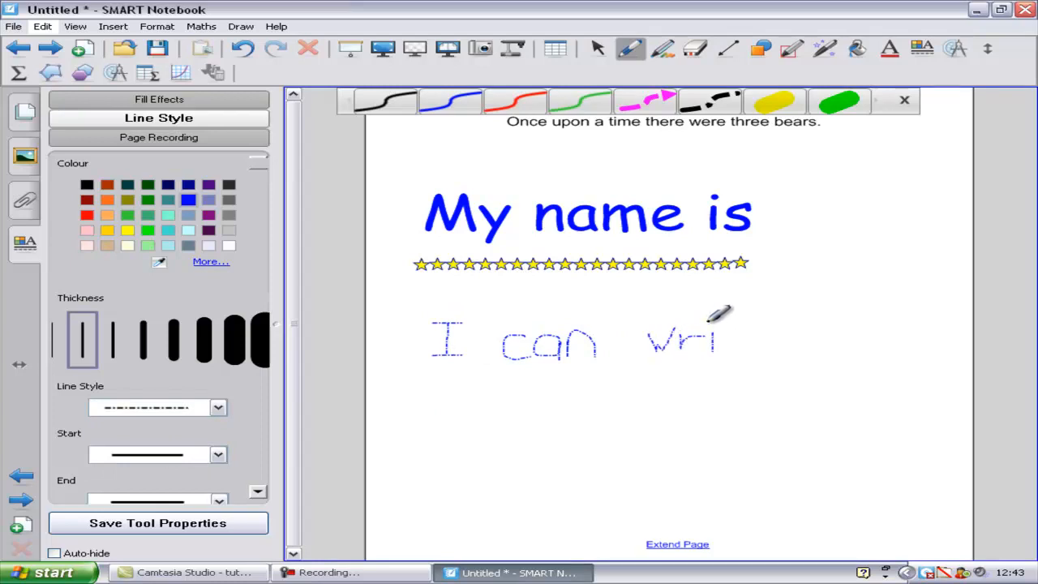
pyautogui.moveTo(722, 317); pyautogui.dragTo(763, 357)
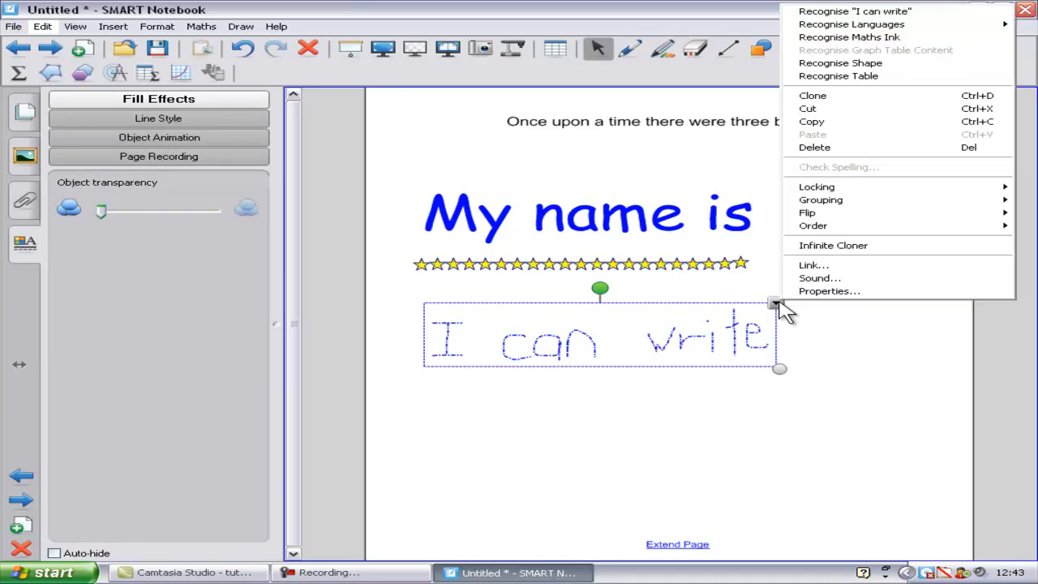
pyautogui.click(855, 11)
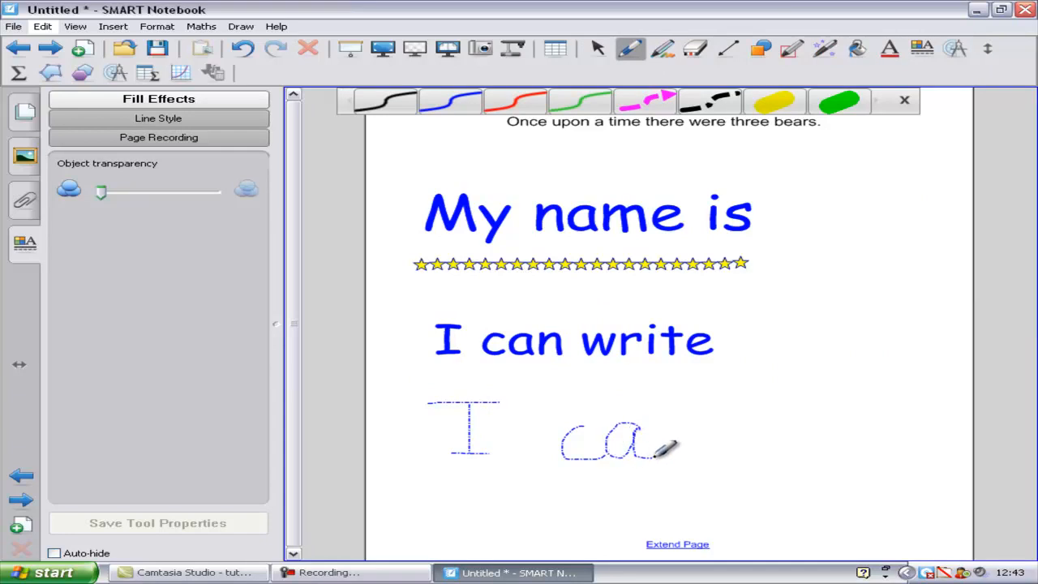
# - Handwrite dotted 'John' after 'My name is' and select the 'I can't' text box
pyautogui.moveTo(673, 450); pyautogui.dragTo(751, 421)
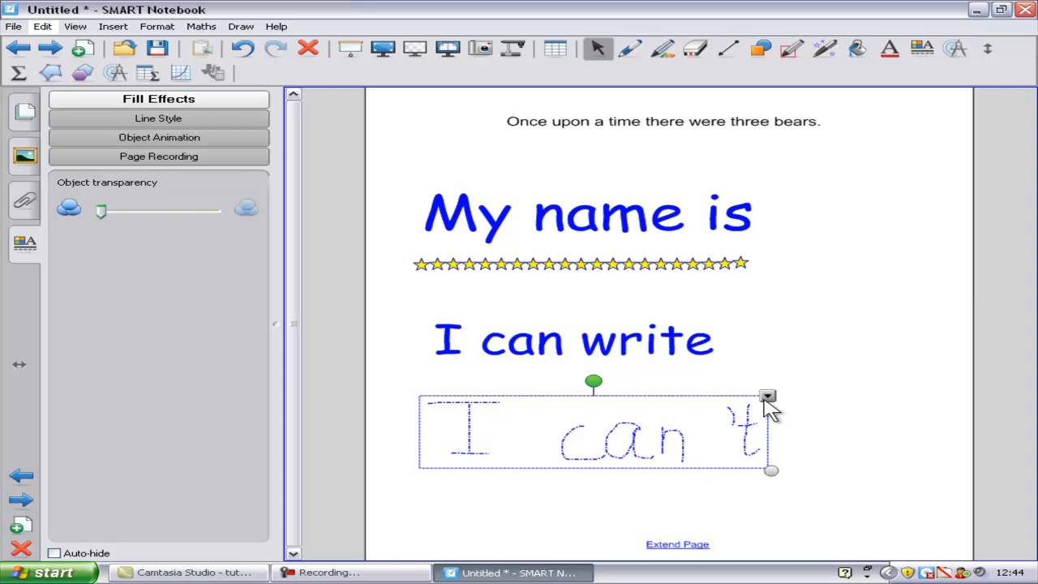
pyautogui.click(768, 397)
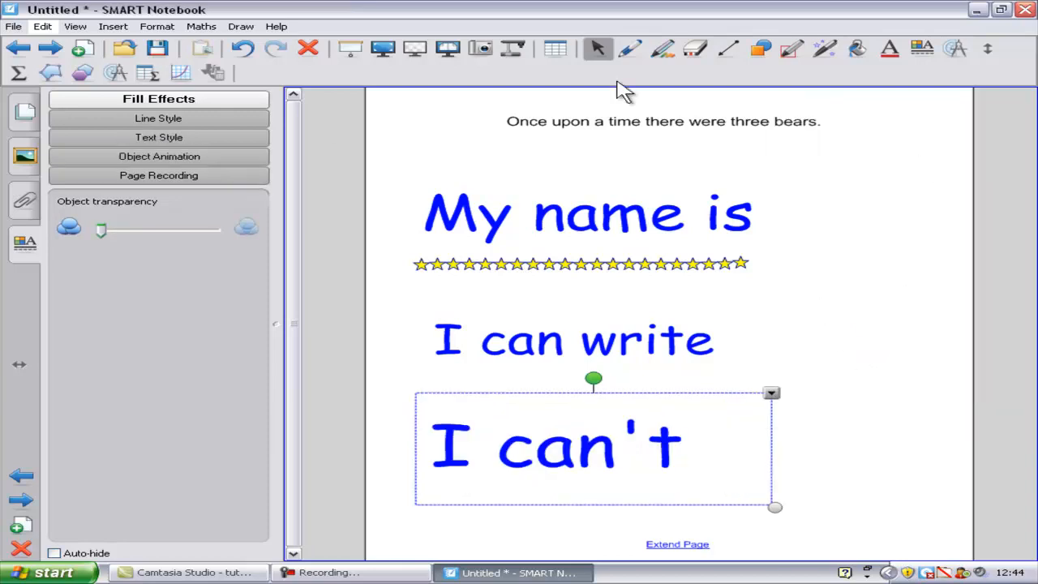
pyautogui.click(631, 49)
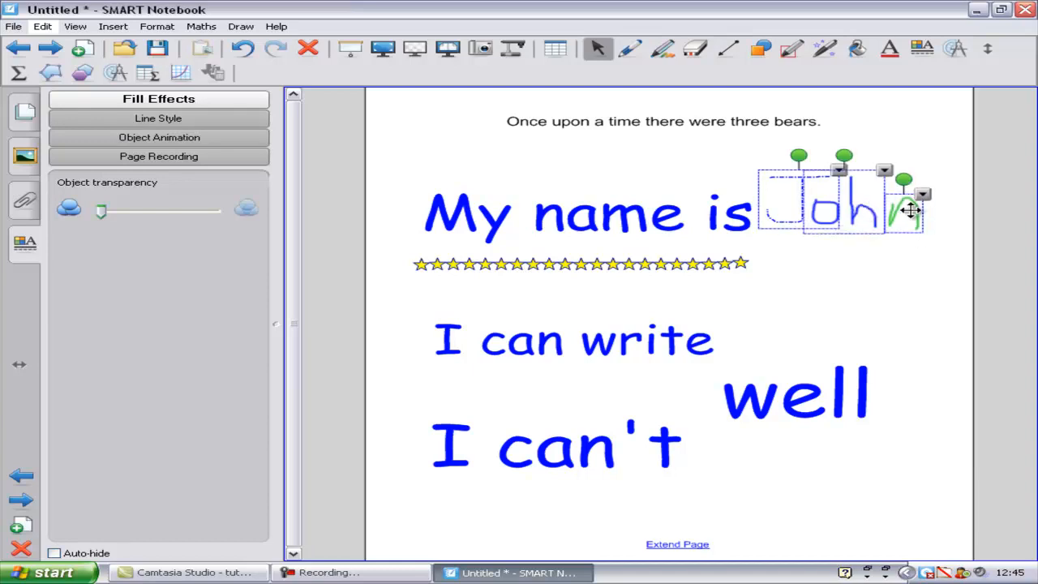
# - Group the dotted 'John' strokes and recognise them as typed text
pyautogui.rightClick(904, 183)
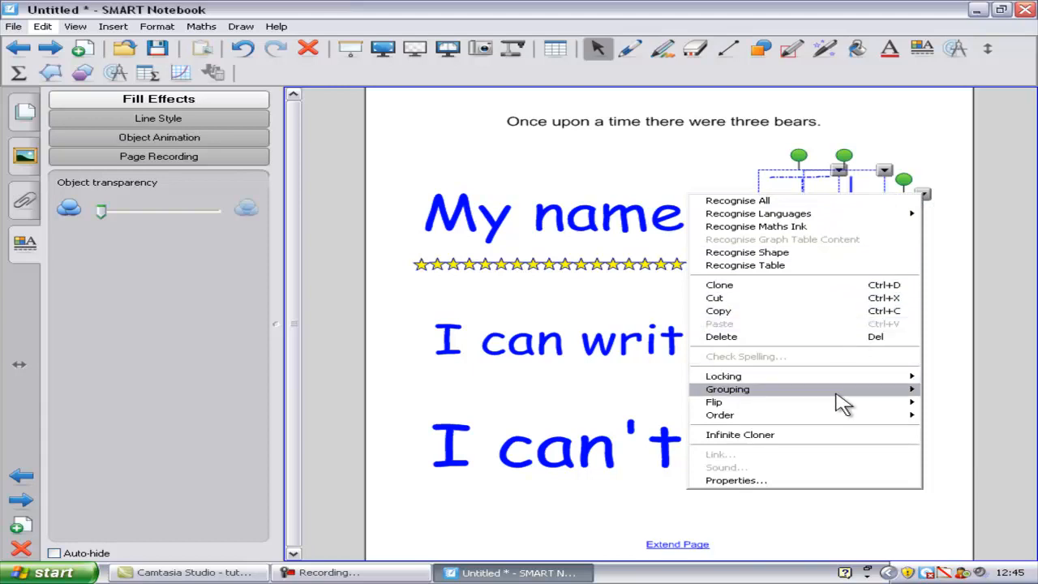
pyautogui.moveTo(727, 389)
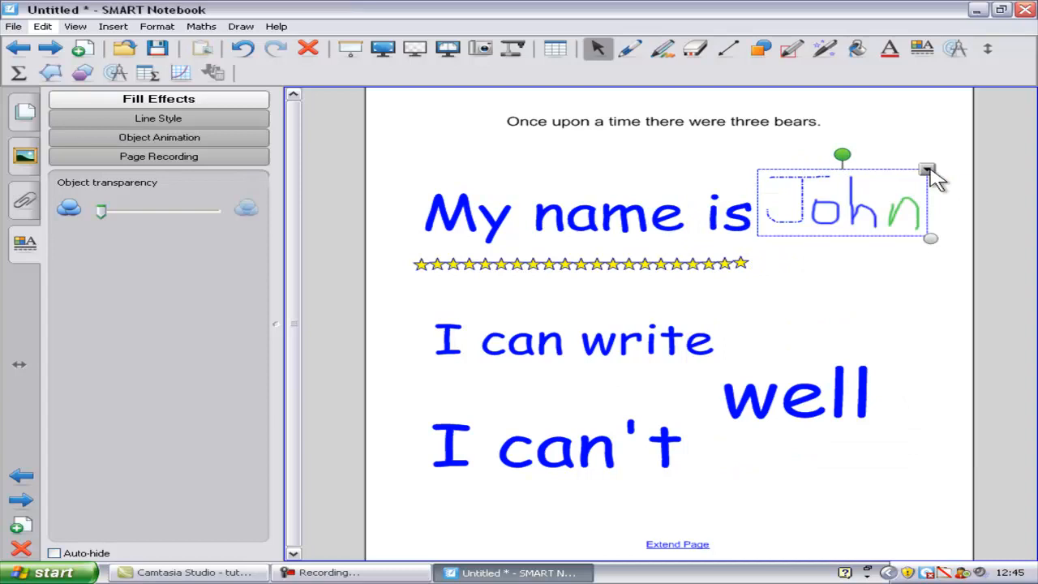
pyautogui.rightClick(844, 211)
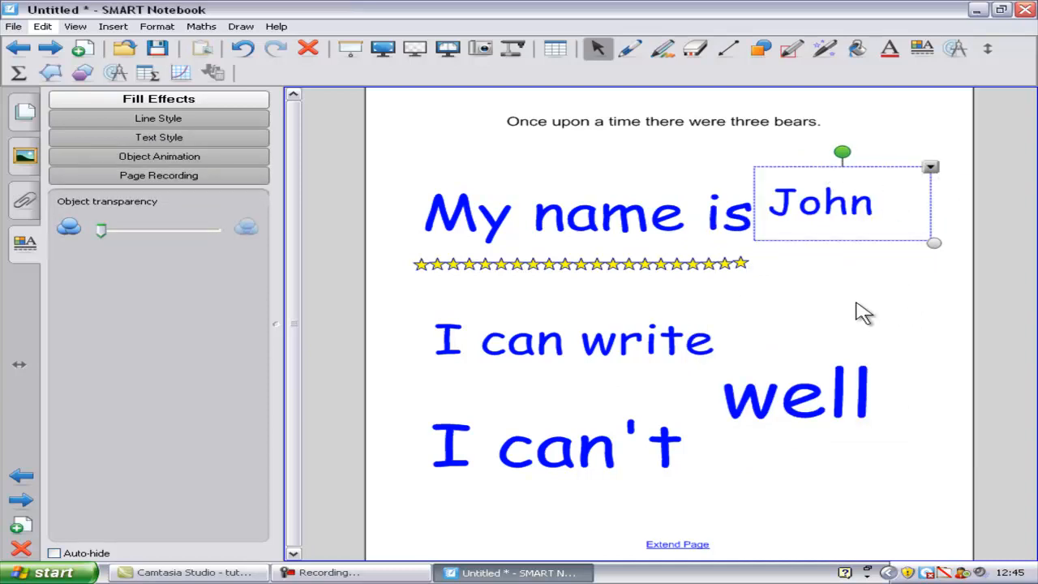
pyautogui.moveTo(499, 329)
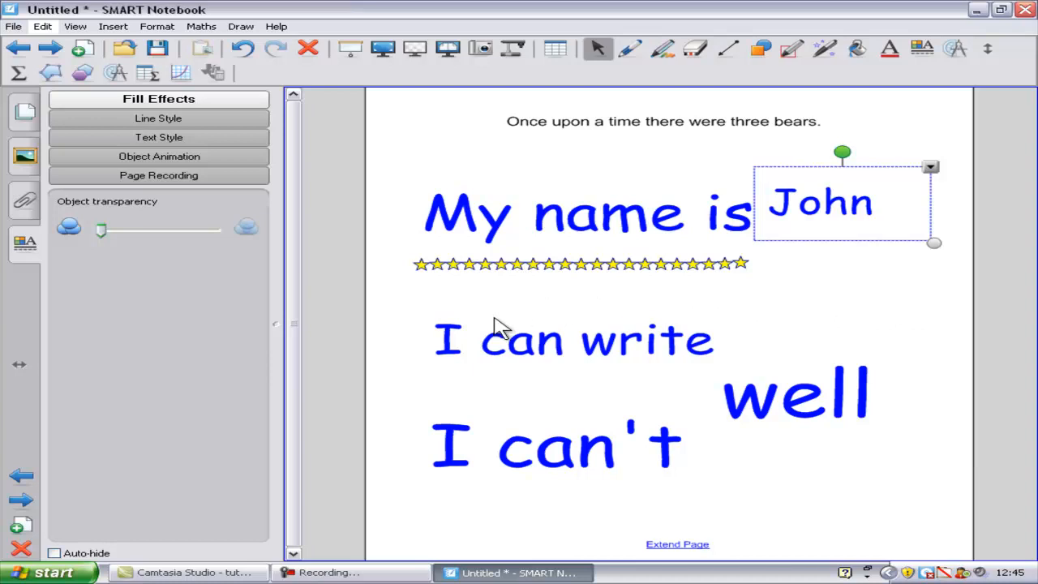
pyautogui.moveTo(396, 381)
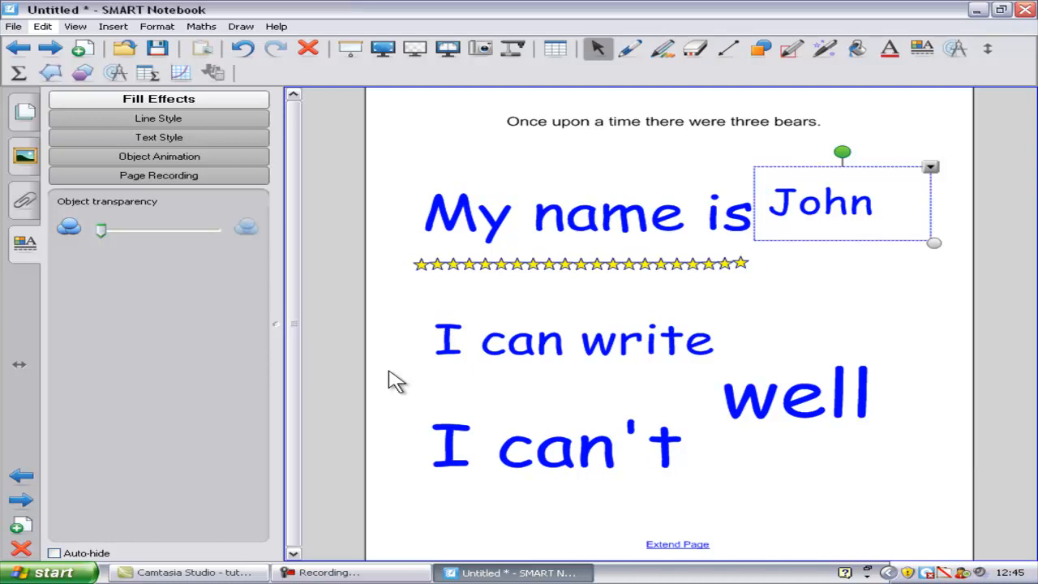
pyautogui.moveTo(114, 81)
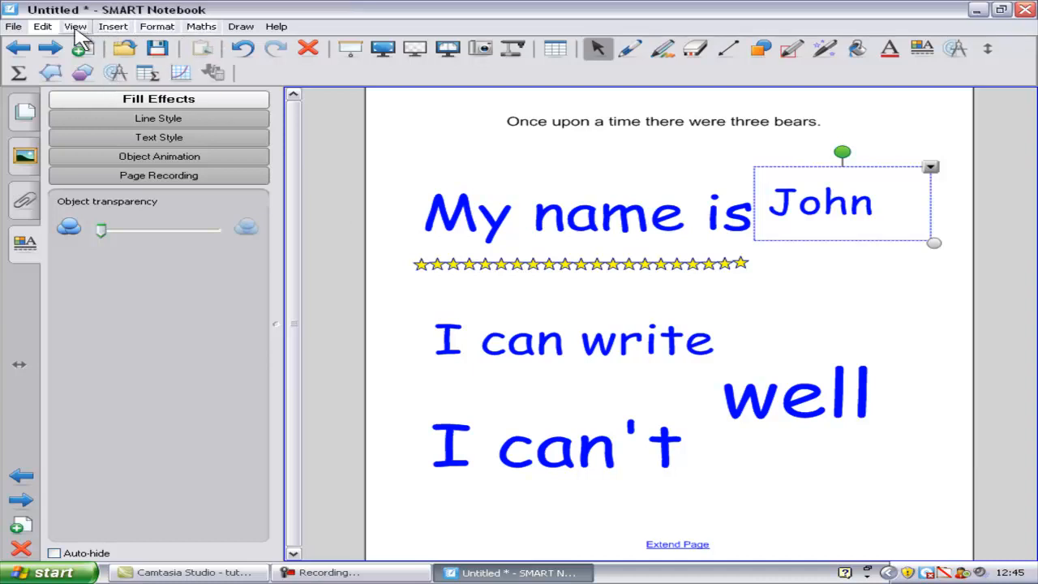
# - Insert a new blank page after the finished 'John' name page
pyautogui.click(42, 26)
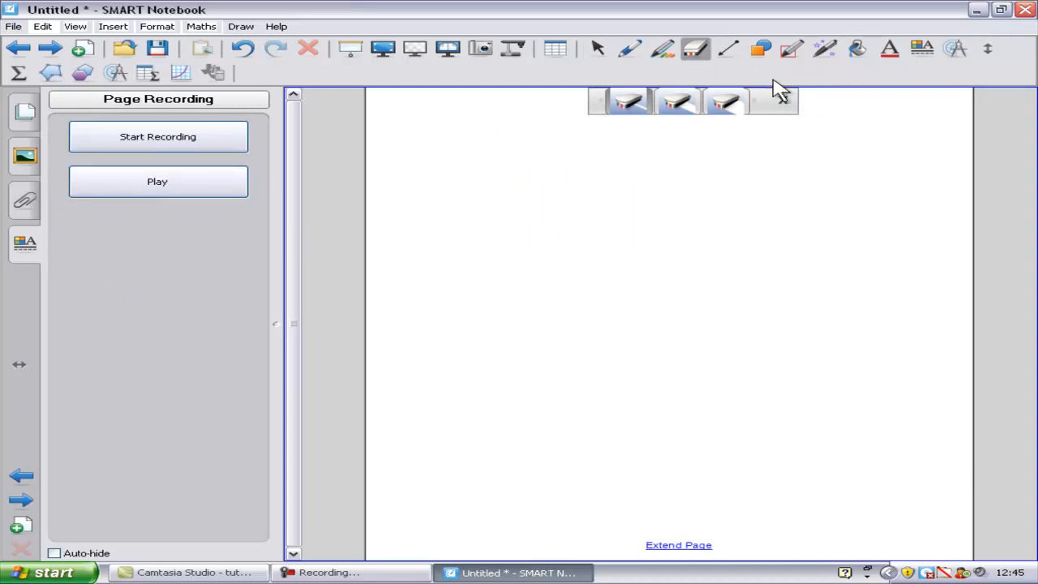
# - Draw a pink dash-dot line across the top of the page
pyautogui.click(727, 49)
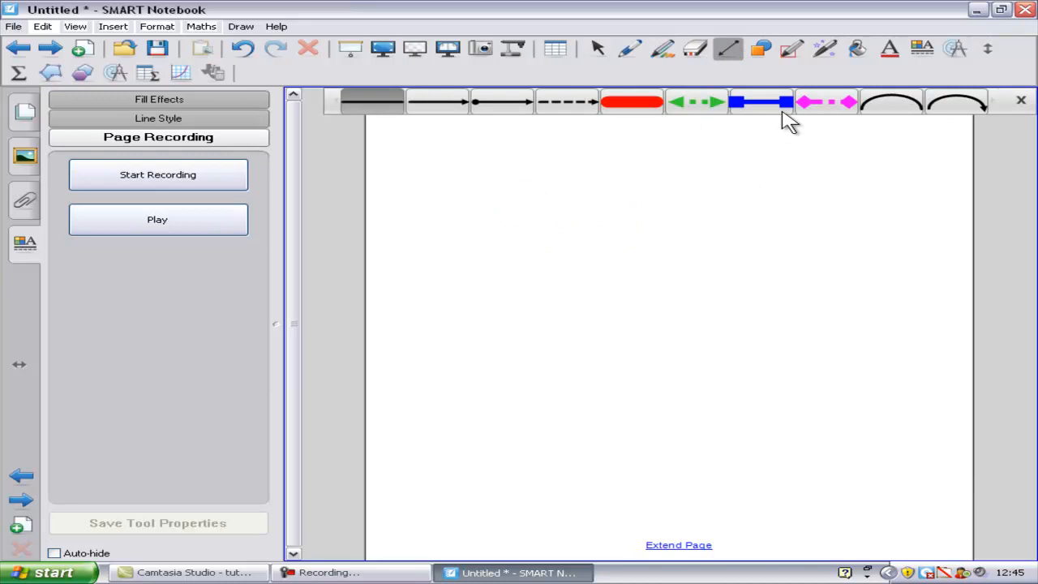
pyautogui.click(826, 101)
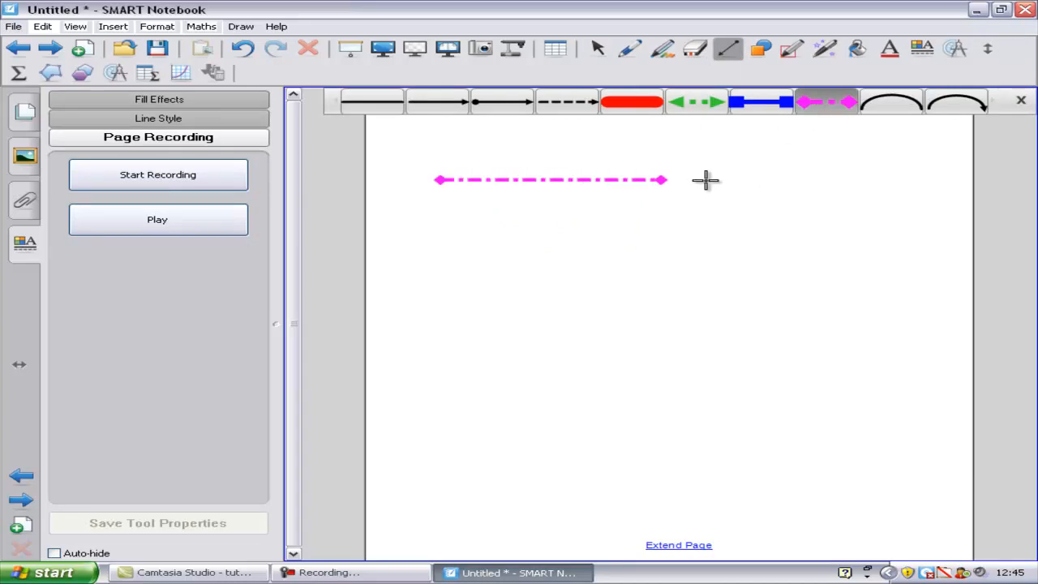
pyautogui.moveTo(661, 180); pyautogui.dragTo(775, 180)
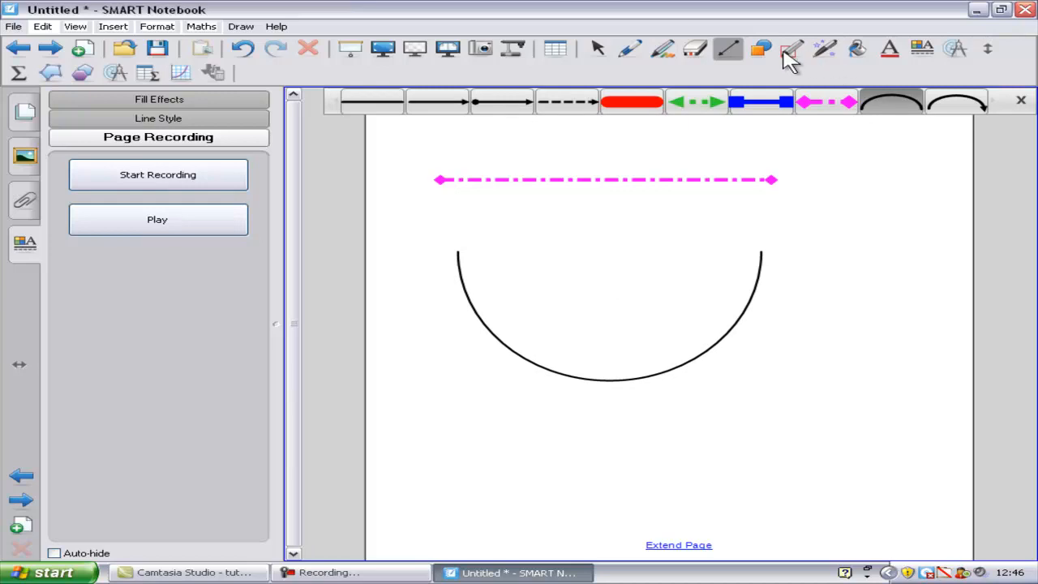
# - Add a hexagon to the lower right of the page
pyautogui.click(761, 48)
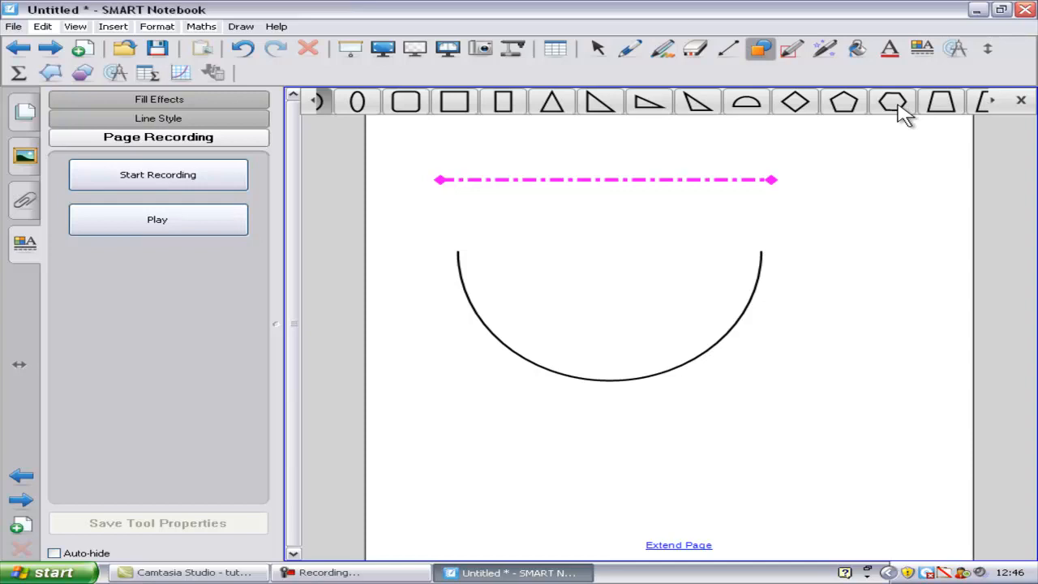
pyautogui.click(892, 101)
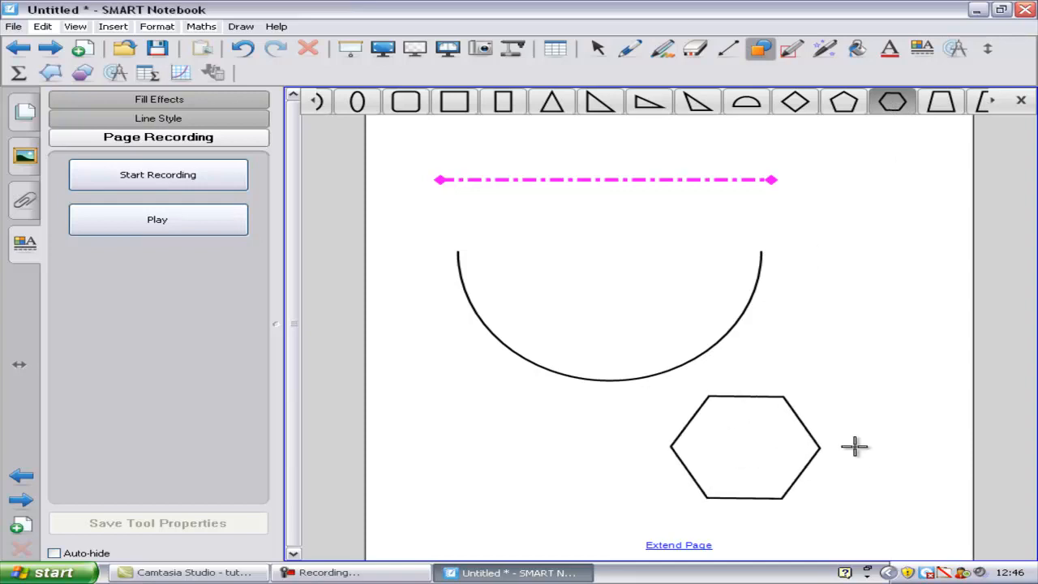
pyautogui.click(795, 101)
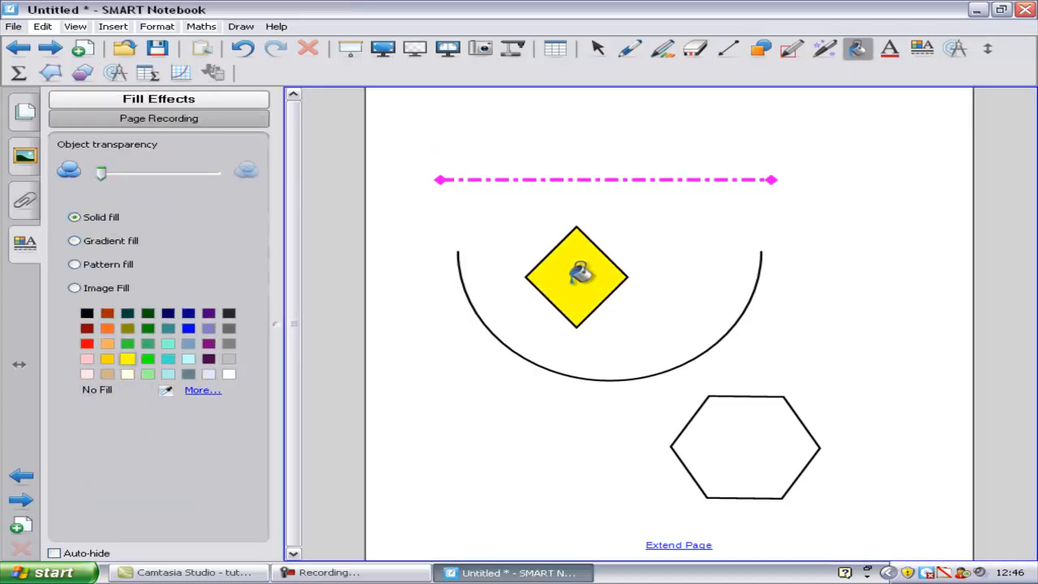
# - Fill the diamond solid yellow and give the hexagon a purple-orange gradient
pyautogui.click(74, 240)
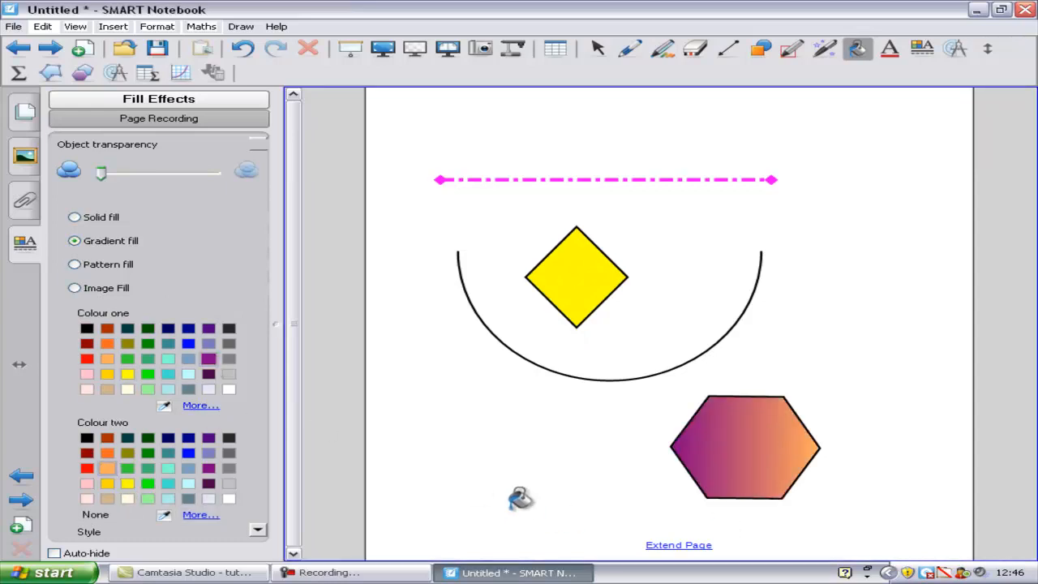
pyautogui.click(74, 264)
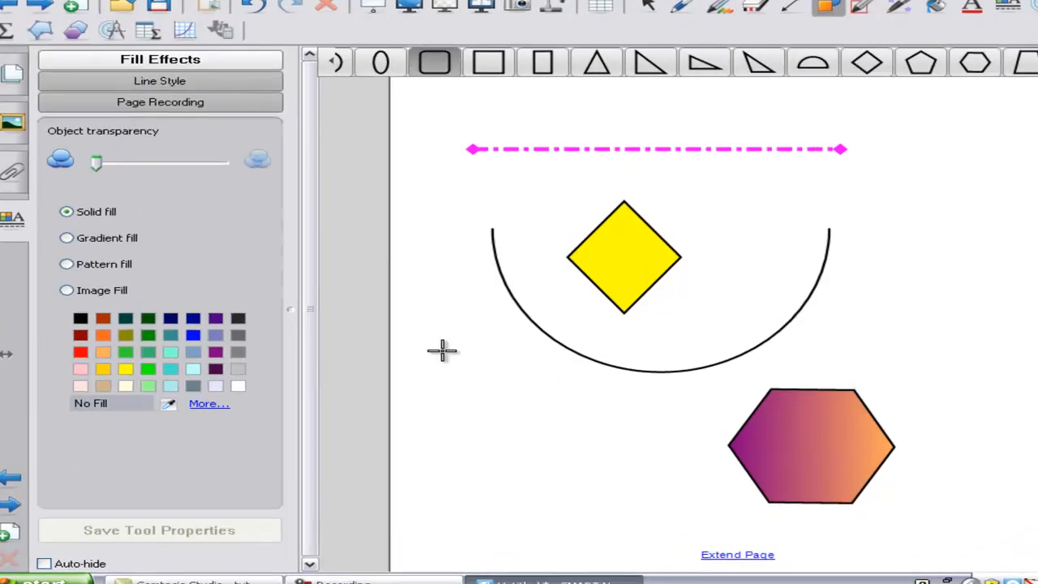
# - Draw a rounded rectangle at lower left with a diagonal hatch pattern
pyautogui.click(66, 263)
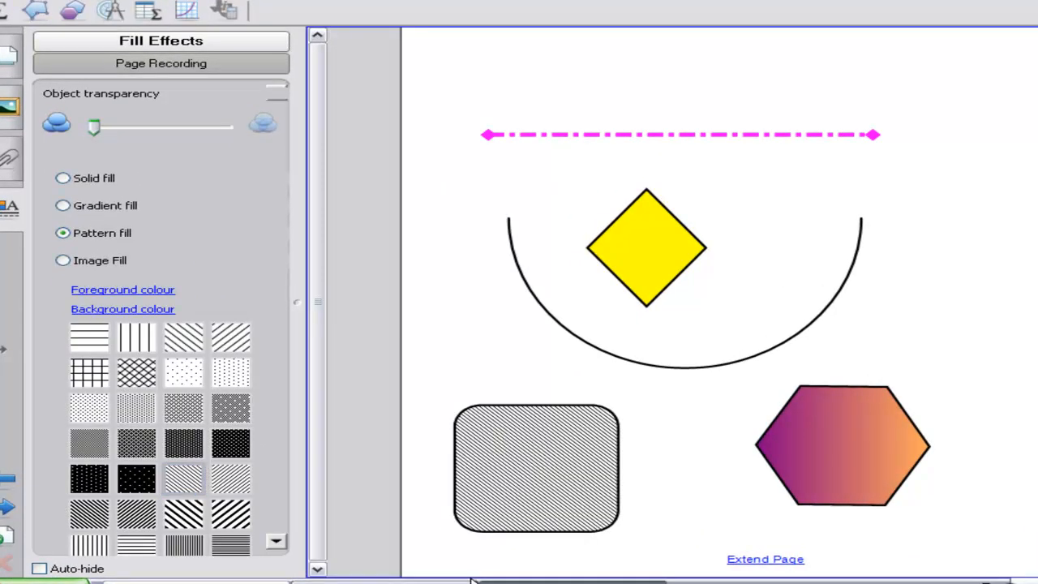
pyautogui.click(123, 289)
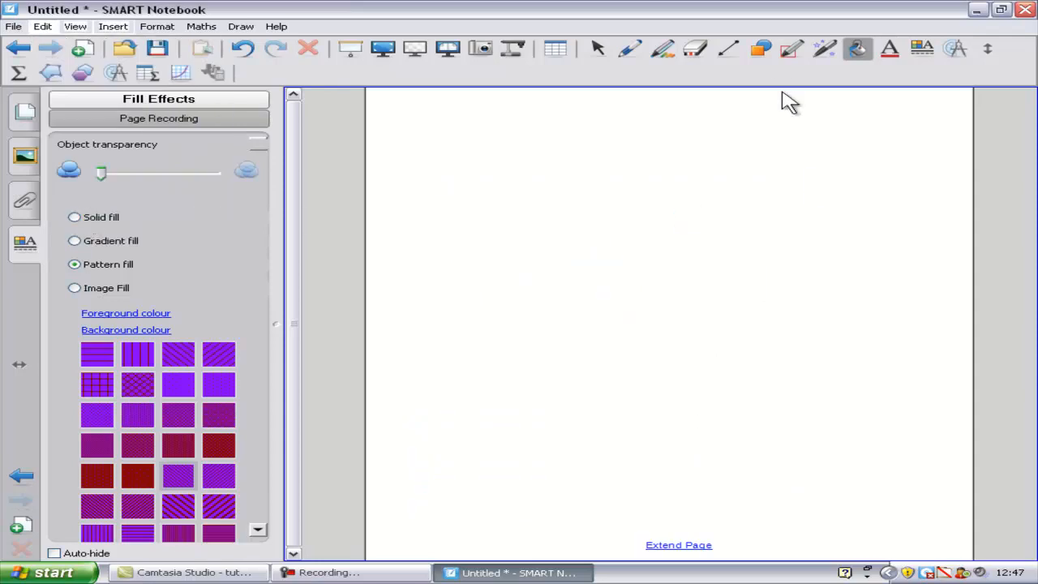
# - Handwrite a blue letter on the left side of the fresh page
pyautogui.click(794, 49)
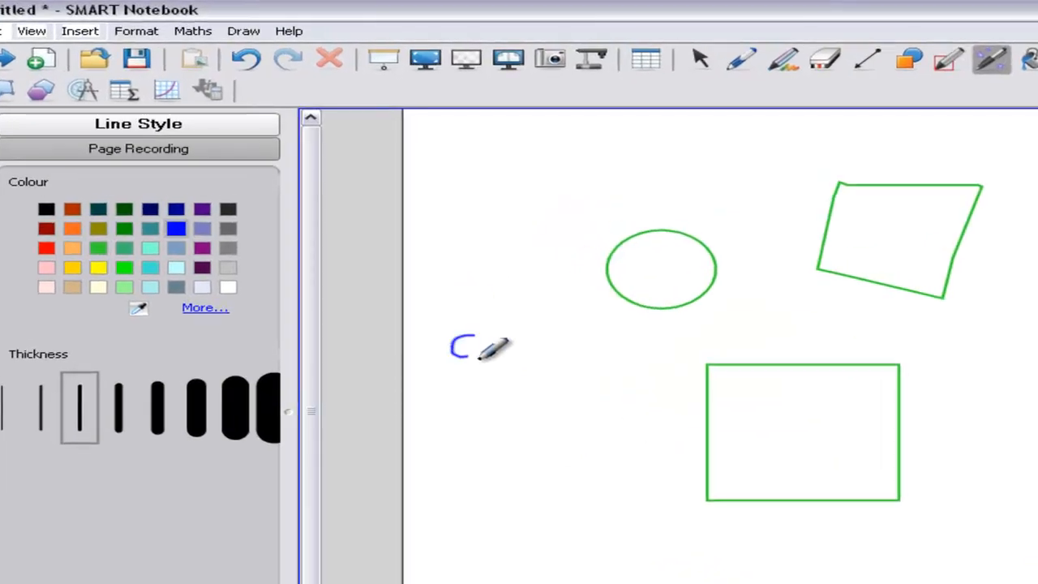
pyautogui.moveTo(454, 357); pyautogui.dragTo(560, 357)
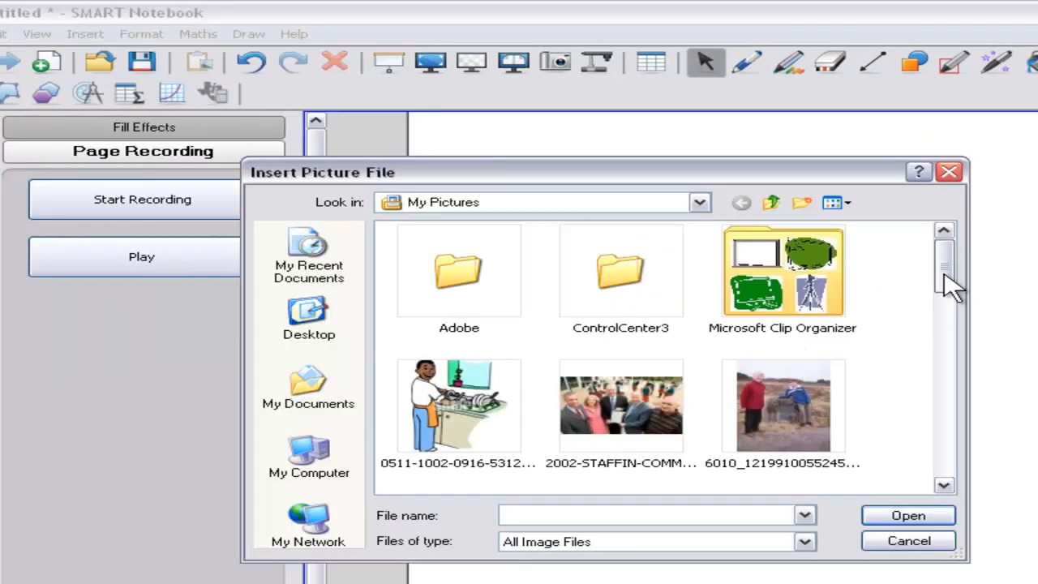
# - Insert the university logo from My Documents and tilt it at an angle
pyautogui.click(308, 389)
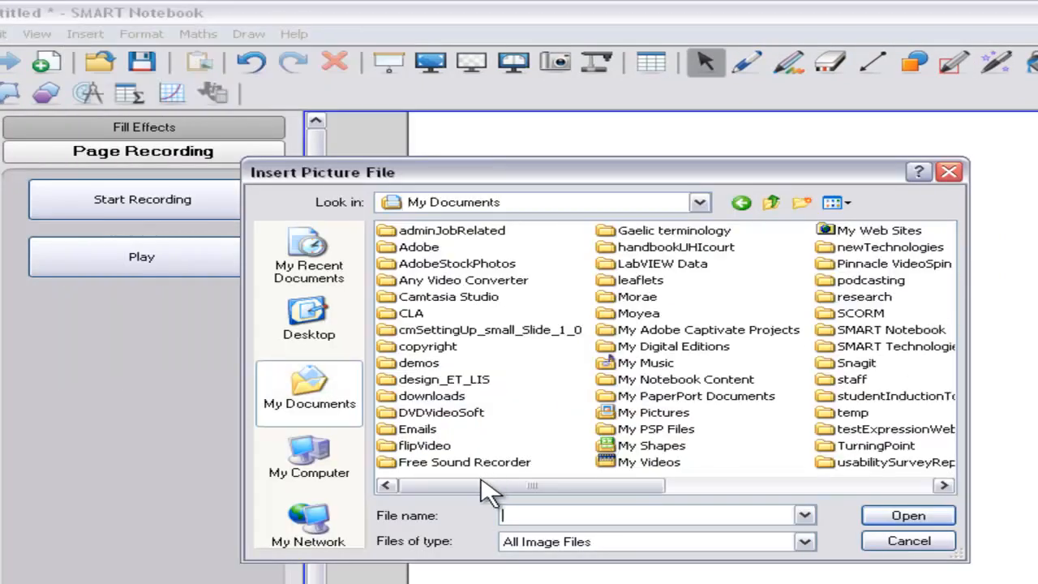
pyautogui.doubleClick(444, 379)
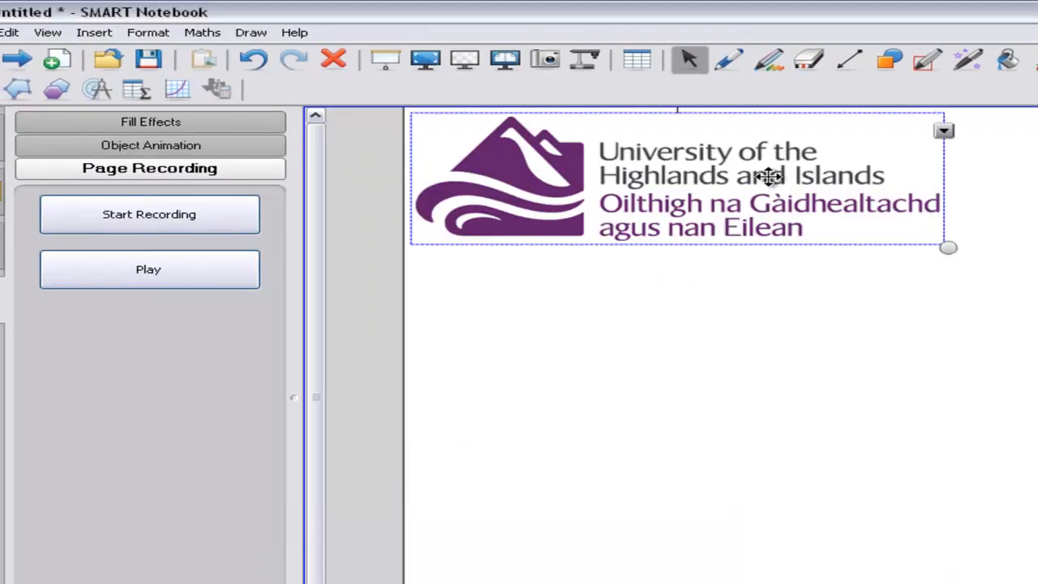
pyautogui.moveTo(766, 177); pyautogui.dragTo(929, 248)
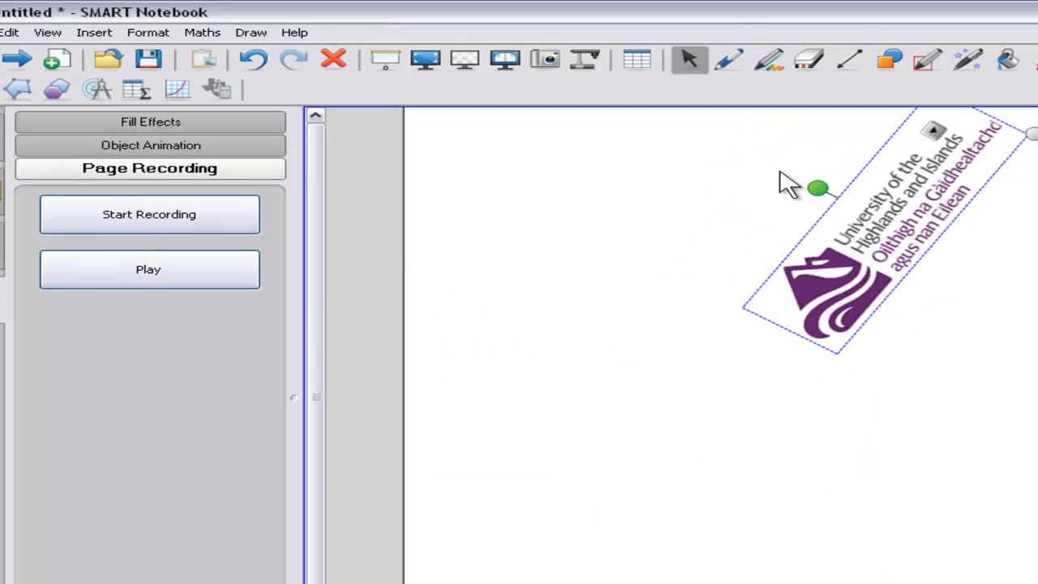
# - Undo the logo rotation and lock the logo in place
pyautogui.click(9, 32)
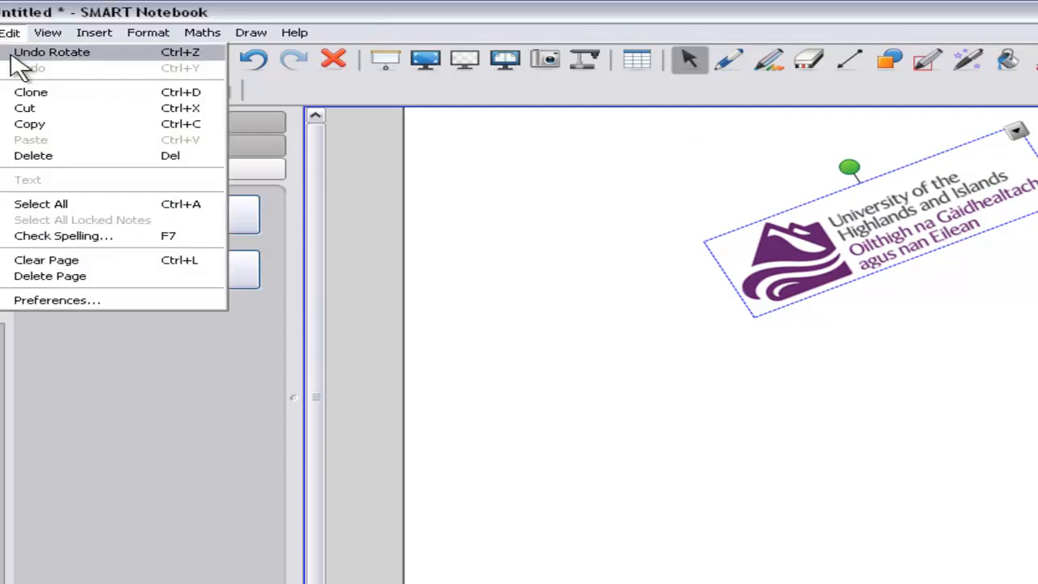
pyautogui.click(52, 52)
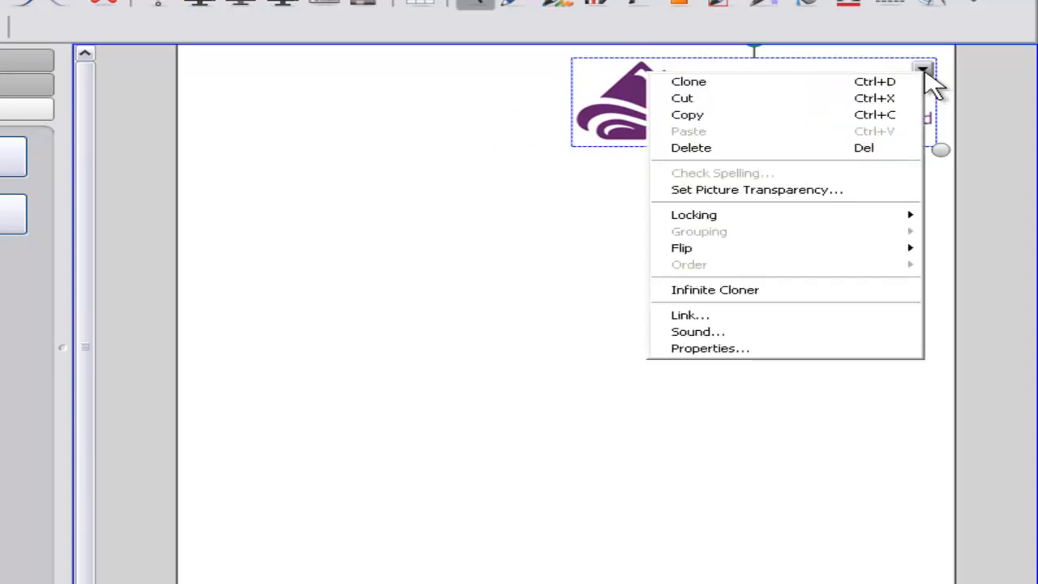
pyautogui.moveTo(694, 214)
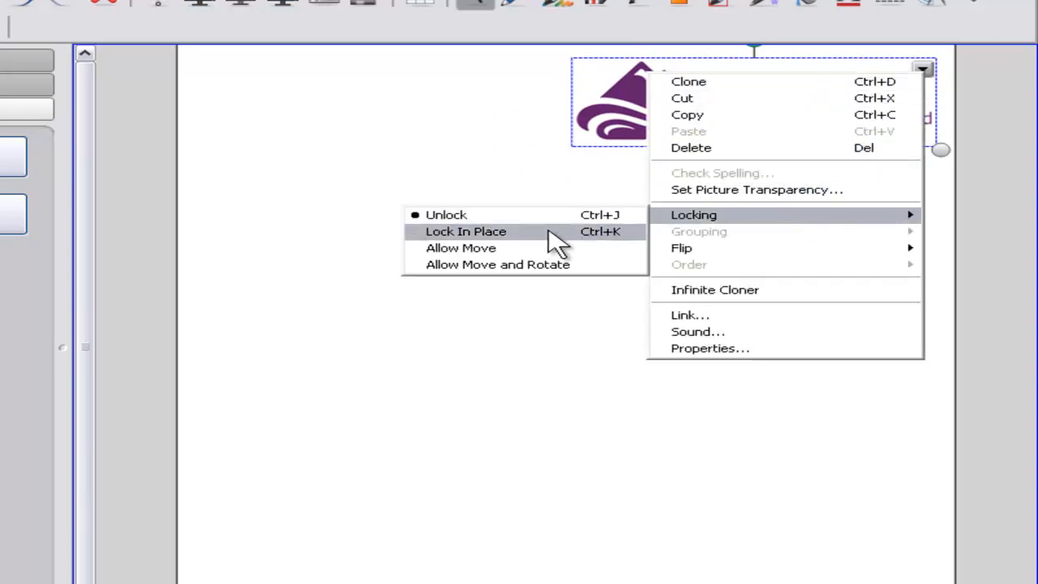
pyautogui.click(466, 231)
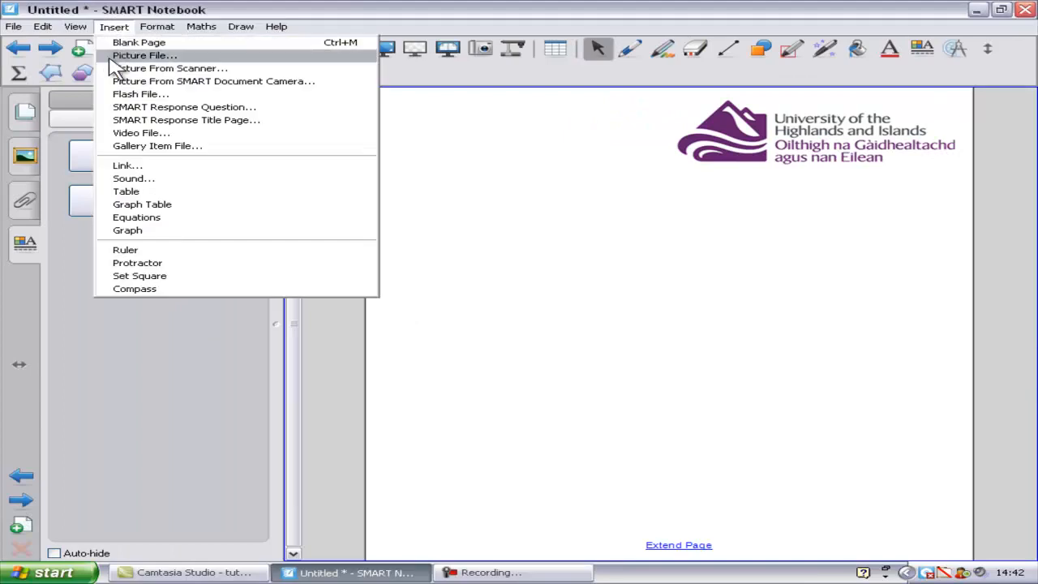
pyautogui.click(141, 132)
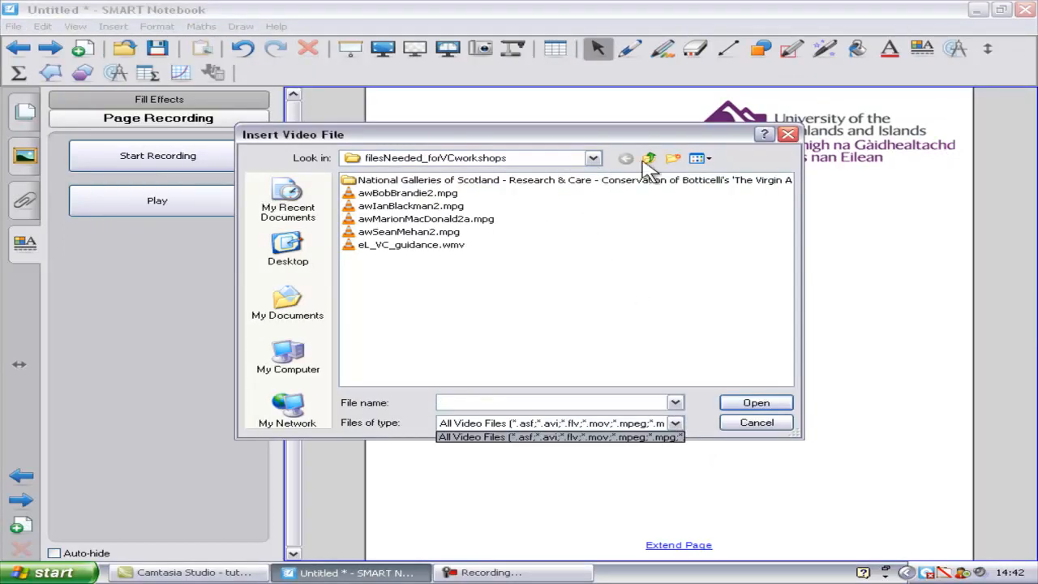
pyautogui.click(648, 158)
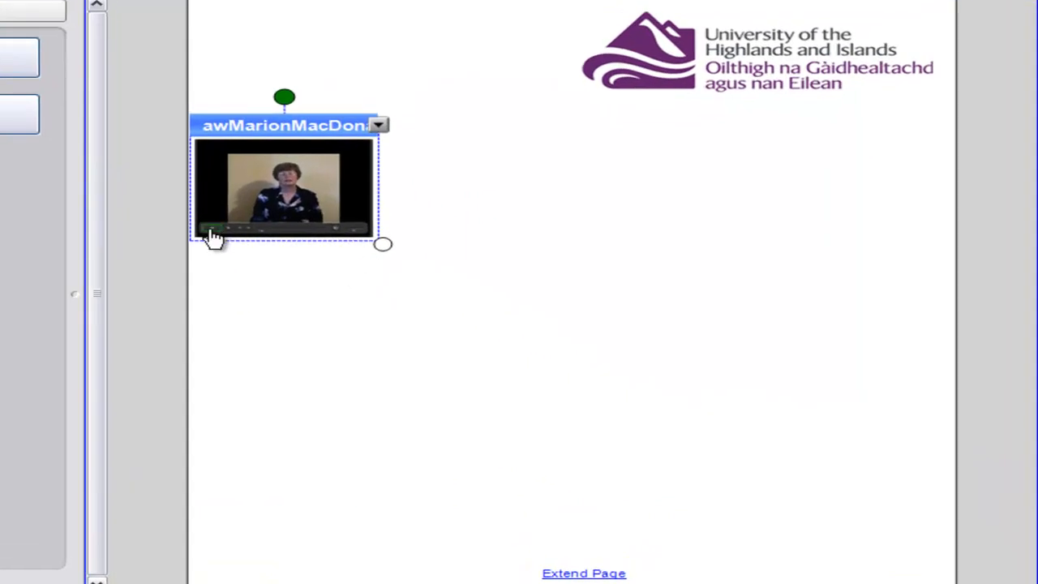
pyautogui.moveTo(384, 244); pyautogui.dragTo(585, 358)
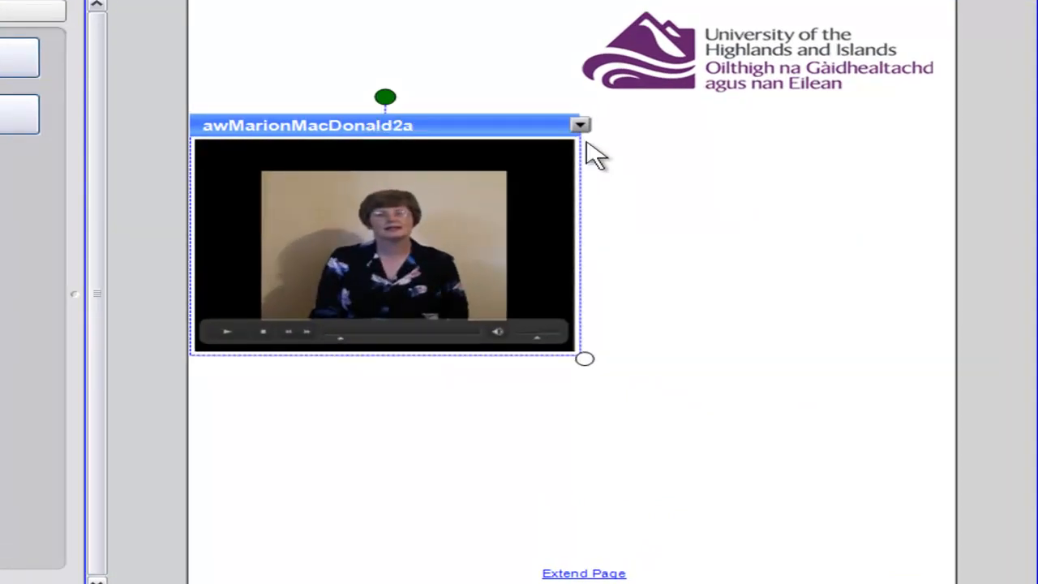
pyautogui.moveTo(385, 97); pyautogui.dragTo(550, 163)
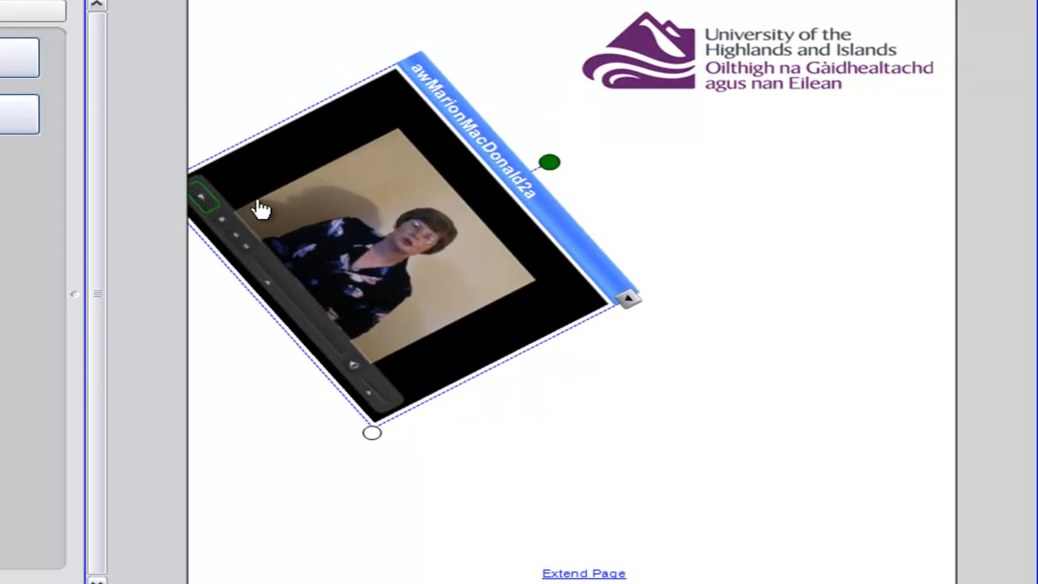
pyautogui.moveTo(549, 163); pyautogui.dragTo(408, 97)
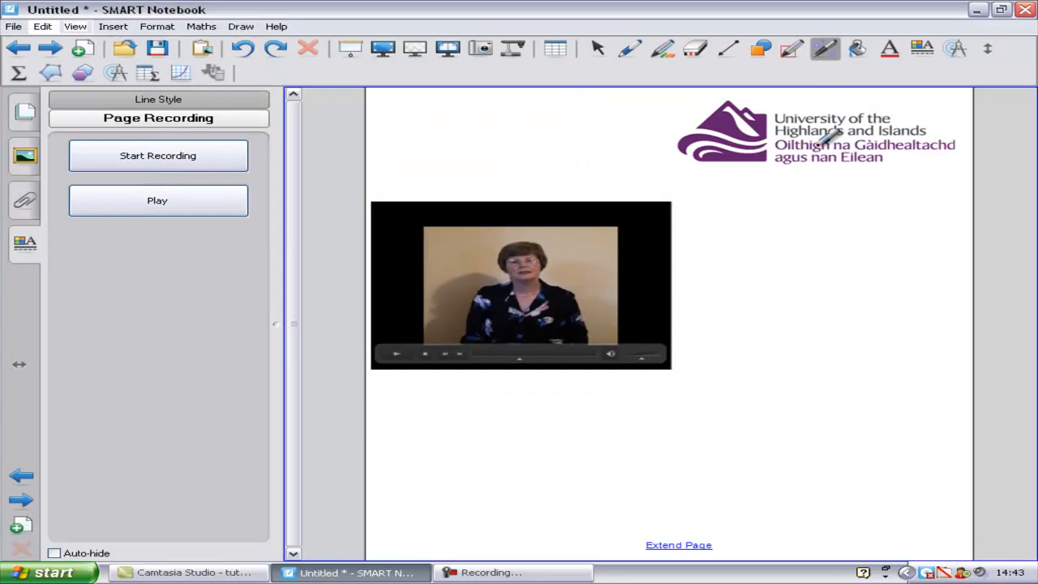
pyautogui.moveTo(706, 260); pyautogui.dragTo(755, 280)
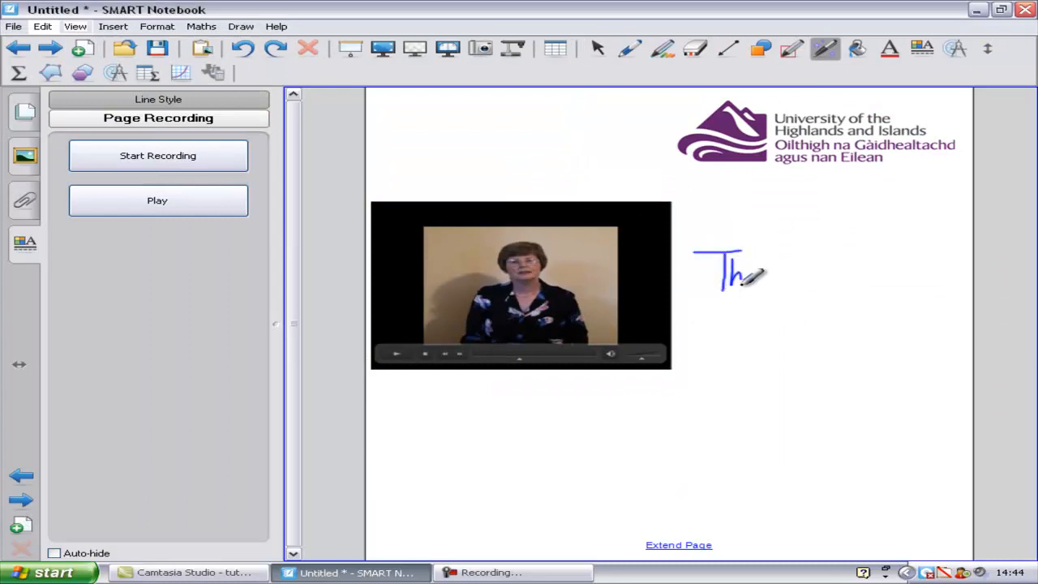
pyautogui.moveTo(746, 276); pyautogui.dragTo(820, 284)
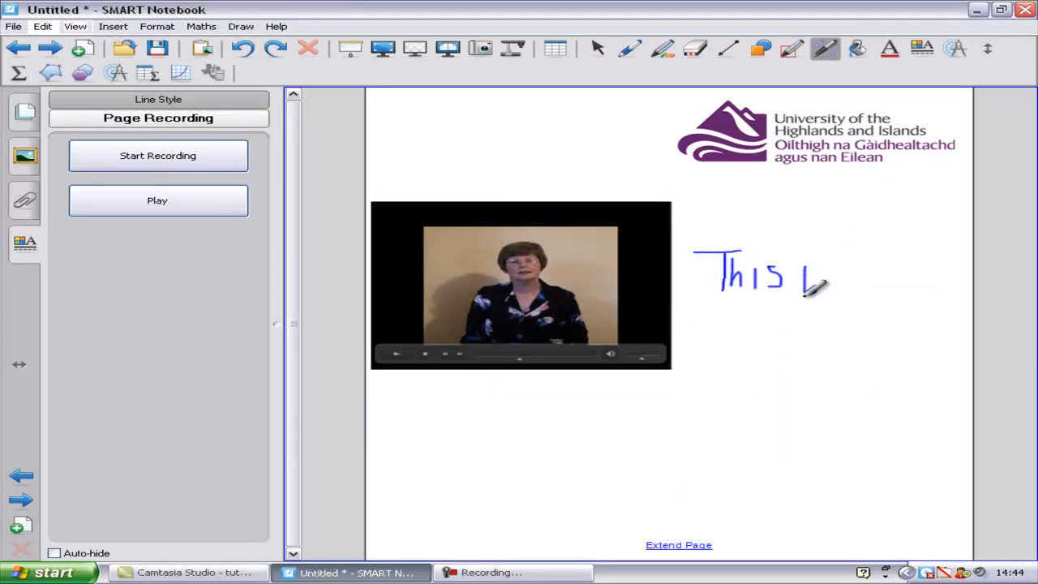
pyautogui.moveTo(803, 284); pyautogui.dragTo(917, 284)
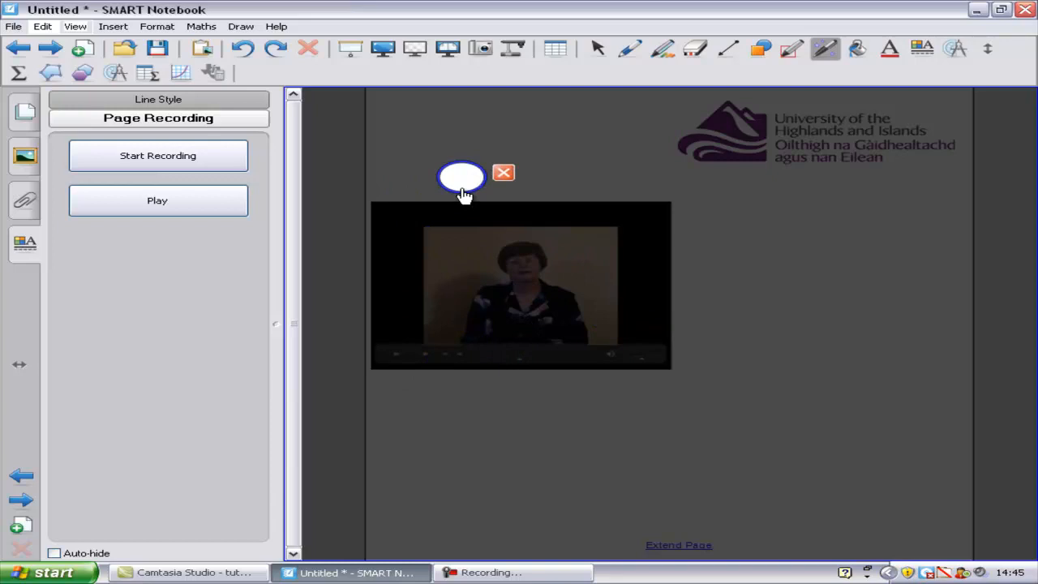
pyautogui.moveTo(462, 177); pyautogui.dragTo(722, 348)
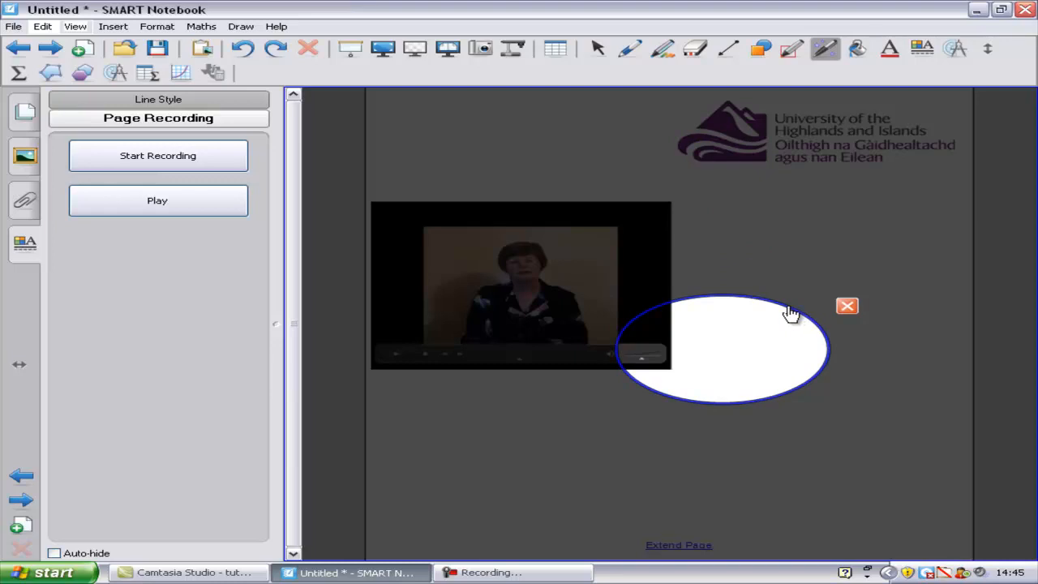
pyautogui.moveTo(722, 349); pyautogui.dragTo(759, 142)
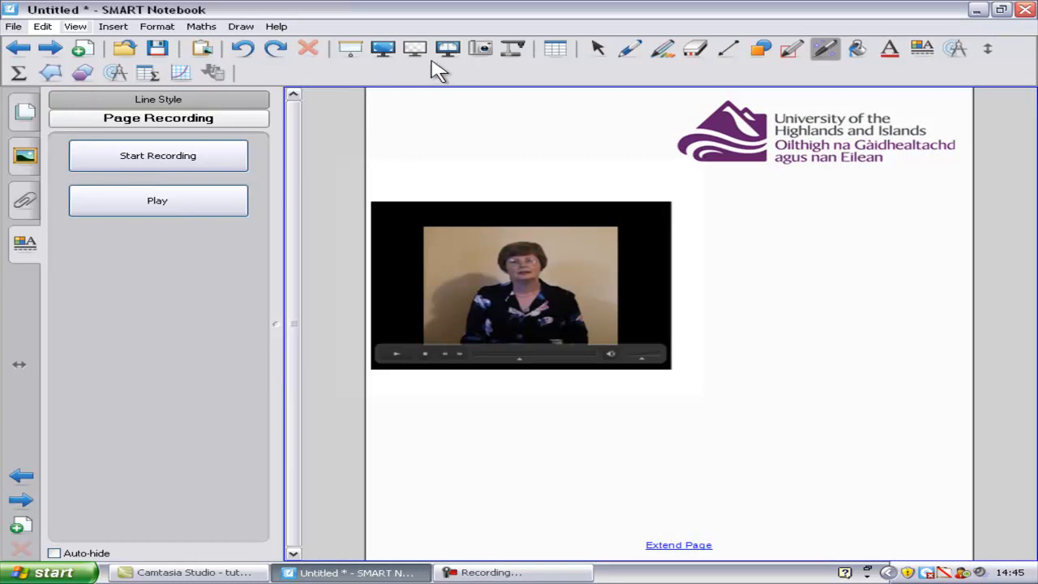
pyautogui.moveTo(351, 49)
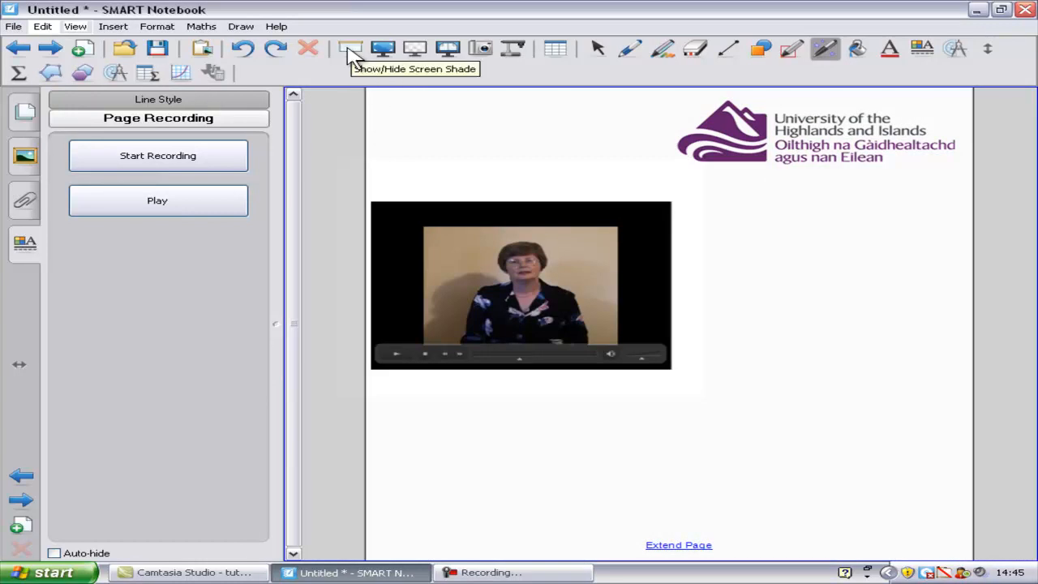
pyautogui.moveTo(383, 49)
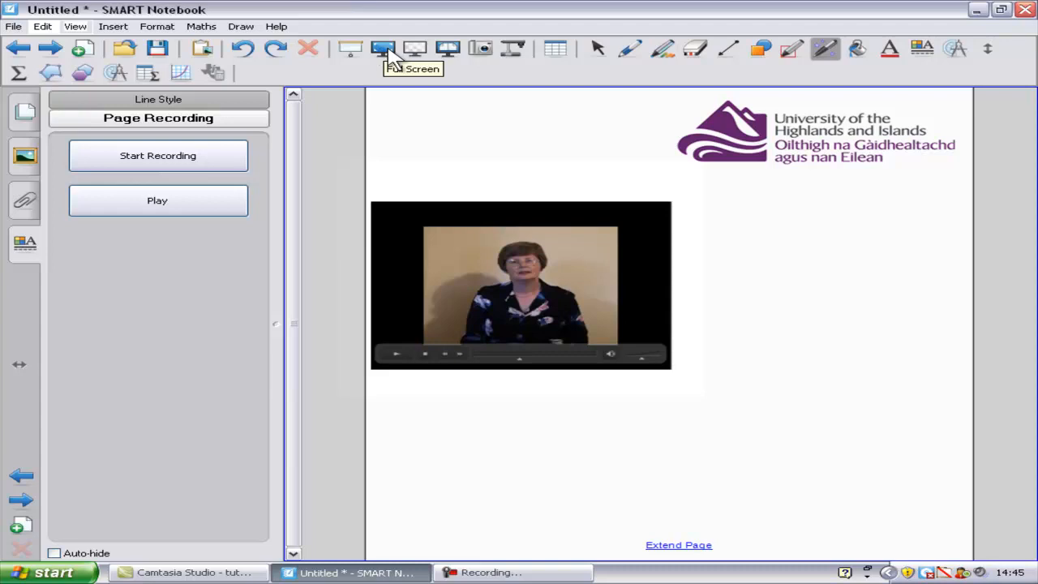
pyautogui.moveTo(449, 51)
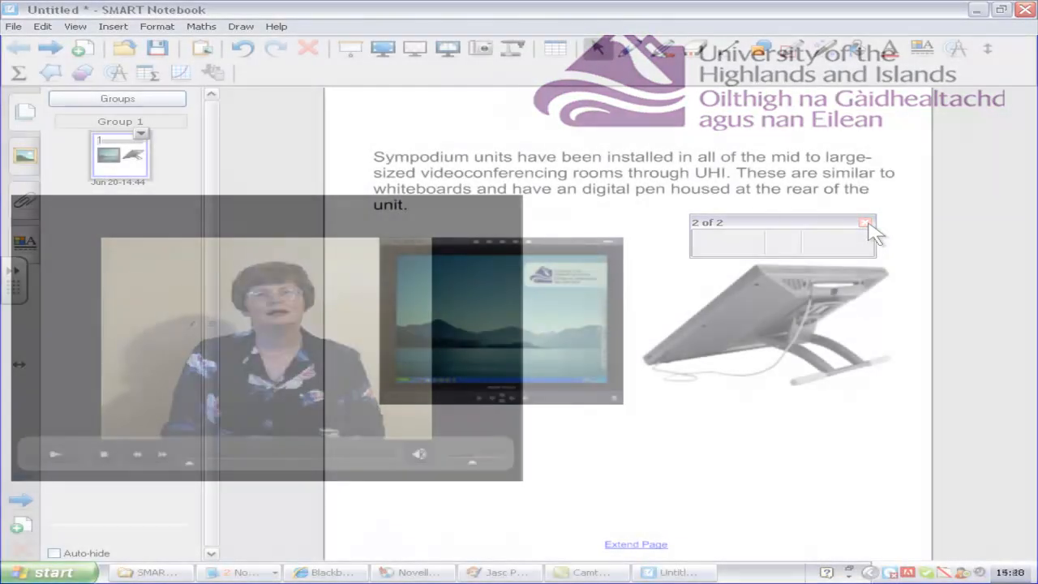
# - Save the notebook as a new 'Introducti…' file on the home drive and show the gallery
pyautogui.click(866, 224)
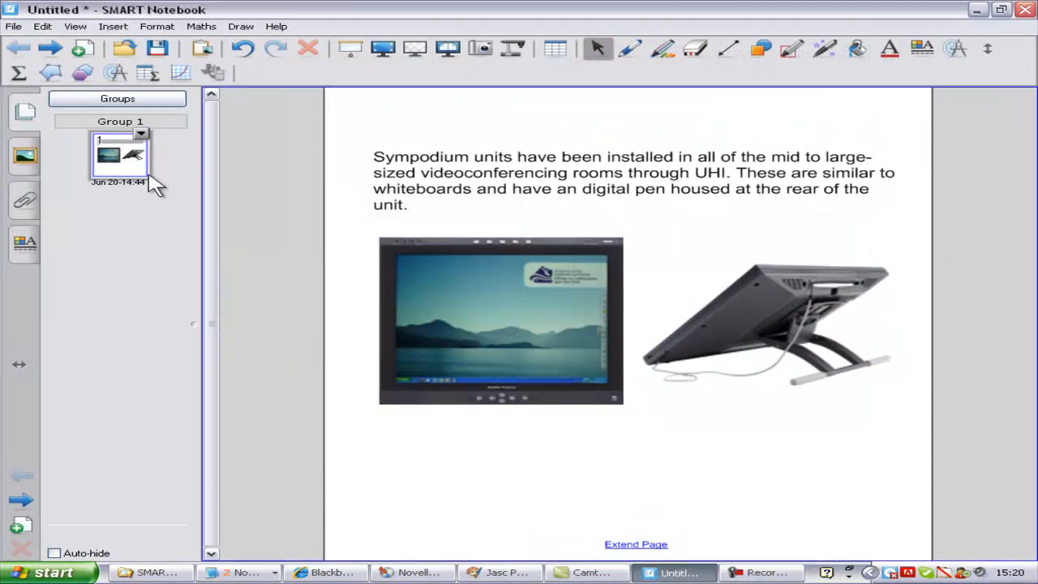
pyautogui.click(12, 26)
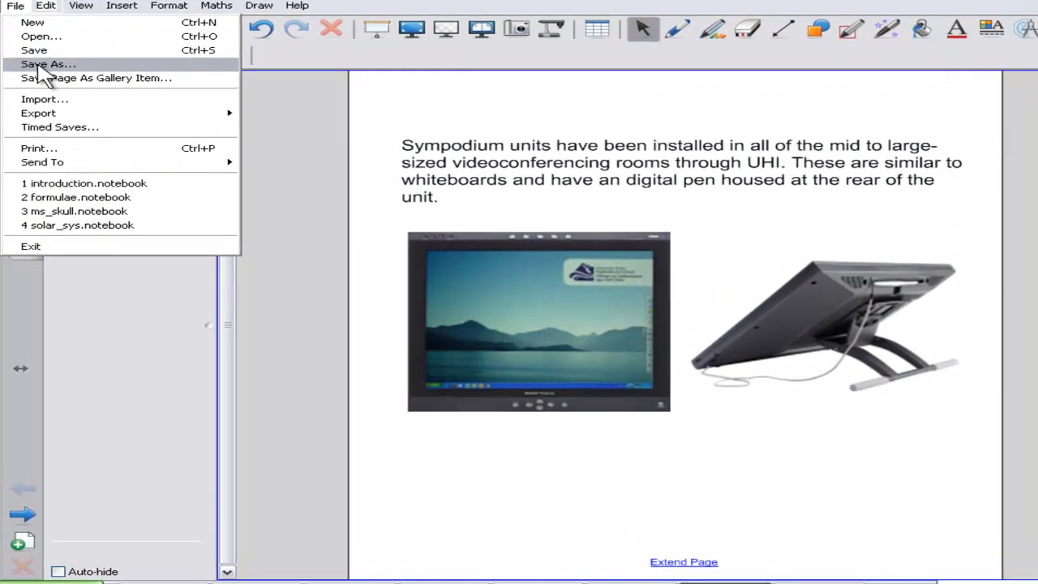
pyautogui.click(47, 64)
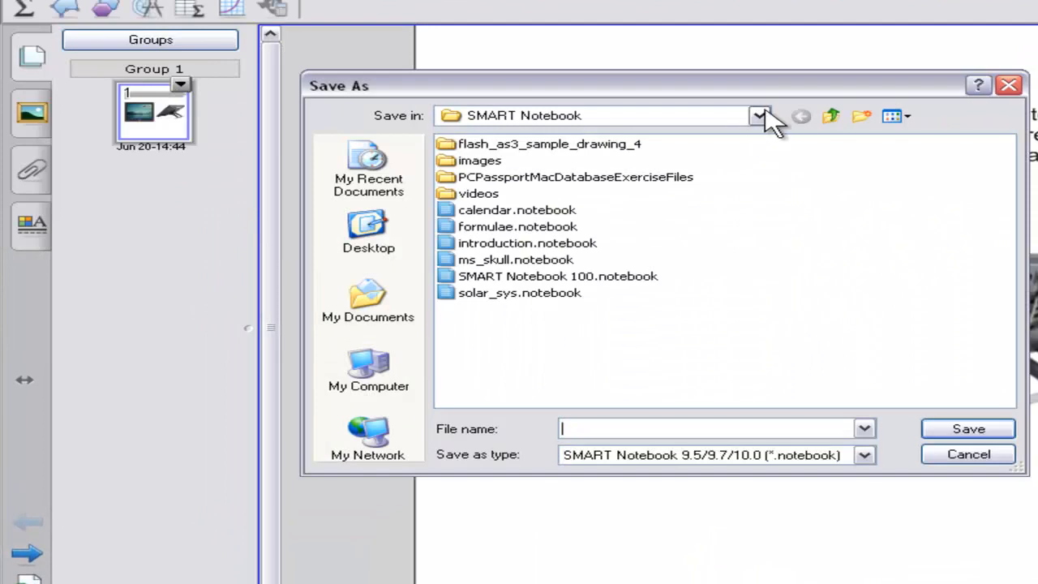
pyautogui.click(759, 115)
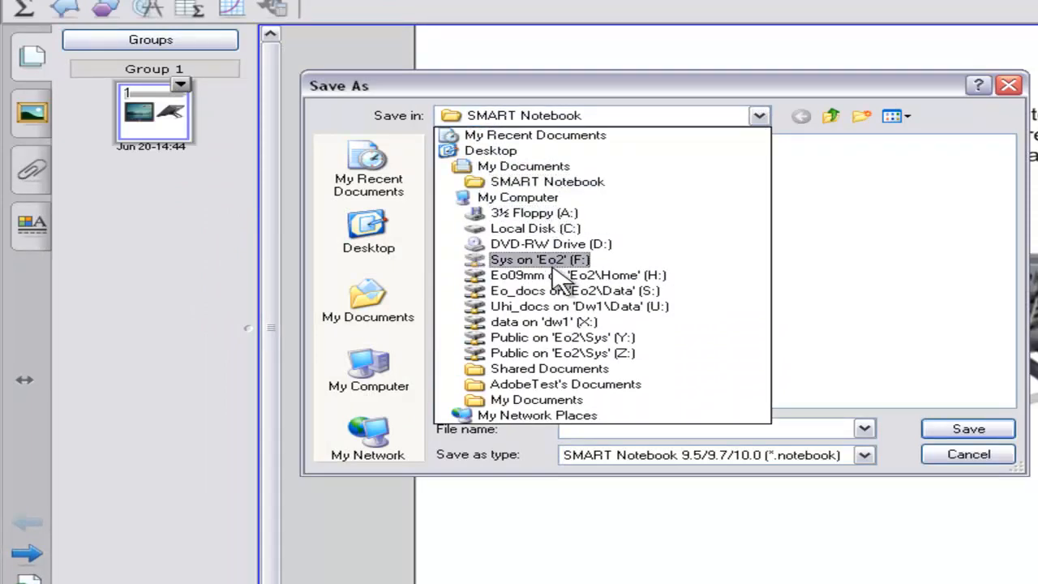
pyautogui.moveTo(568, 275)
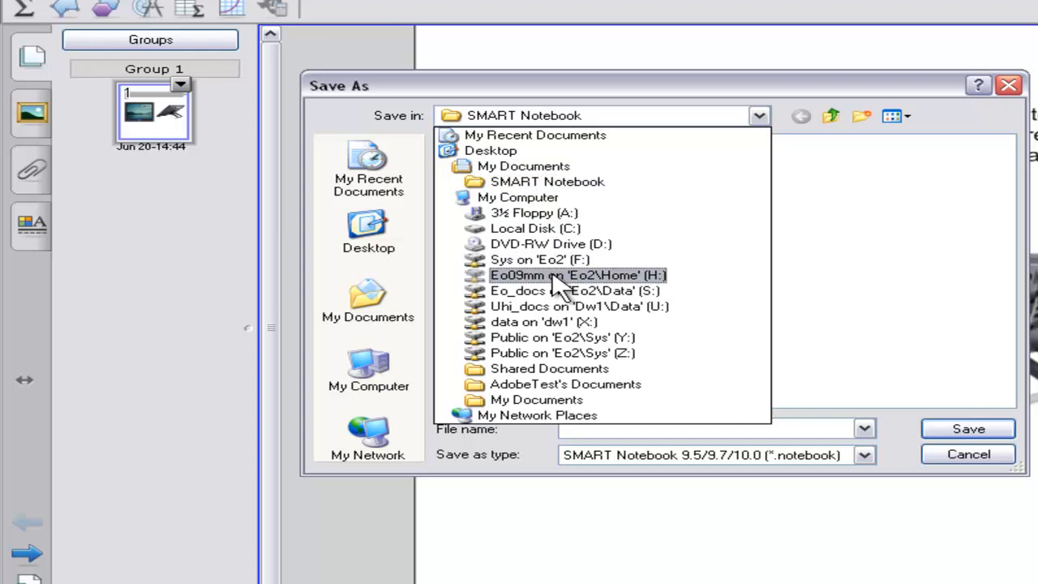
pyautogui.click(579, 275)
pyautogui.write('Introducti')
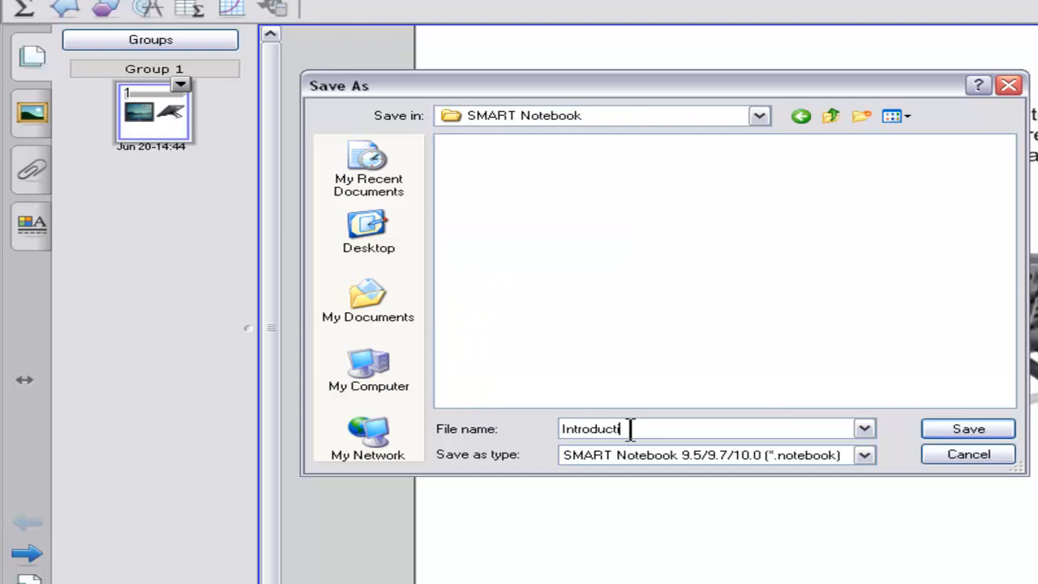
pyautogui.click(968, 428)
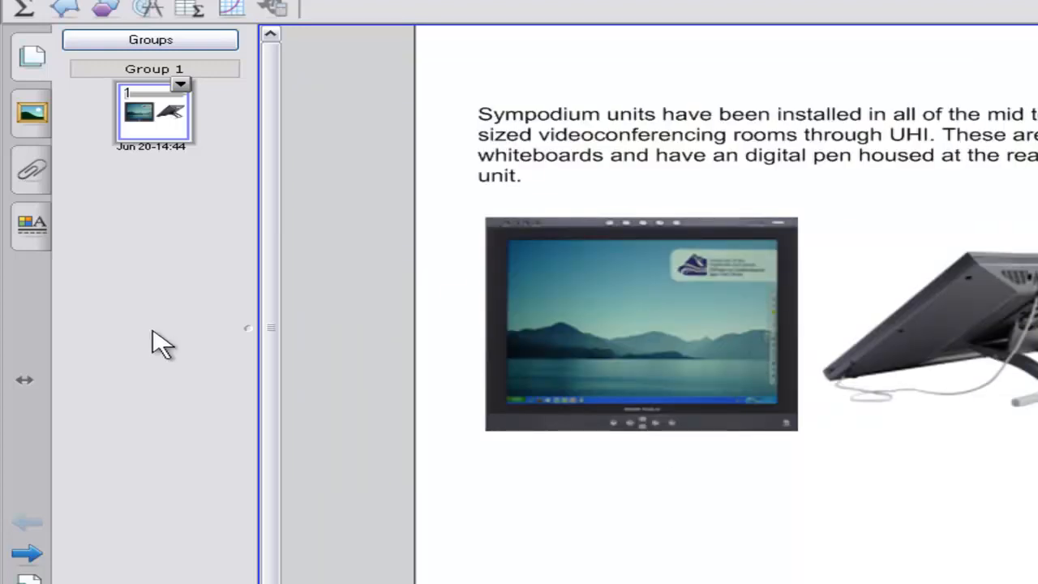
pyautogui.click(31, 113)
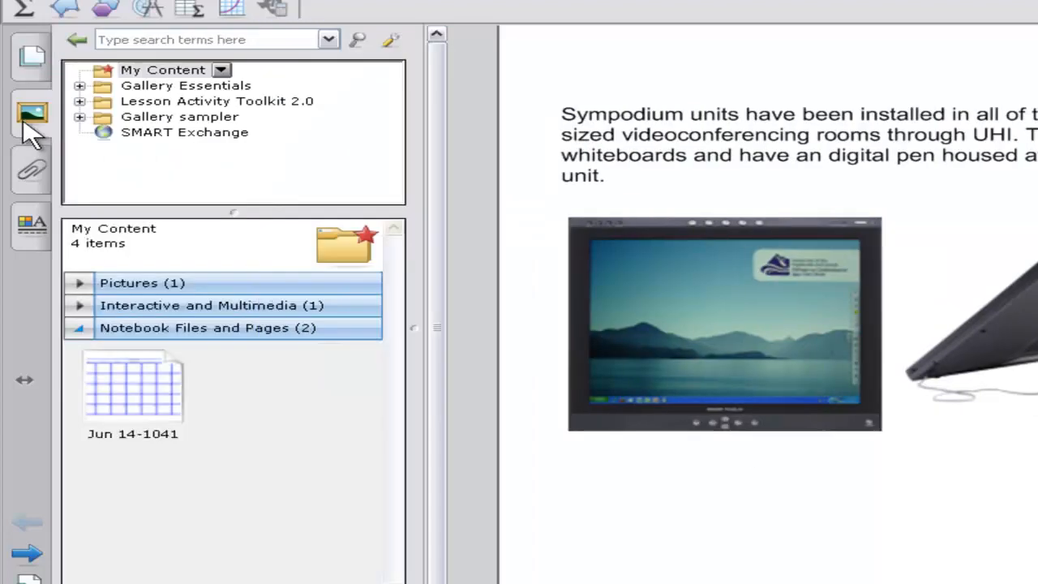
pyautogui.moveTo(177, 451)
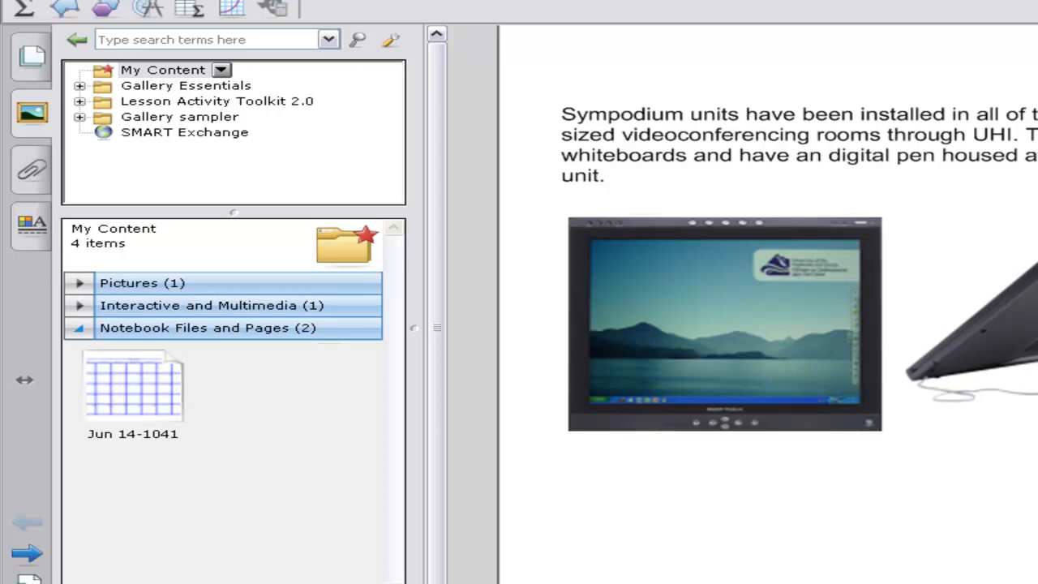
pyautogui.moveTo(35, 87)
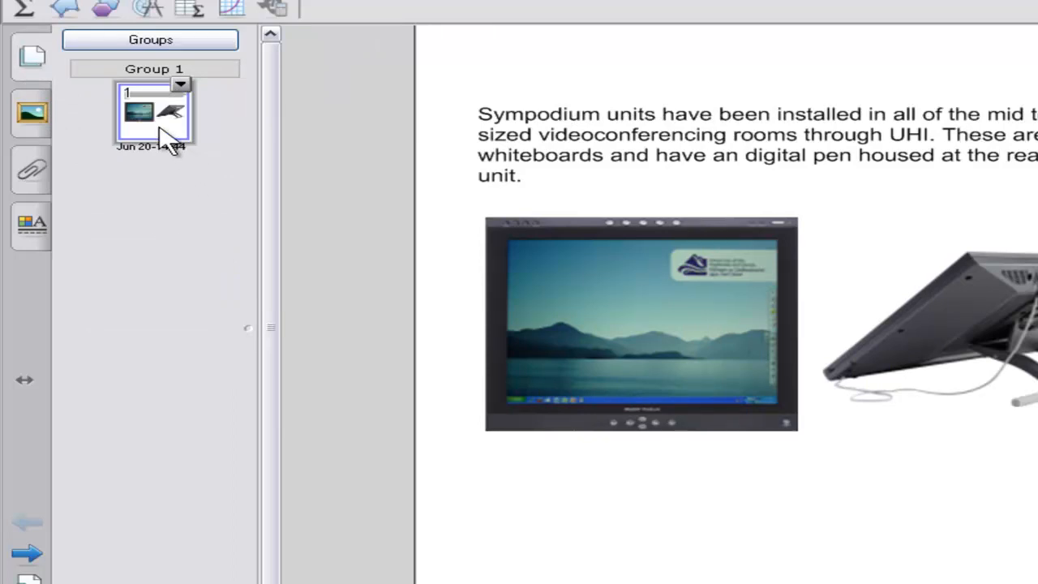
# - Add the Sympodium page thumbnail to My Content with Add Page to Gallery
pyautogui.rightClick(154, 114)
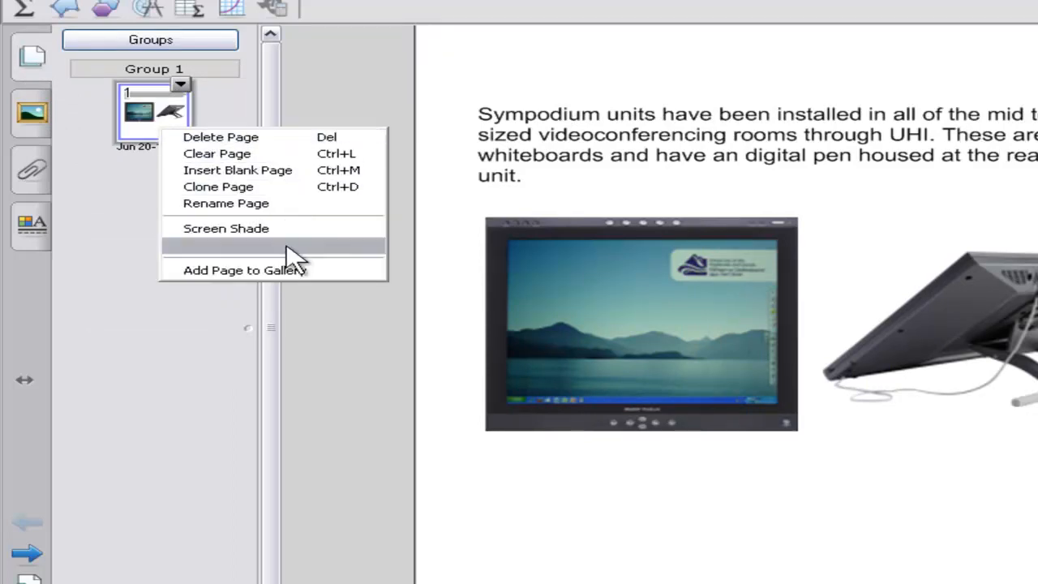
pyautogui.click(244, 270)
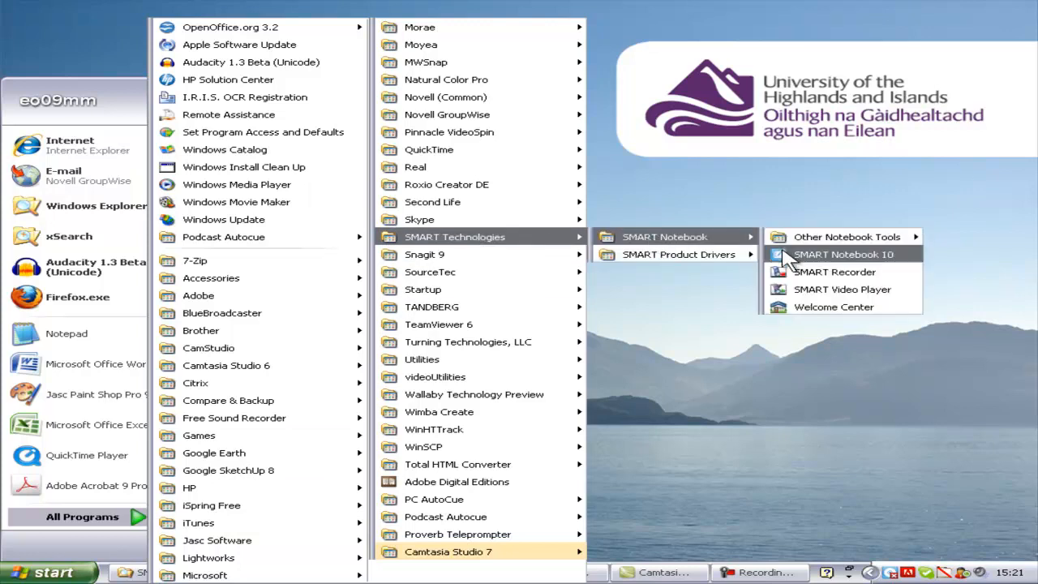
# - Launch a fresh SMART Notebook 10 and view My Content listing the Sympodium page
pyautogui.click(844, 254)
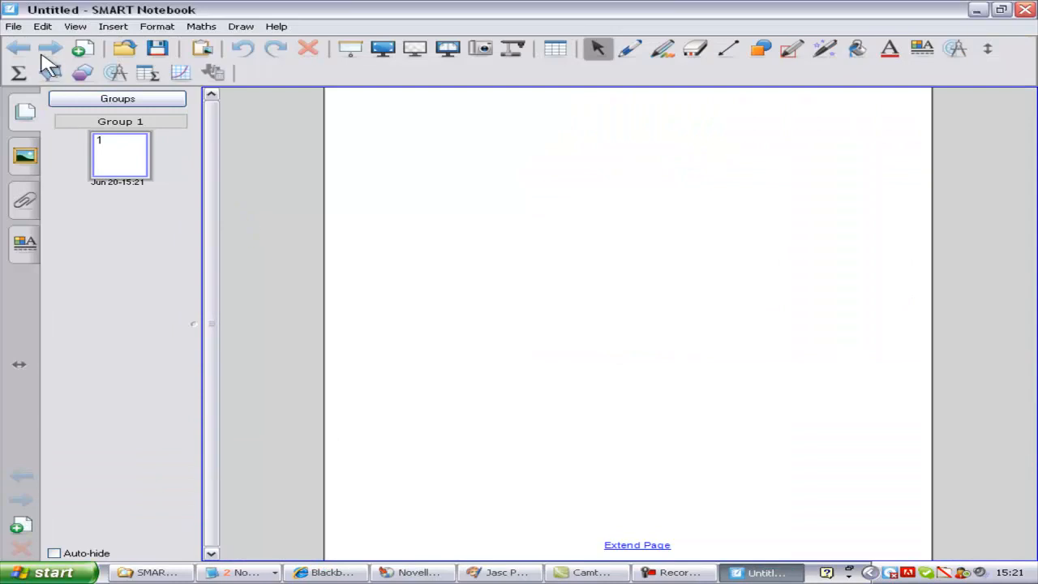
pyautogui.click(24, 156)
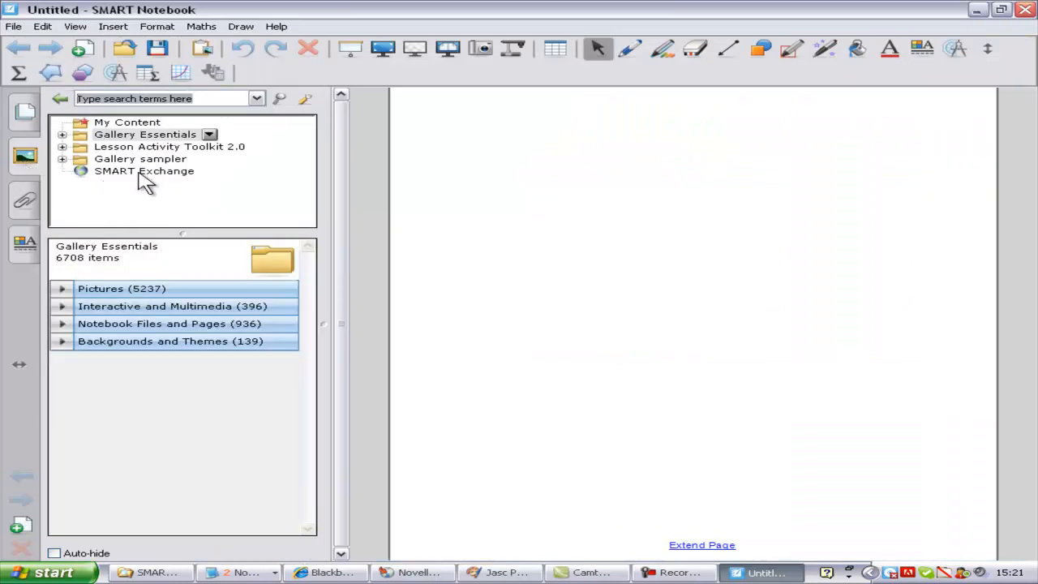
pyautogui.click(127, 122)
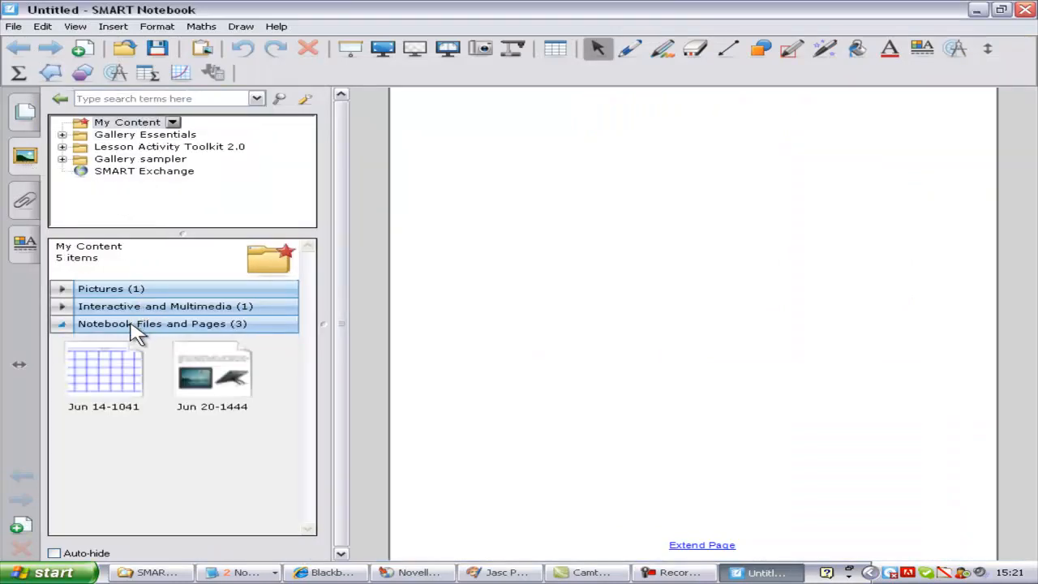